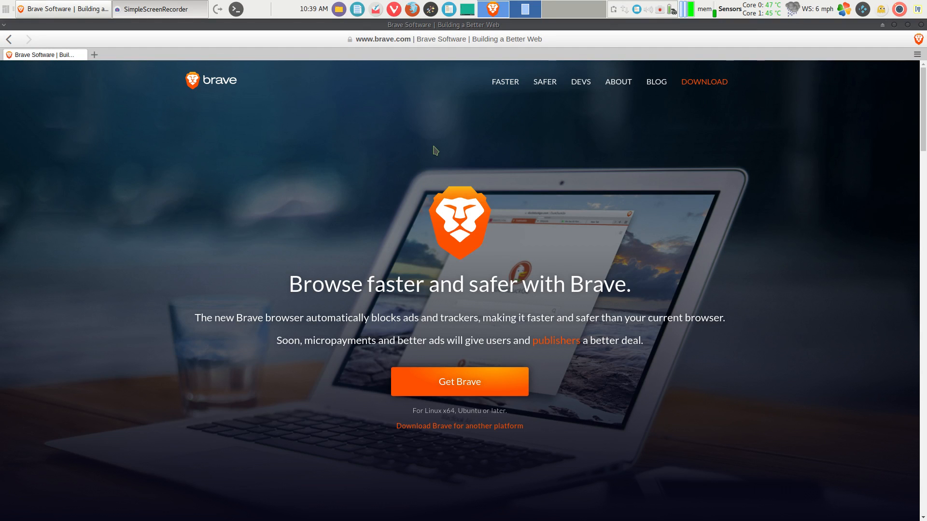
mouse_move(484, 200)
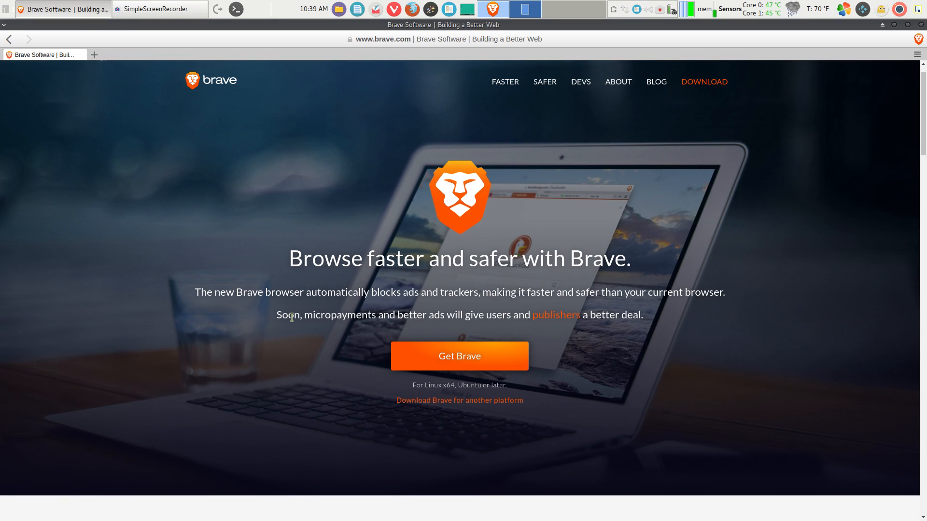
mouse_move(415, 303)
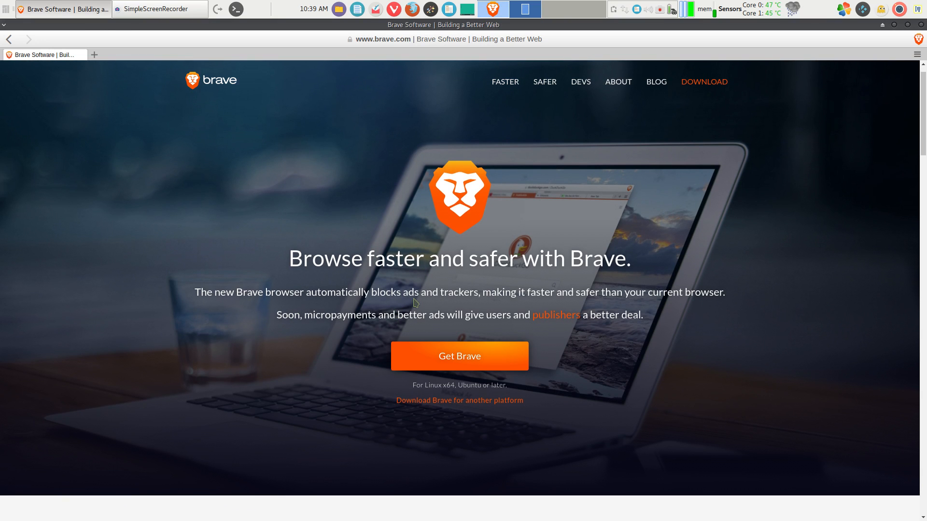
mouse_move(738, 314)
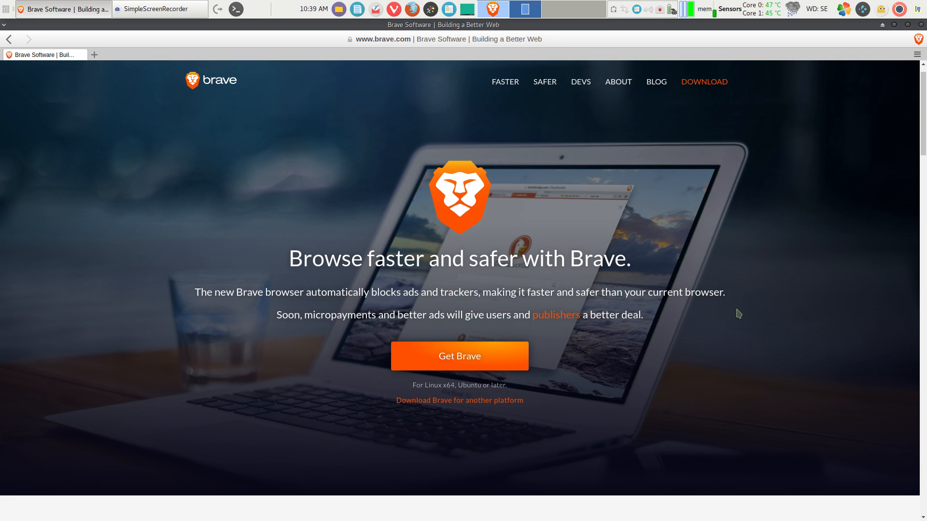
mouse_move(298, 318)
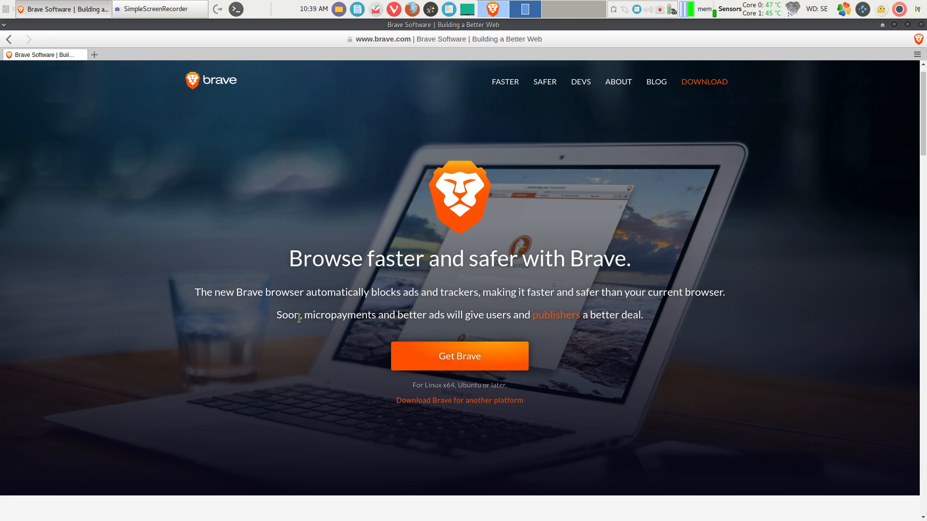
mouse_move(392, 327)
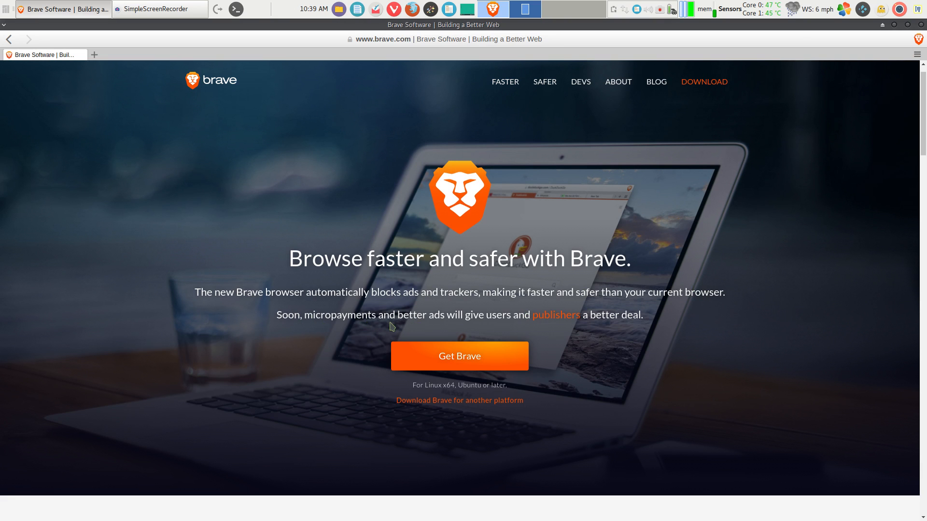
mouse_move(377, 315)
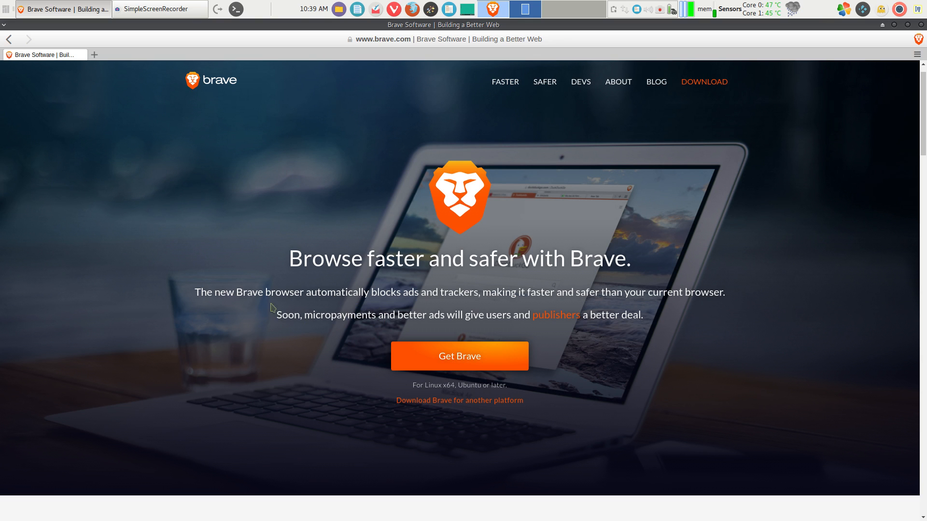
mouse_move(217, 292)
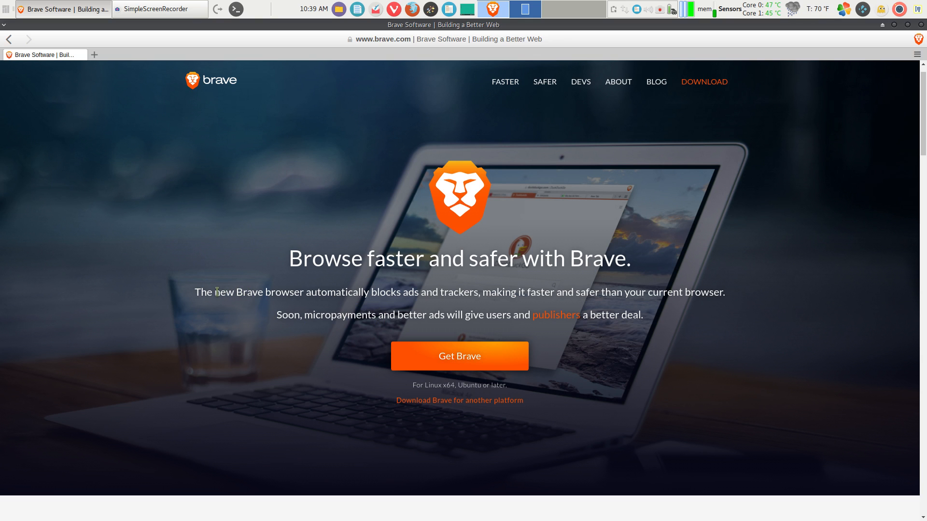
mouse_move(256, 355)
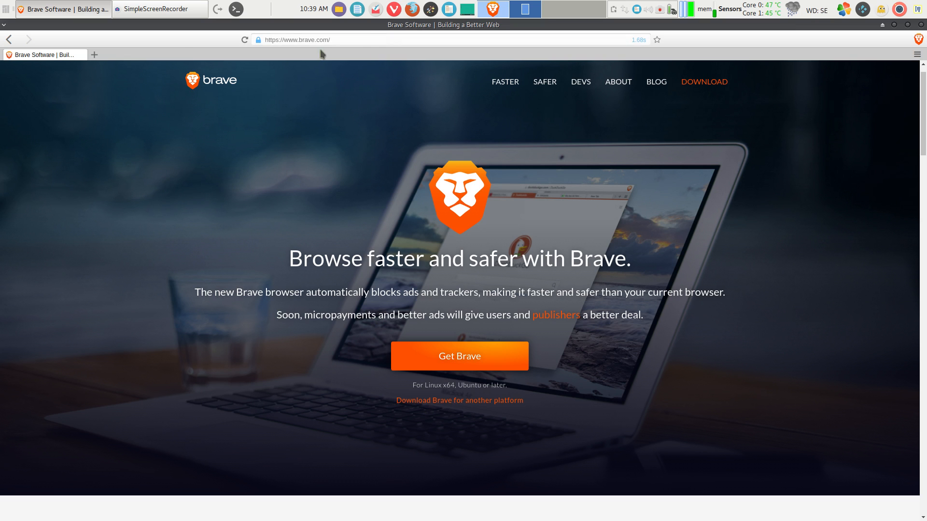
mouse_move(619, 34)
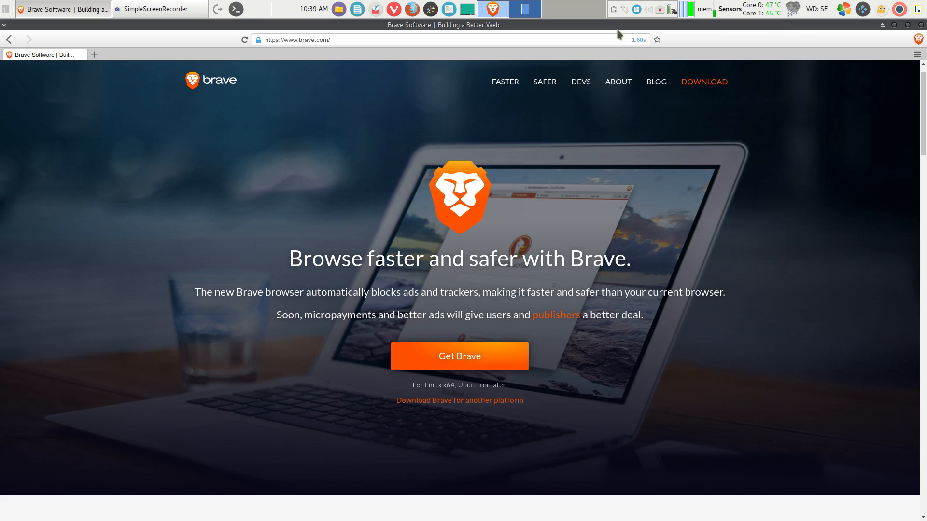
Open Brave's Preferences in a new tab from the hamburger menu, landing on General settings.
left_click(918, 55)
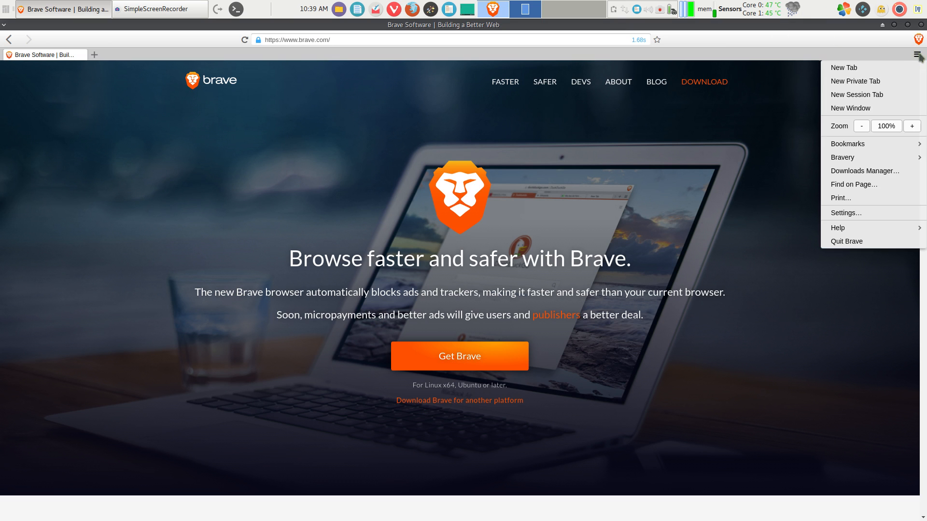
left_click(845, 212)
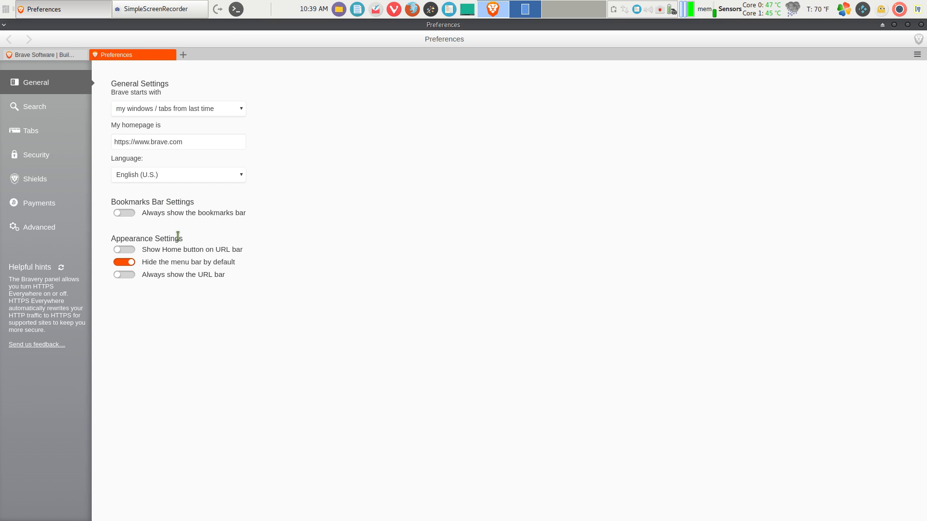
Always show the bookmarks bar with favicons on, trying favicon-only and switching it back off.
left_click(124, 213)
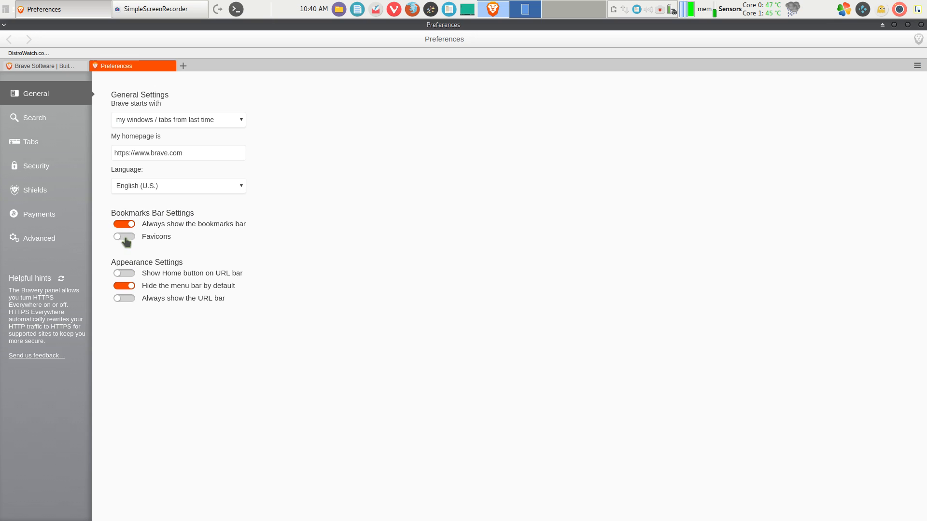
left_click(123, 223)
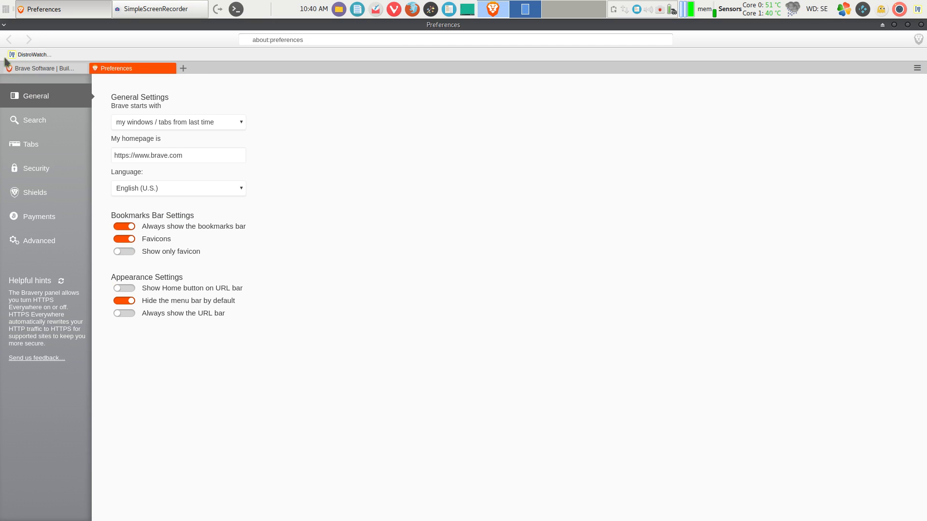
left_click(124, 238)
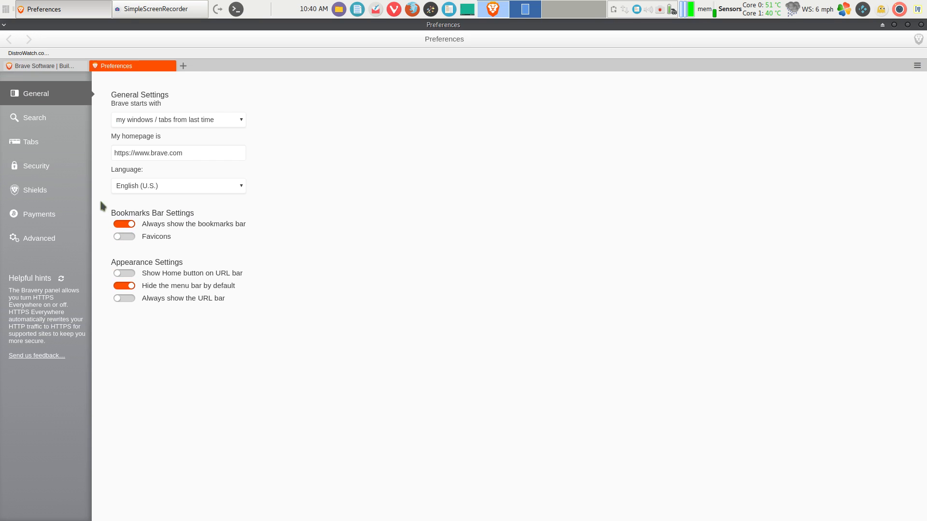
left_click(124, 236)
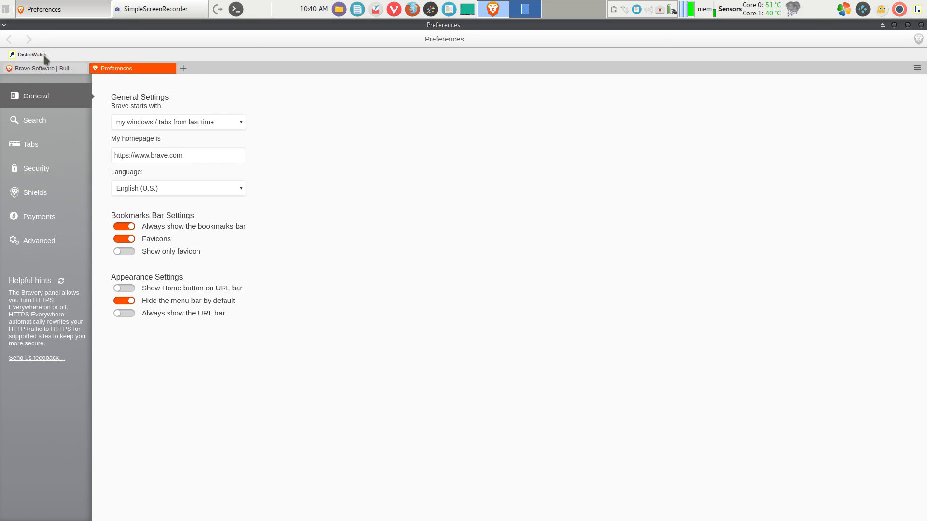
left_click(123, 251)
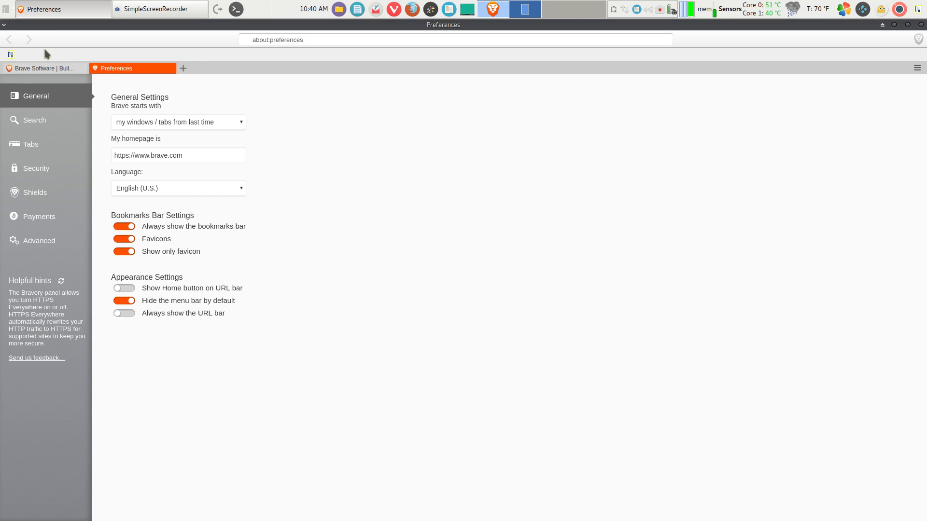
left_click(124, 251)
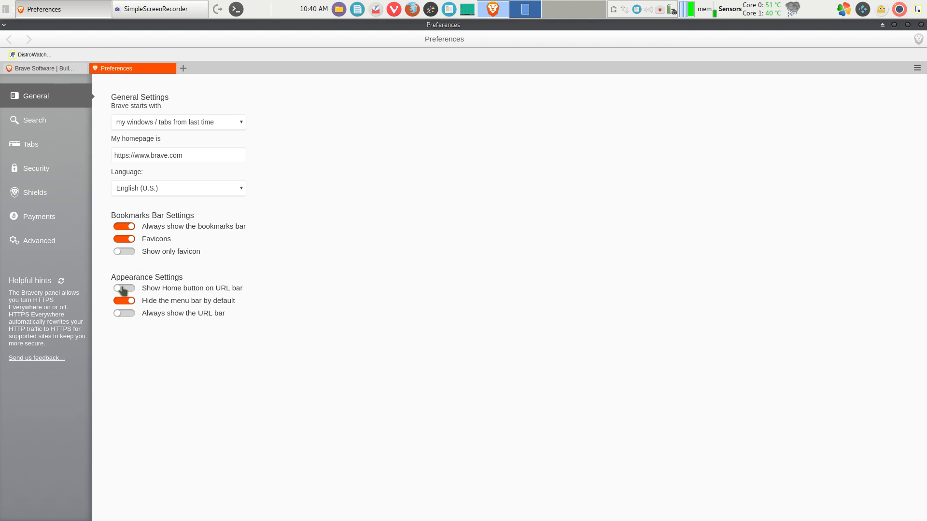
Turn on Show Home button and Always show the URL bar, and stop hiding the menu bar.
left_click(124, 288)
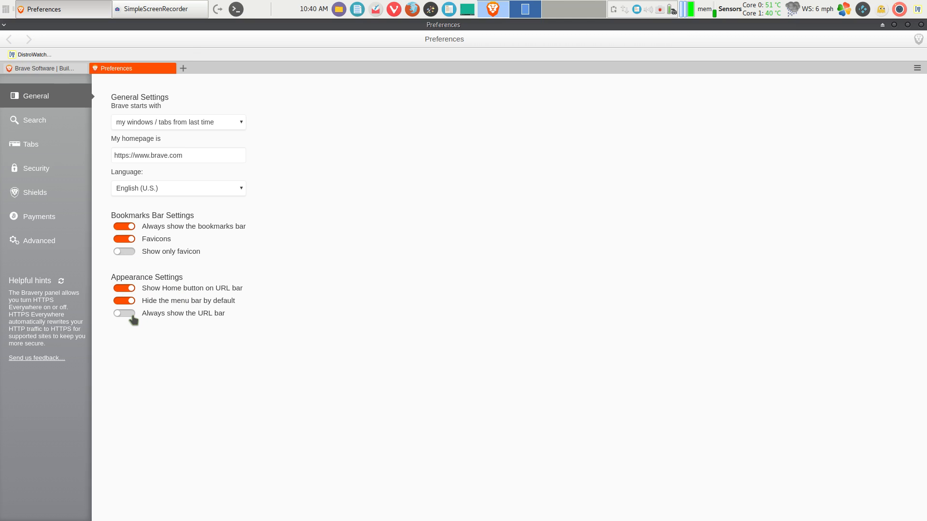
left_click(123, 313)
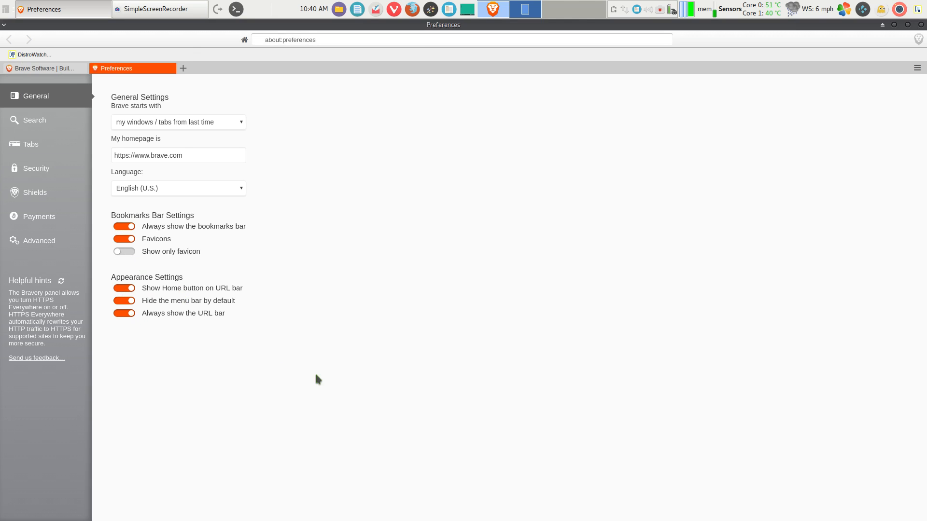
mouse_move(163, 306)
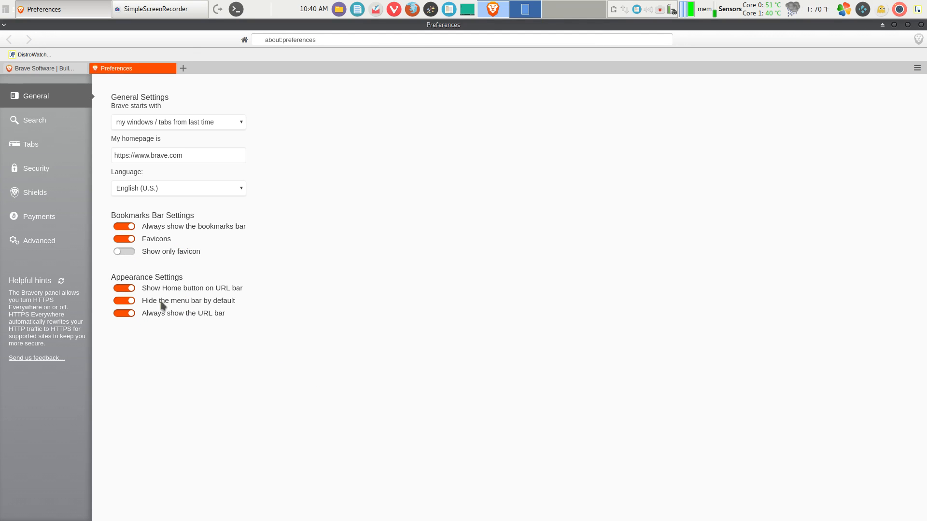
left_click(125, 300)
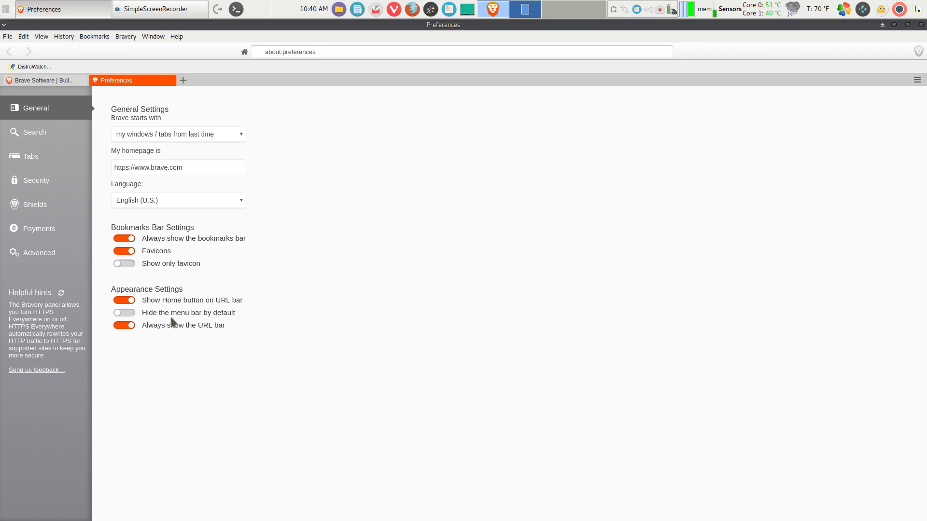
mouse_move(791, 85)
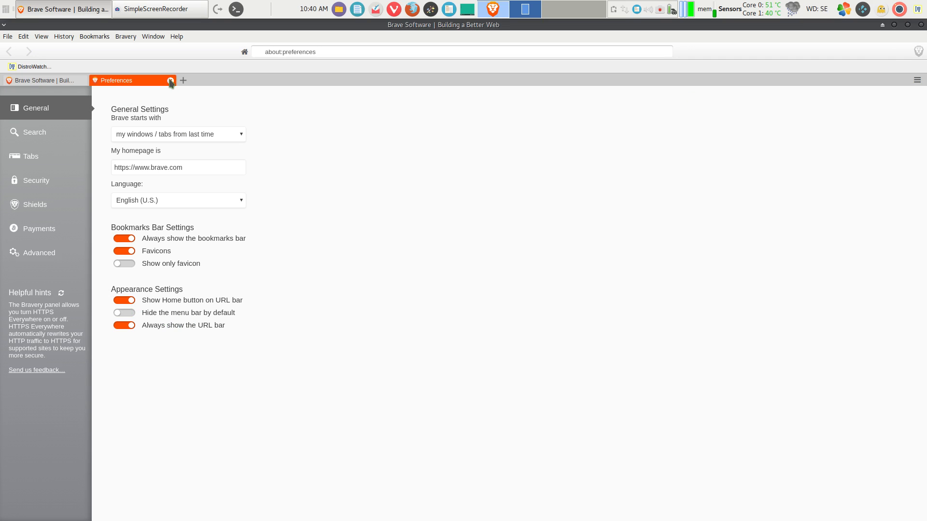
Close the Preferences tab to return to brave.com and open the menu bar's Window menu.
left_click(171, 81)
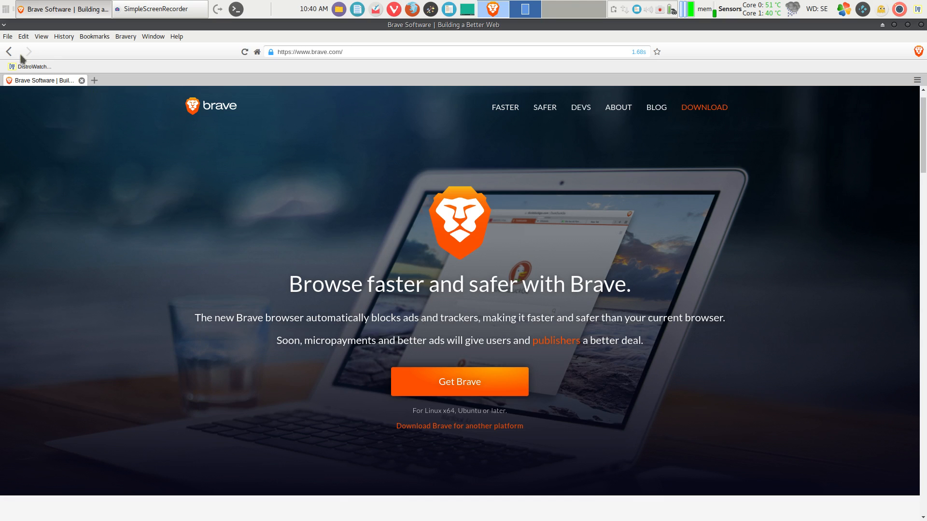
left_click(23, 35)
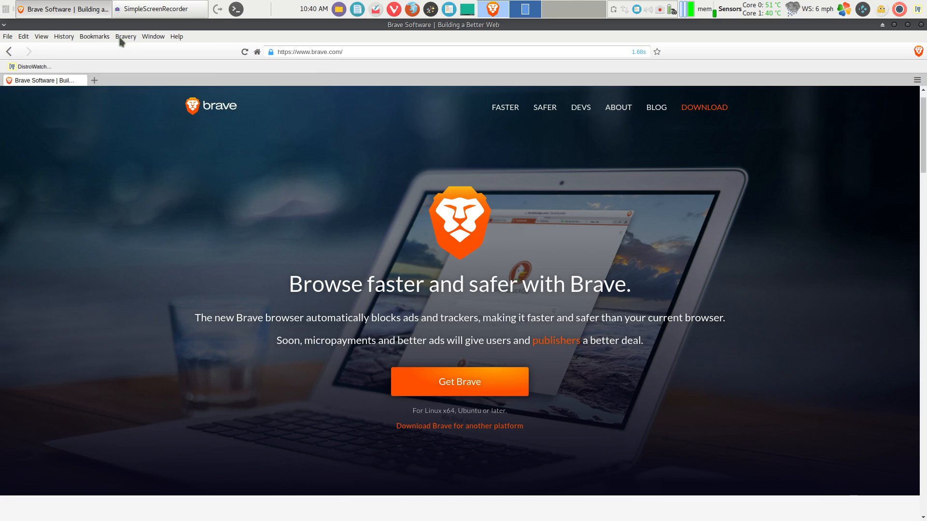
left_click(153, 36)
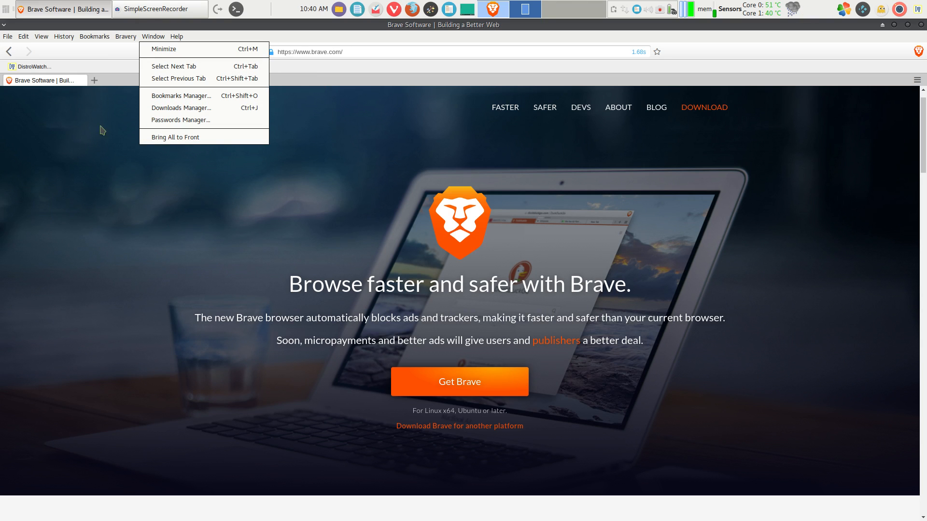
mouse_move(374, 55)
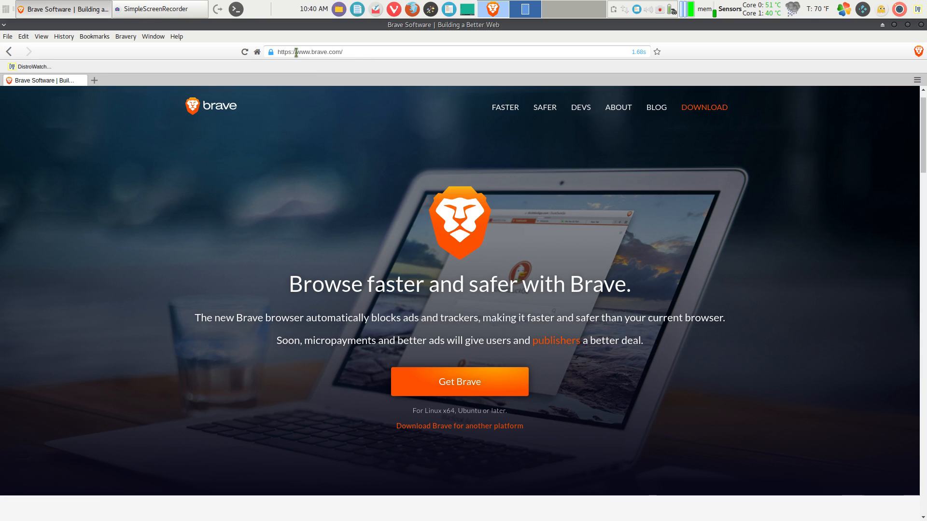
mouse_move(297, 65)
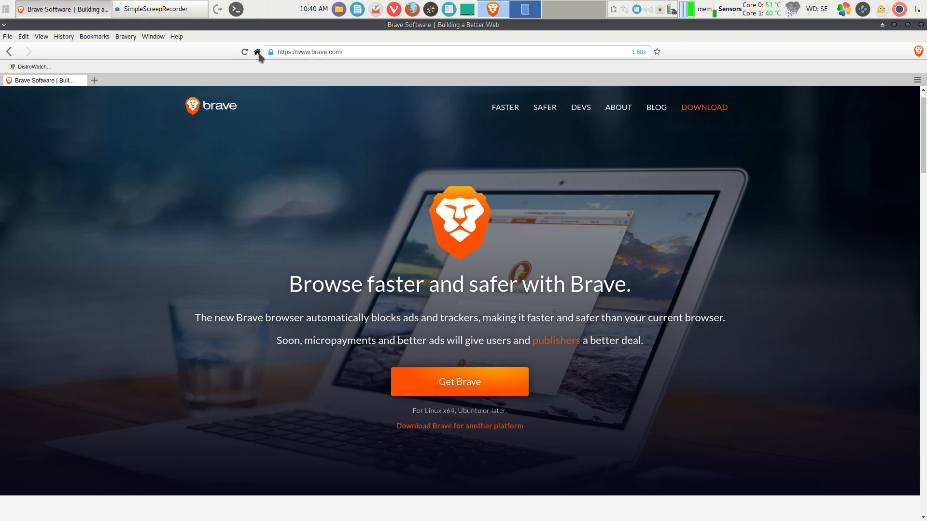
mouse_move(643, 60)
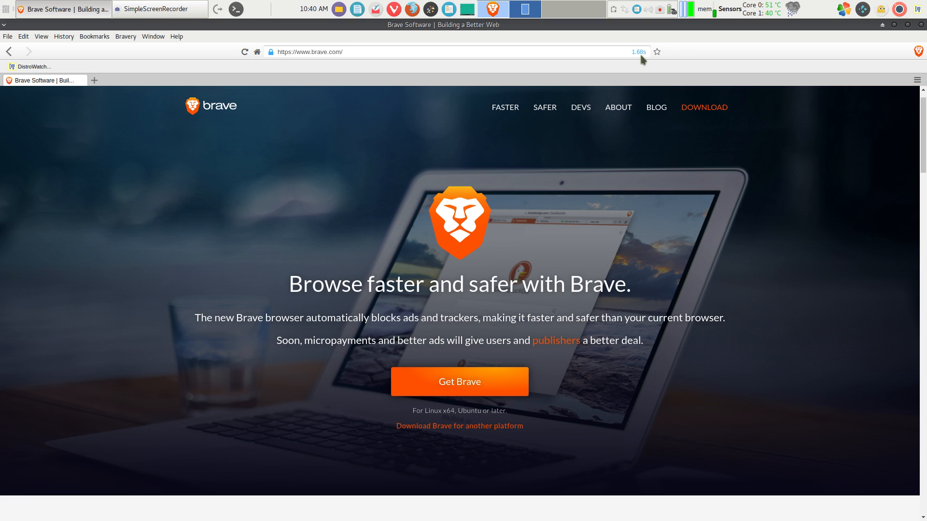
mouse_move(653, 64)
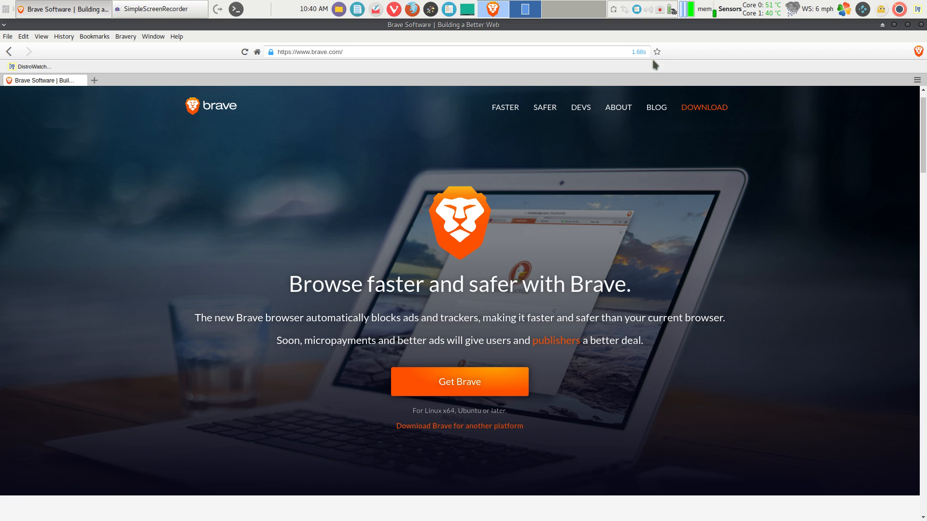
mouse_move(656, 52)
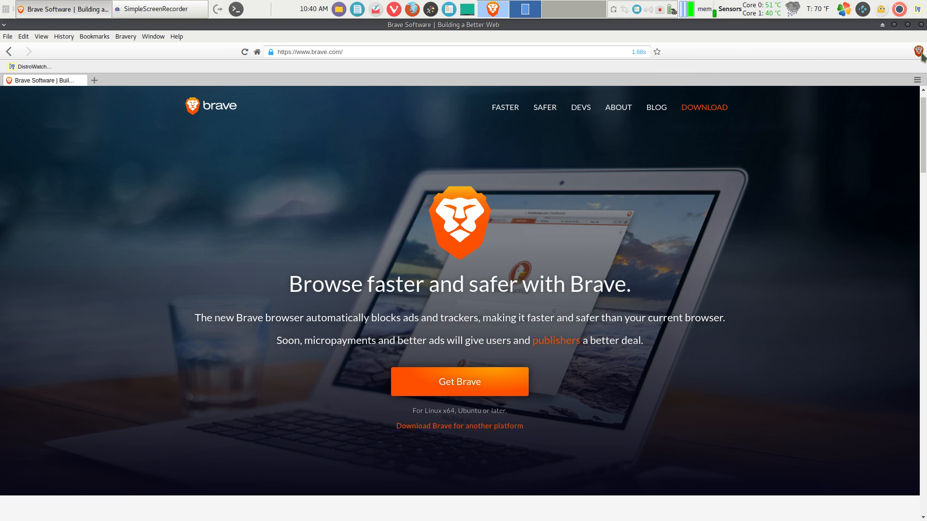
Review brave.com's shield settings, checking the cookie options and keeping third-party cookie blocking.
left_click(916, 51)
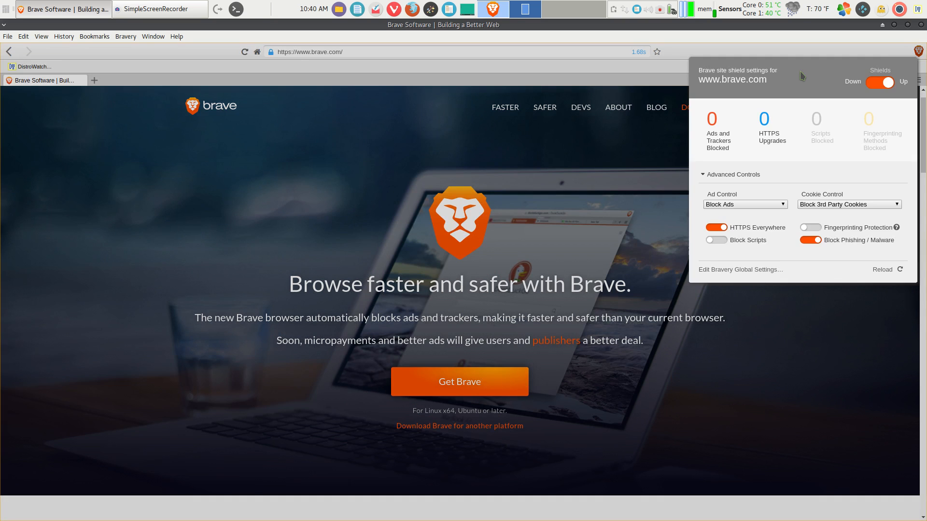
mouse_move(725, 94)
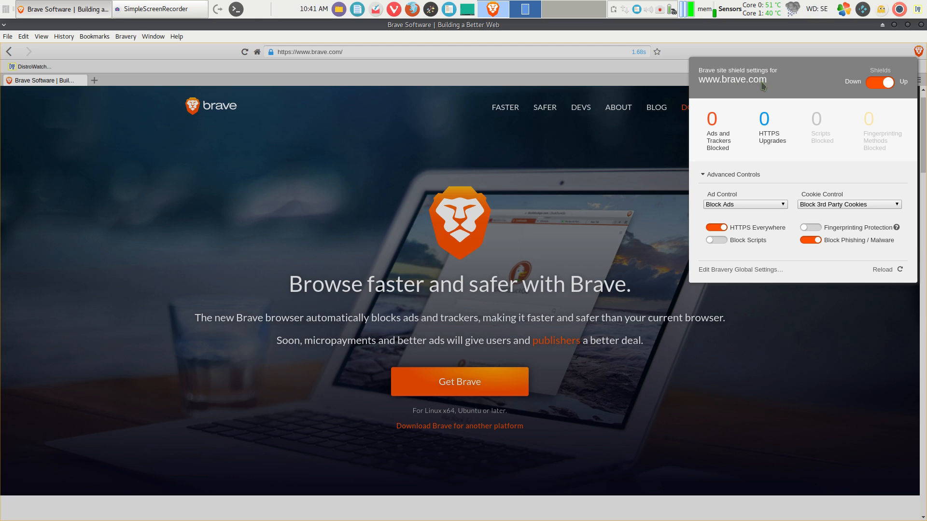
mouse_move(801, 101)
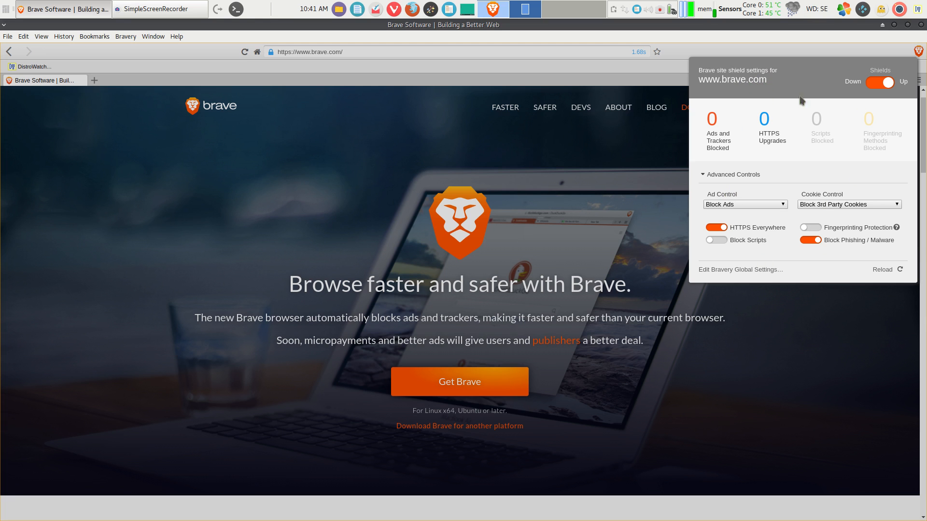
mouse_move(744, 259)
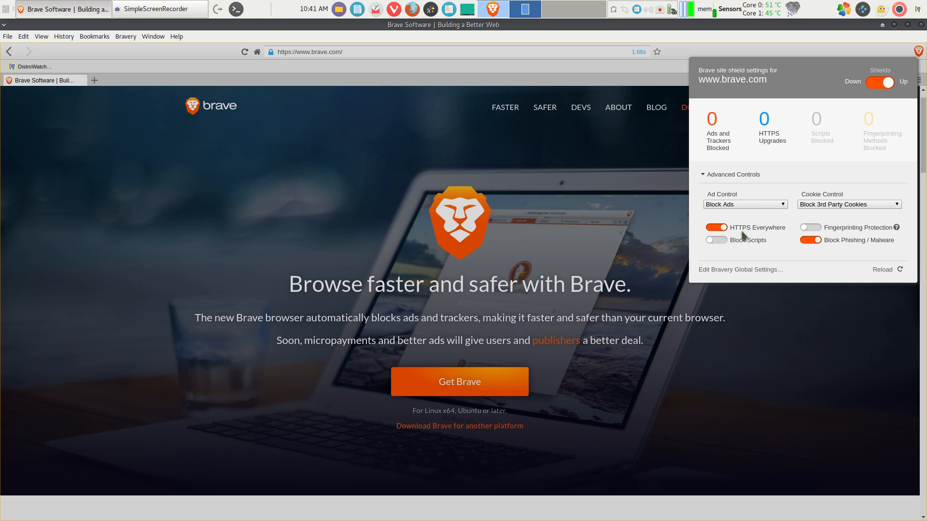
mouse_move(852, 247)
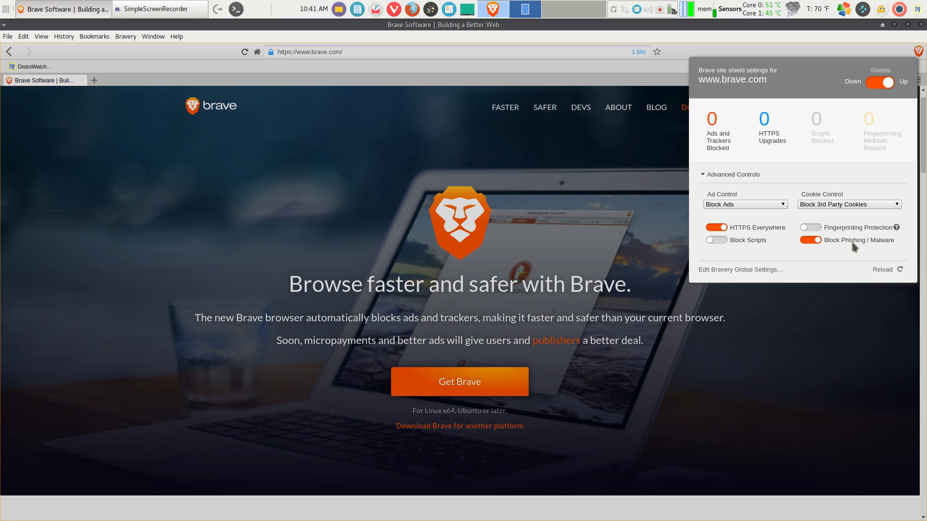
mouse_move(728, 281)
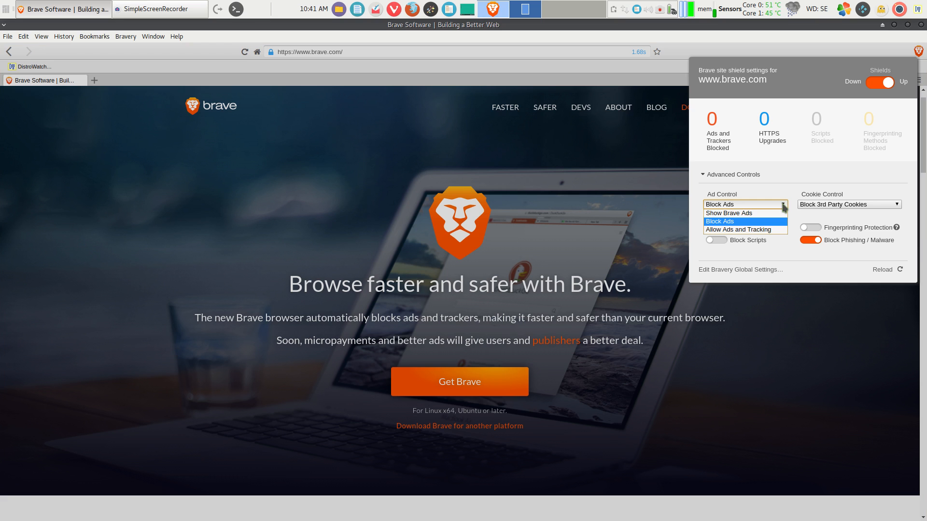
left_click(848, 204)
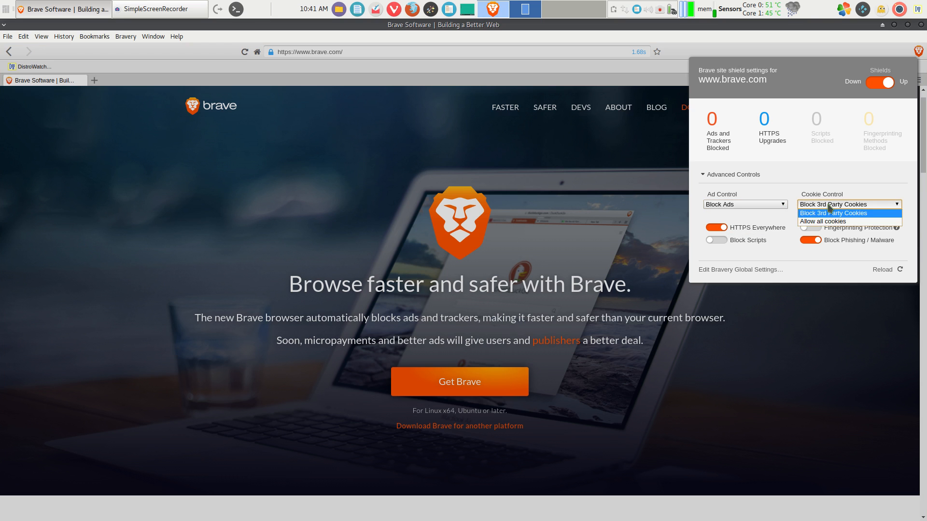
left_click(833, 204)
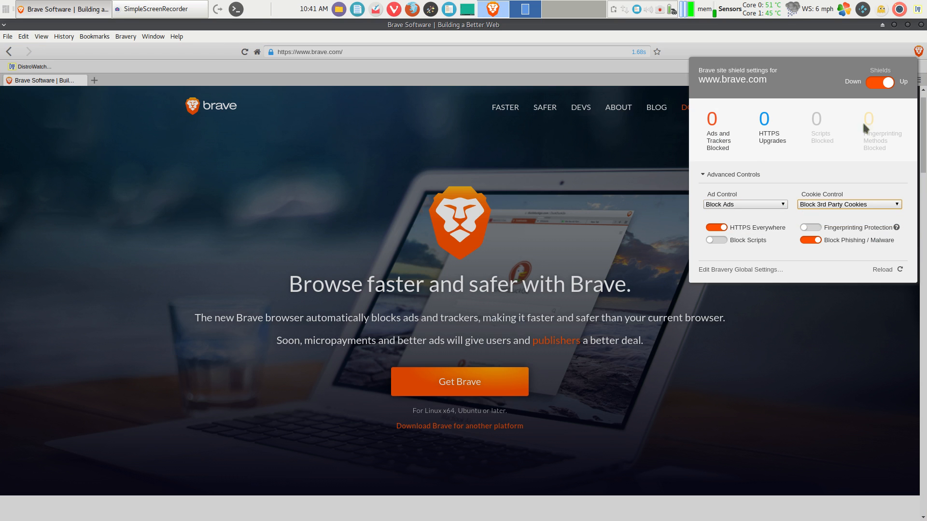
mouse_move(920, 52)
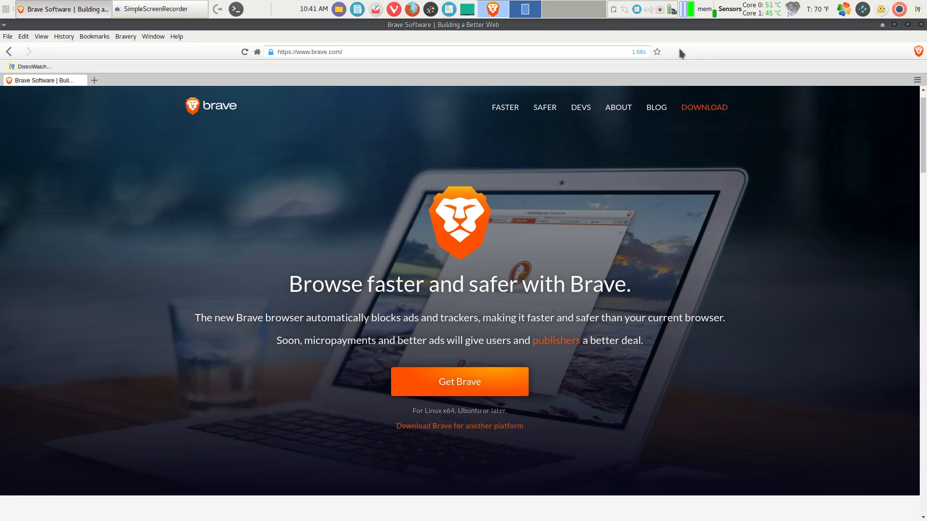
mouse_move(59, 85)
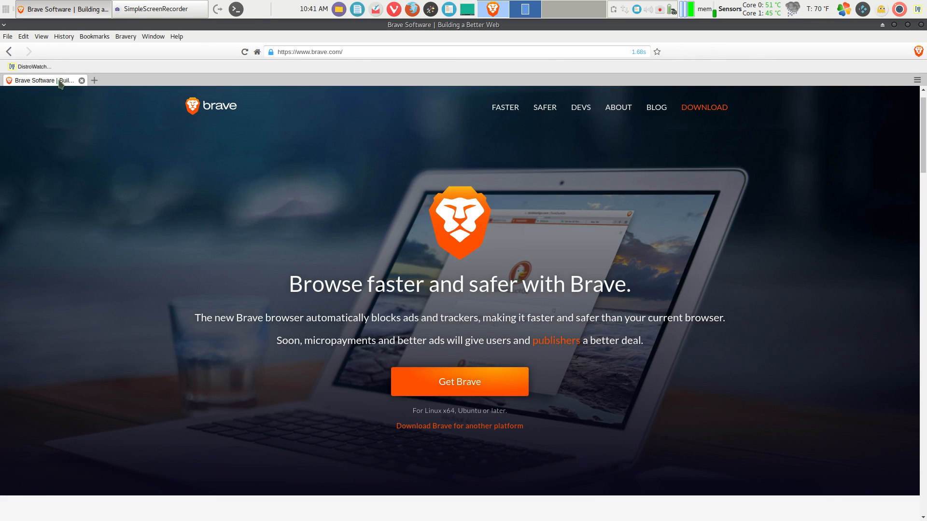
Scroll down through the brave.com homepage content.
scroll("down", 3)
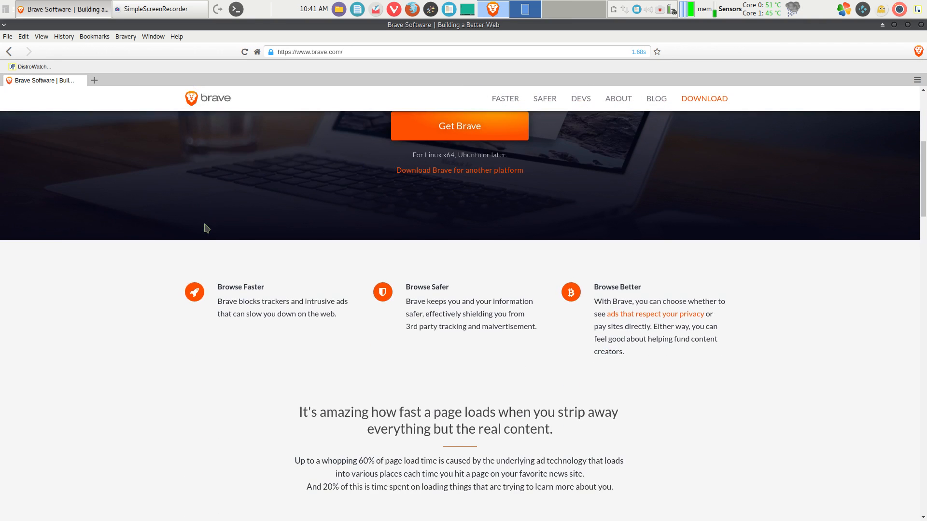
scroll("down", 3)
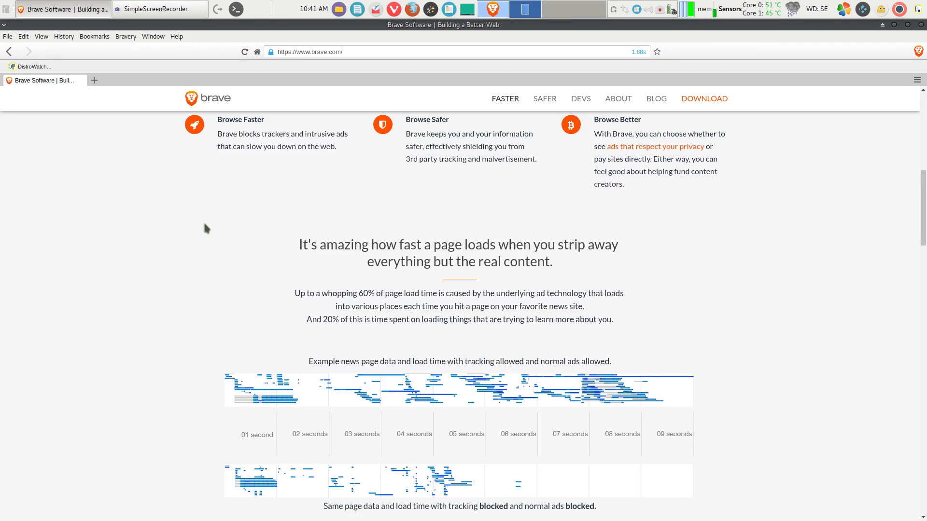
scroll("down", 3)
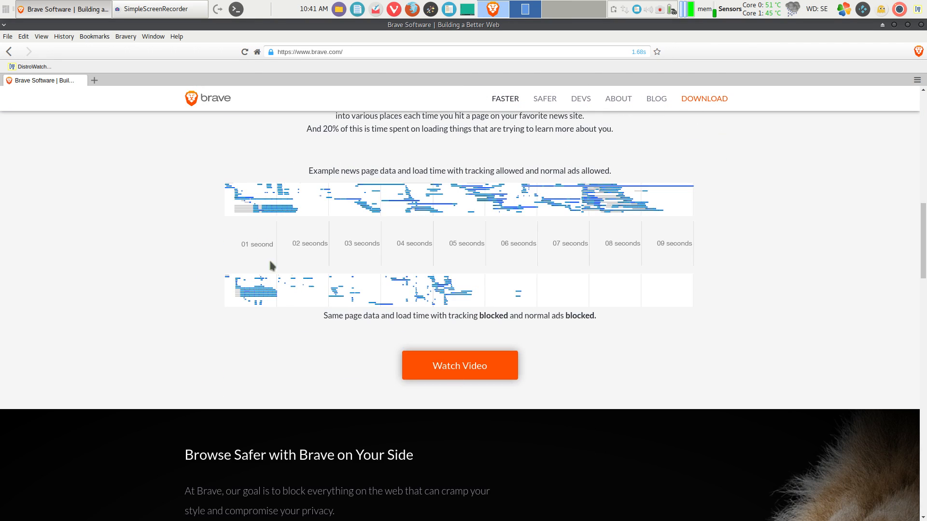
mouse_move(541, 280)
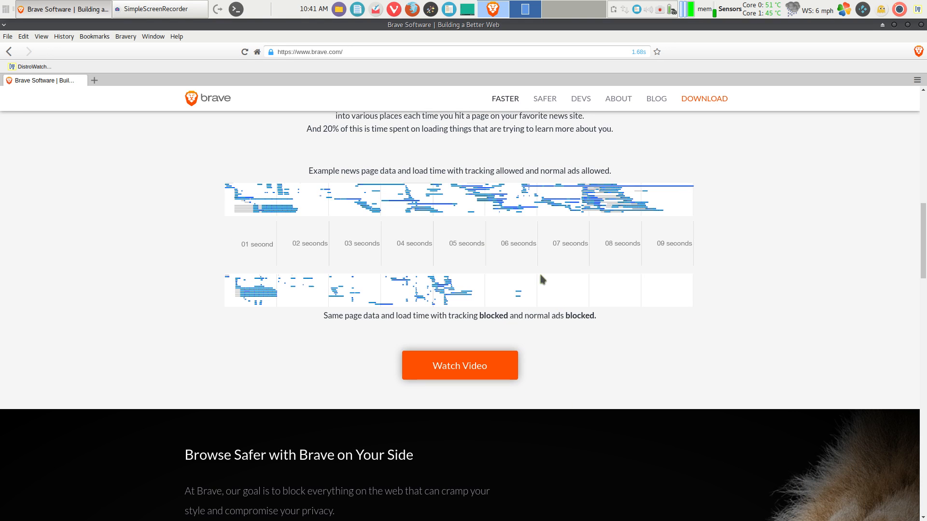
mouse_move(539, 281)
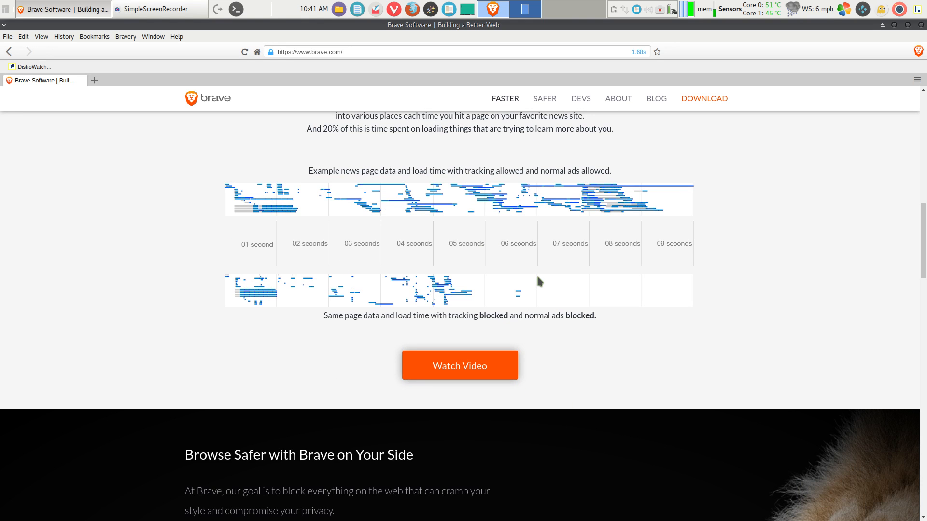
scroll("down", 3)
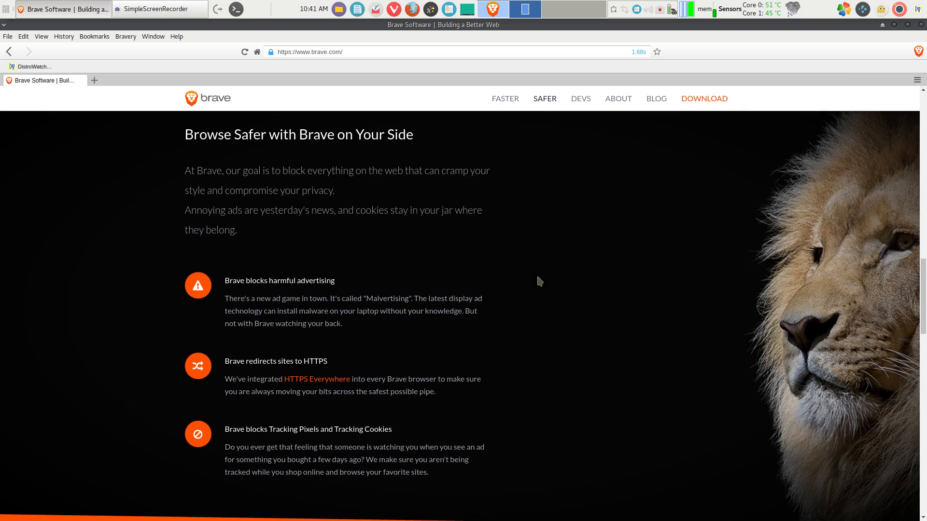
scroll("down", 3)
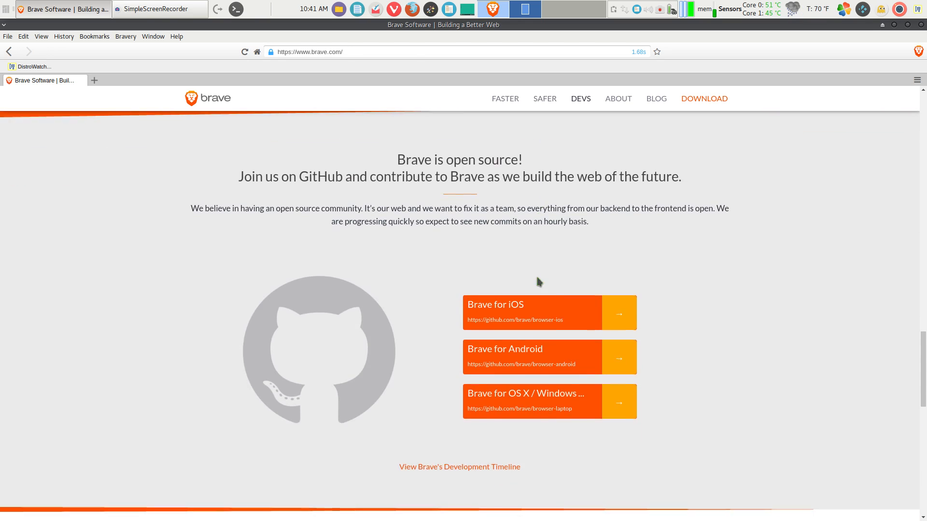
scroll("down", 3)
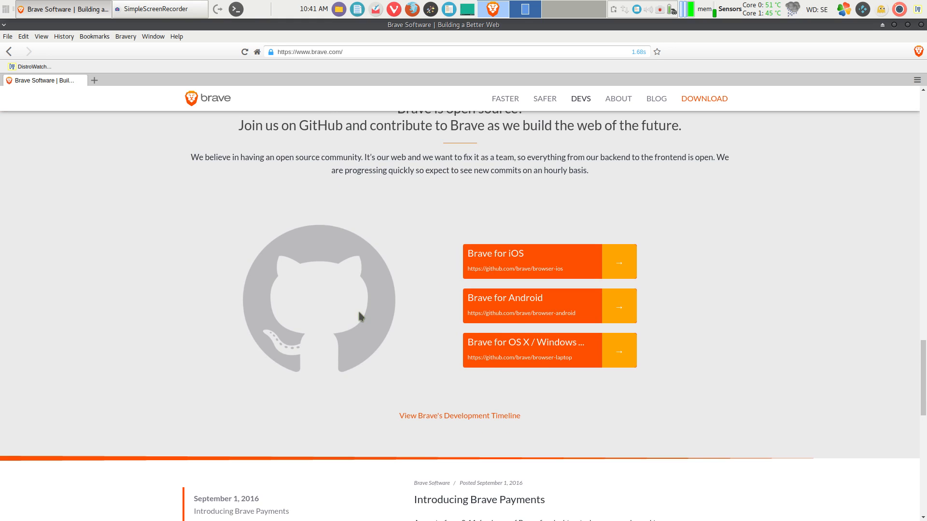
scroll("down", 3)
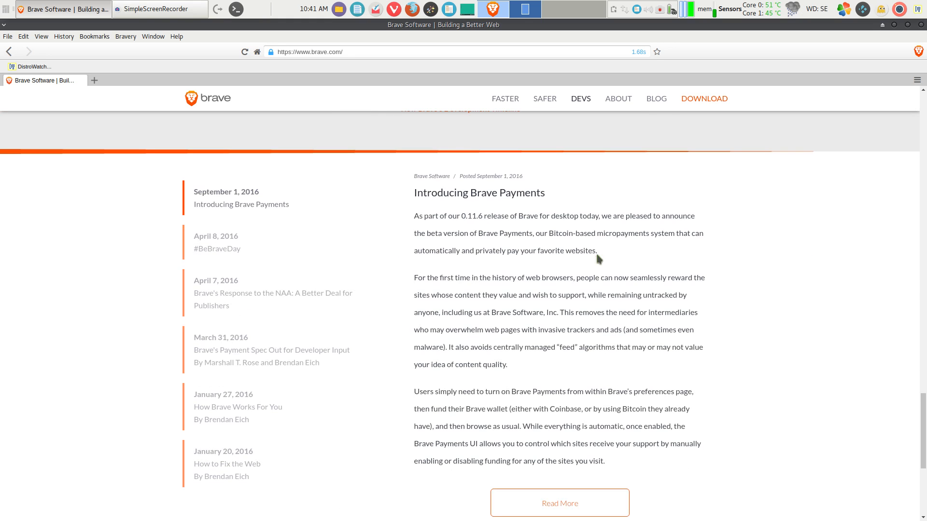
mouse_move(690, 233)
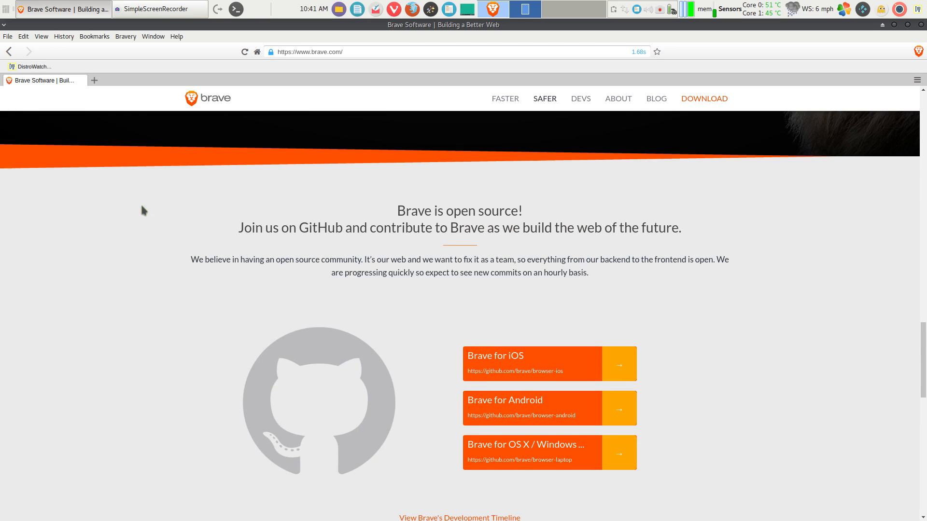
mouse_move(915, 93)
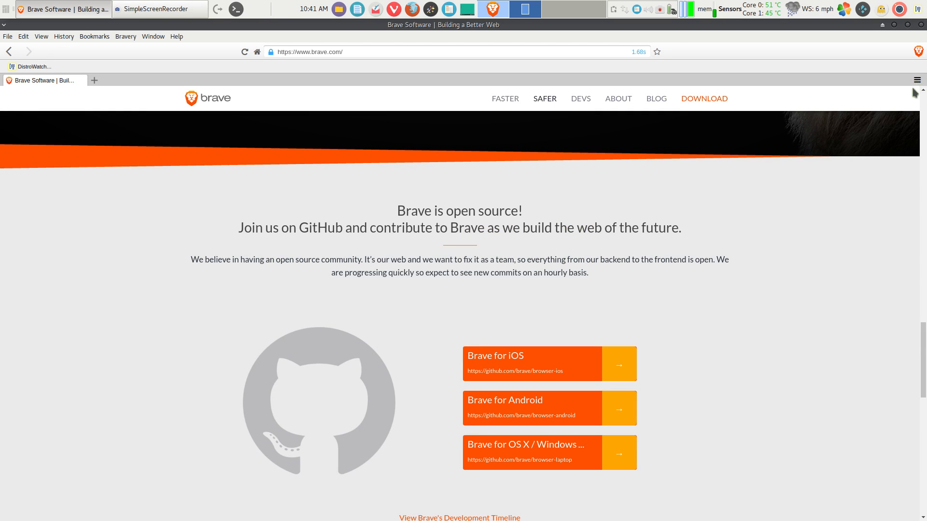
Open Preferences from the hamburger menu and go to the Payments section.
left_click(916, 80)
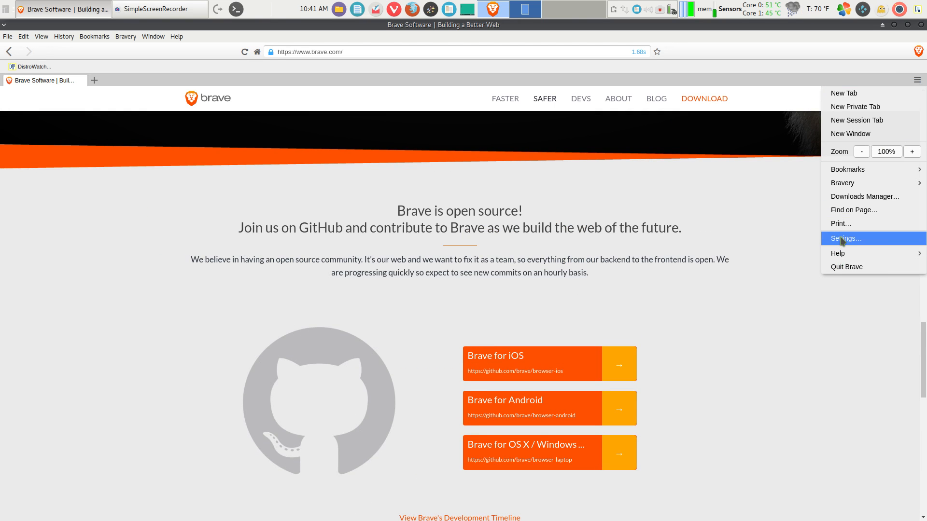
left_click(845, 239)
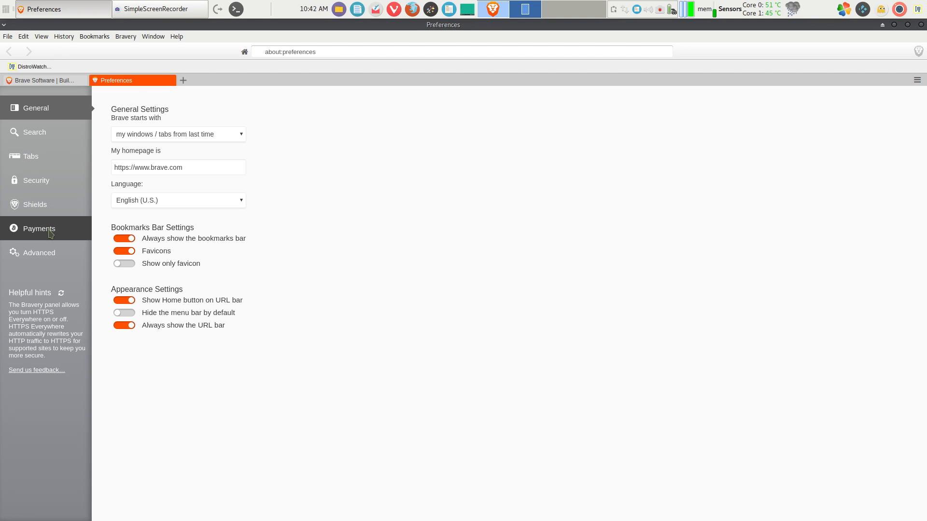
left_click(39, 229)
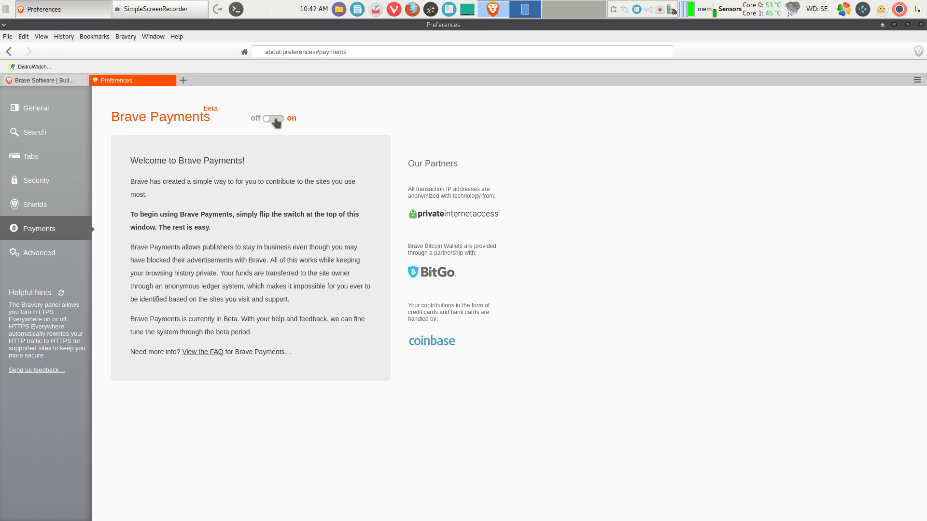
Switch Brave Payments on, showing a 0 USD balance and 5 USD monthly budget.
left_click(272, 118)
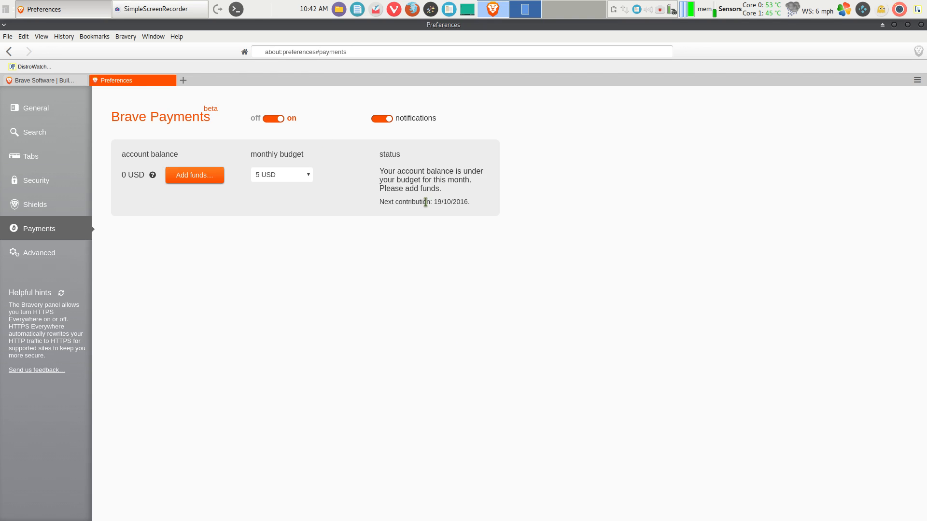
mouse_move(392, 235)
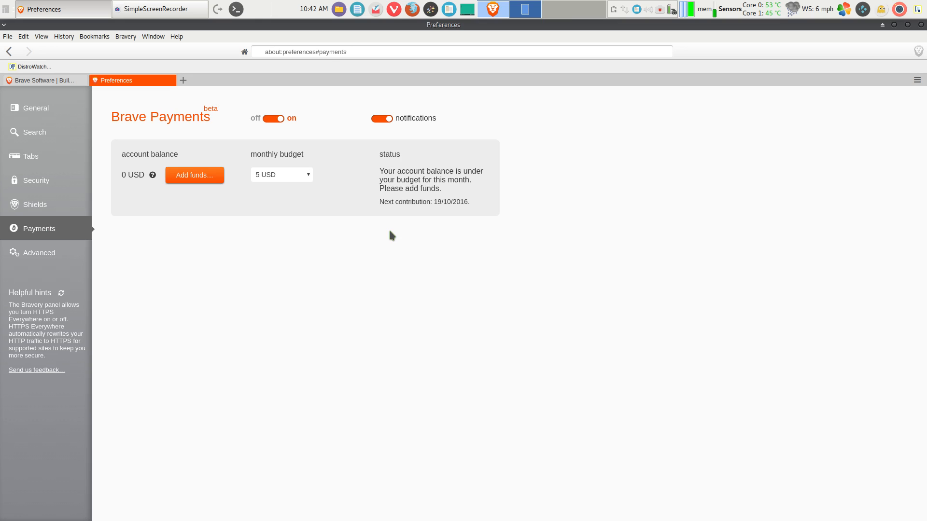
mouse_move(235, 211)
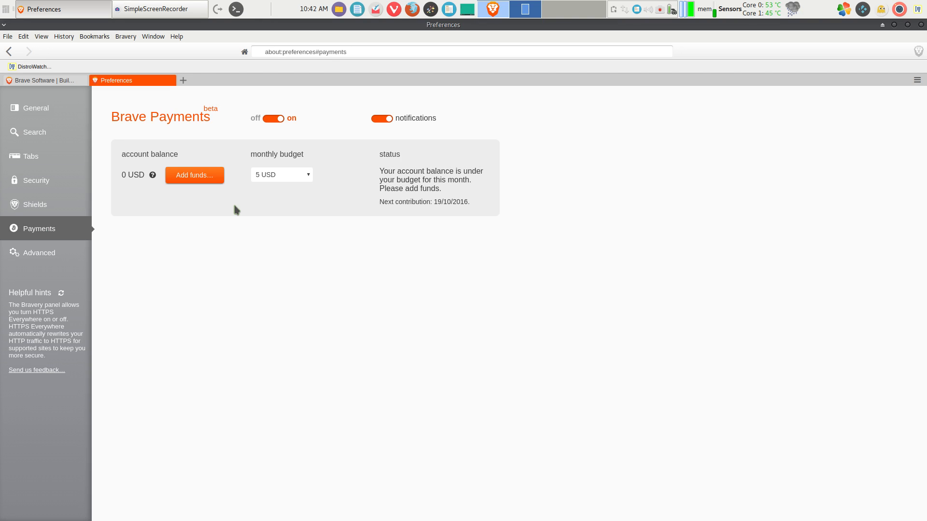
mouse_move(282, 202)
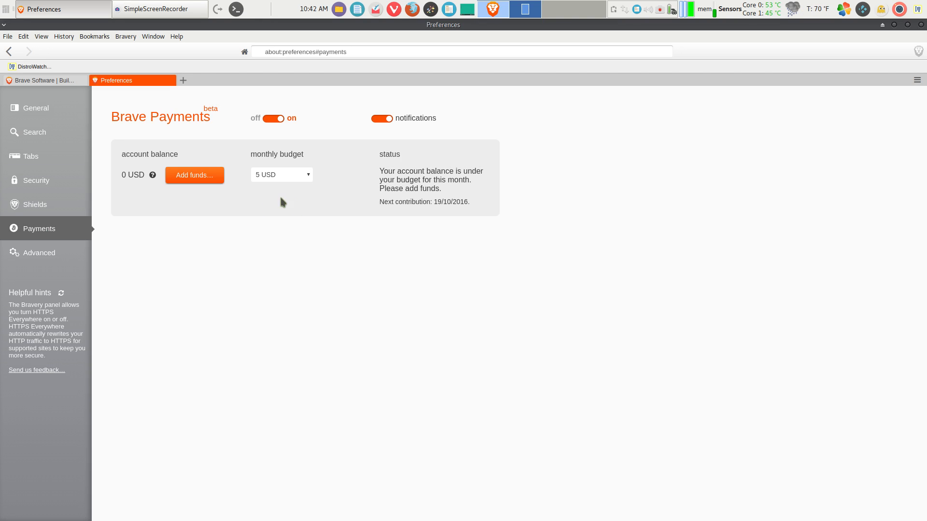
mouse_move(277, 156)
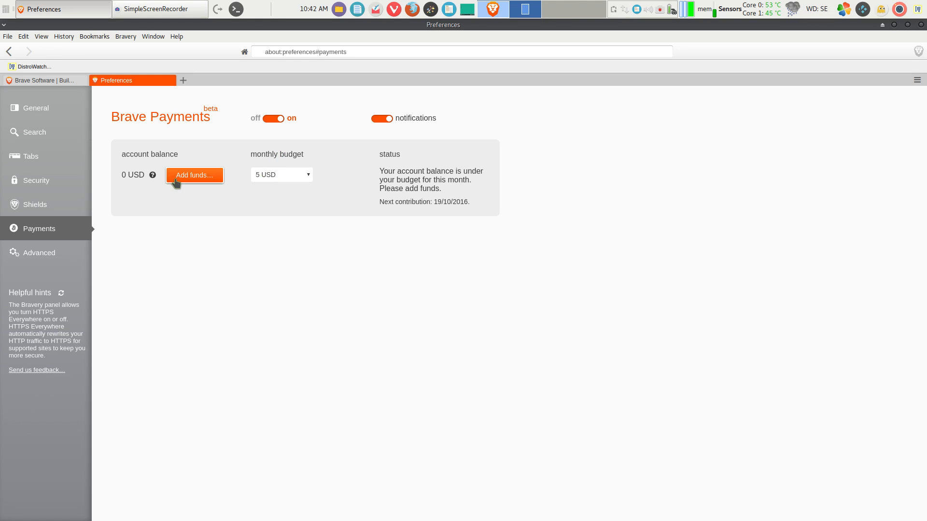
left_click(194, 175)
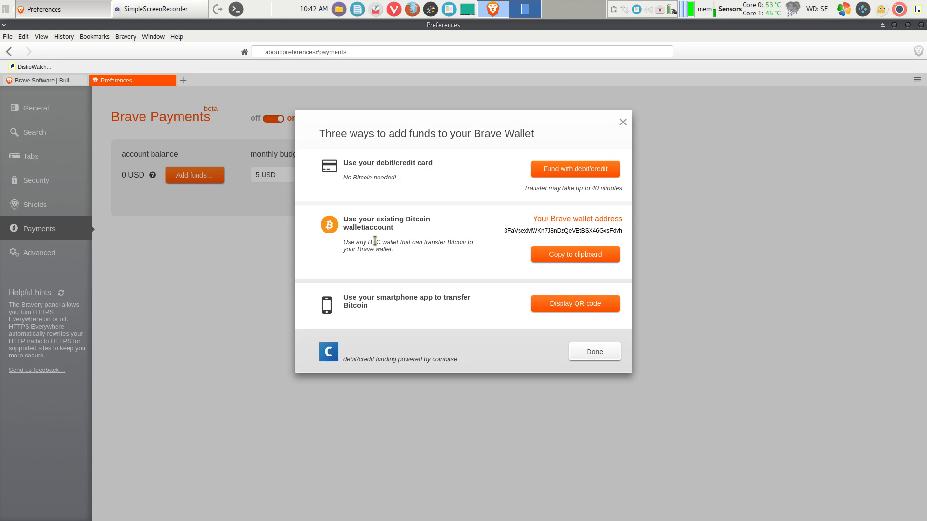
mouse_move(412, 244)
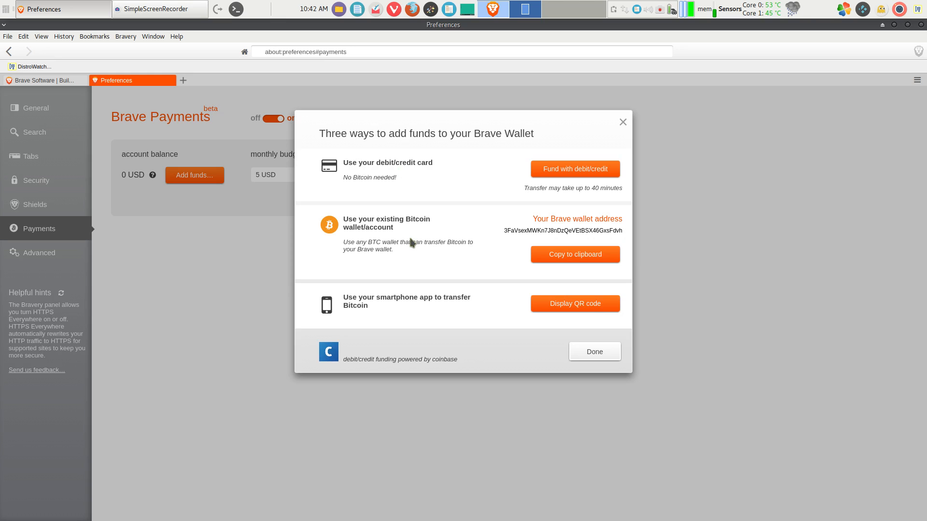
mouse_move(501, 240)
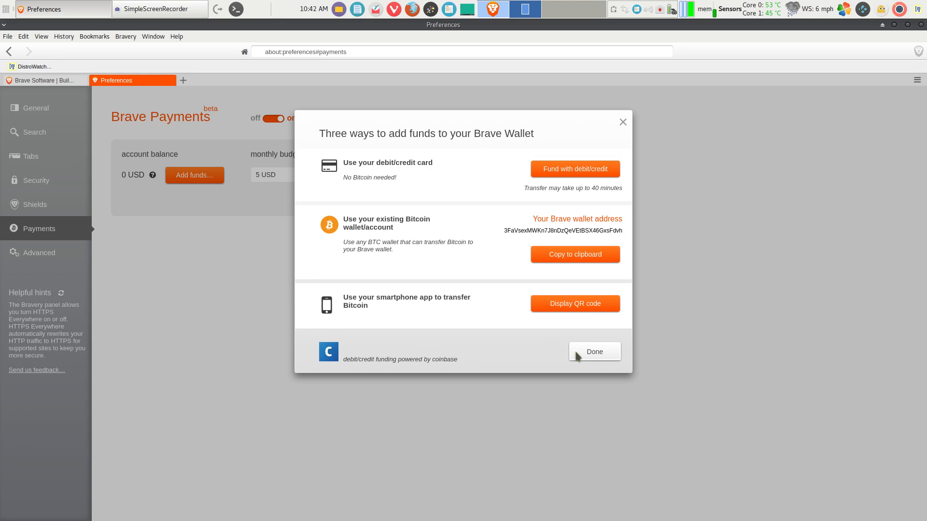
left_click(594, 351)
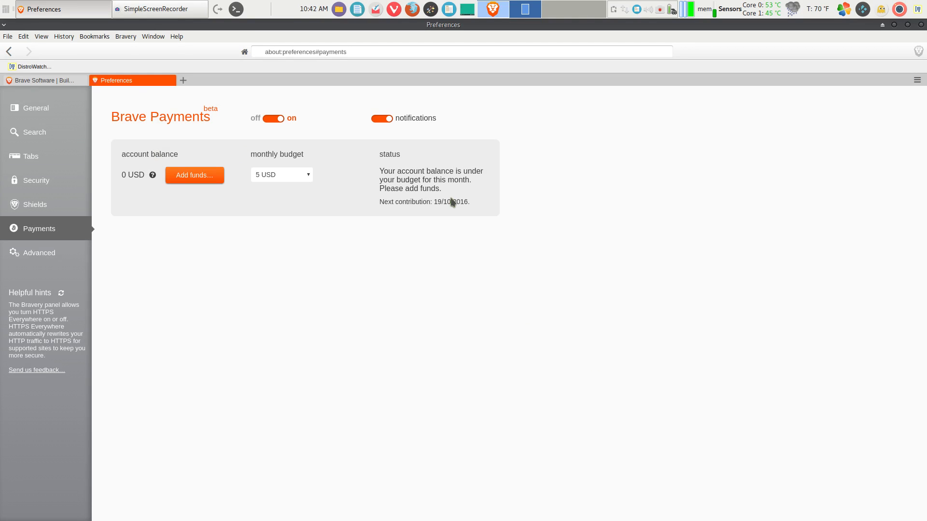
mouse_move(327, 290)
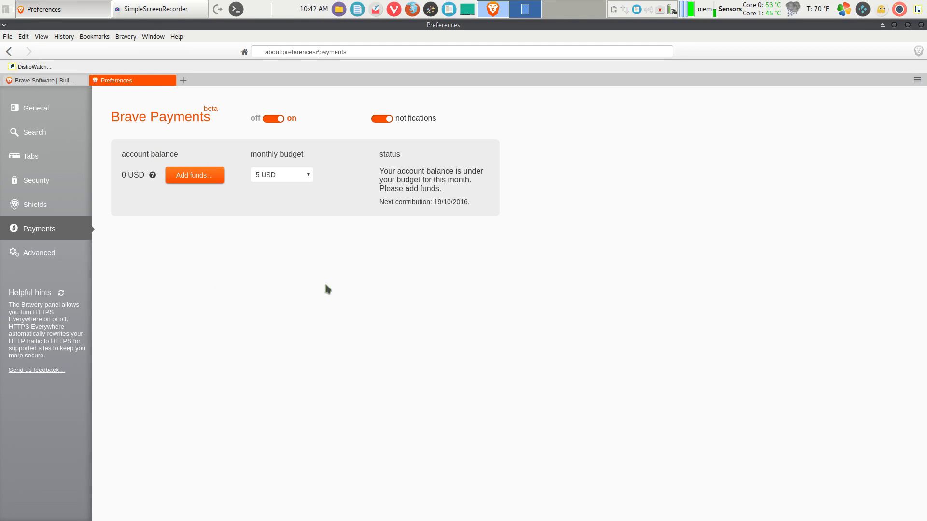
mouse_move(211, 118)
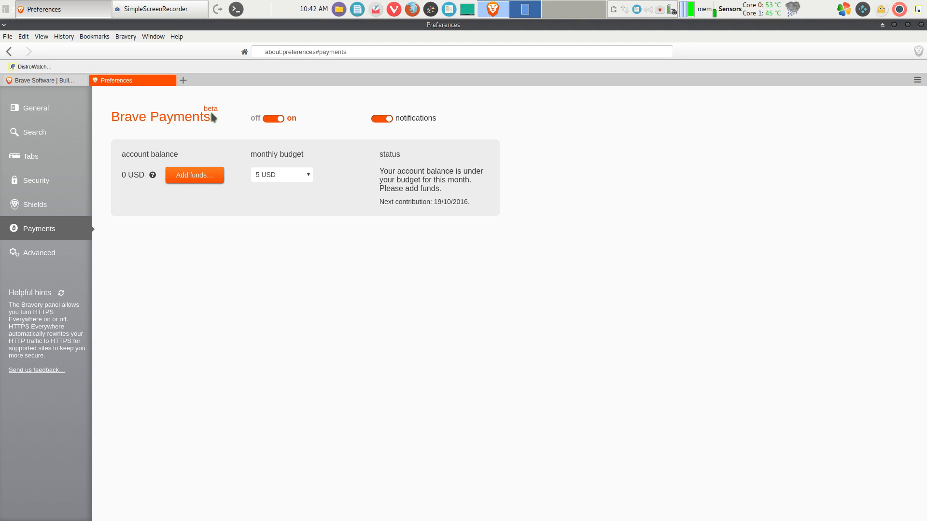
mouse_move(285, 236)
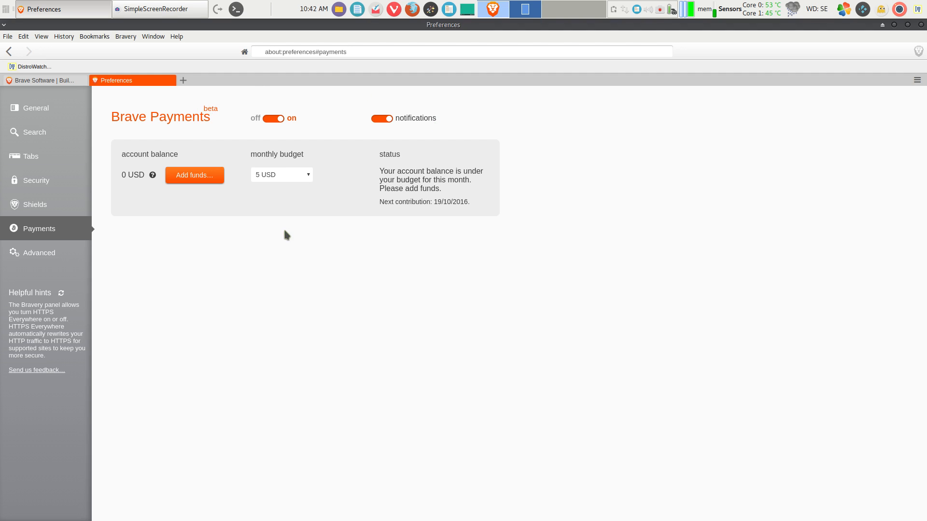
mouse_move(242, 186)
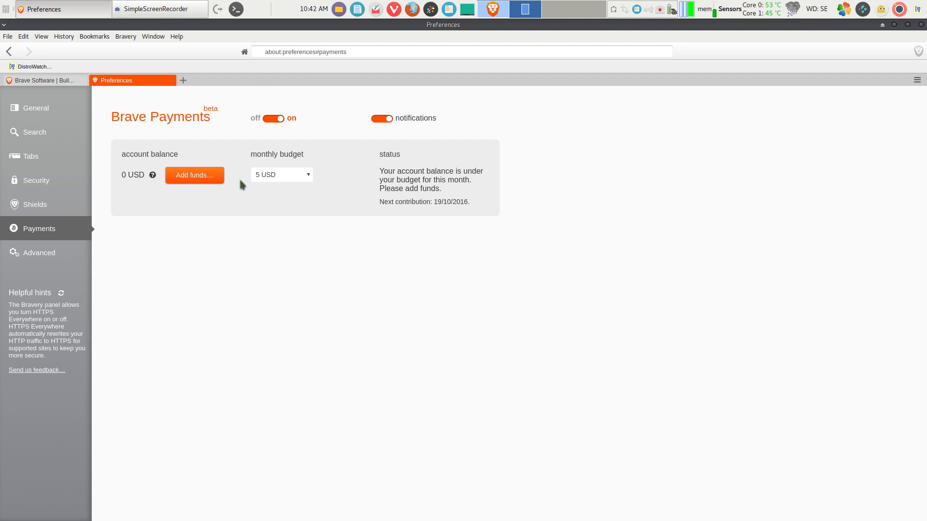
mouse_move(338, 212)
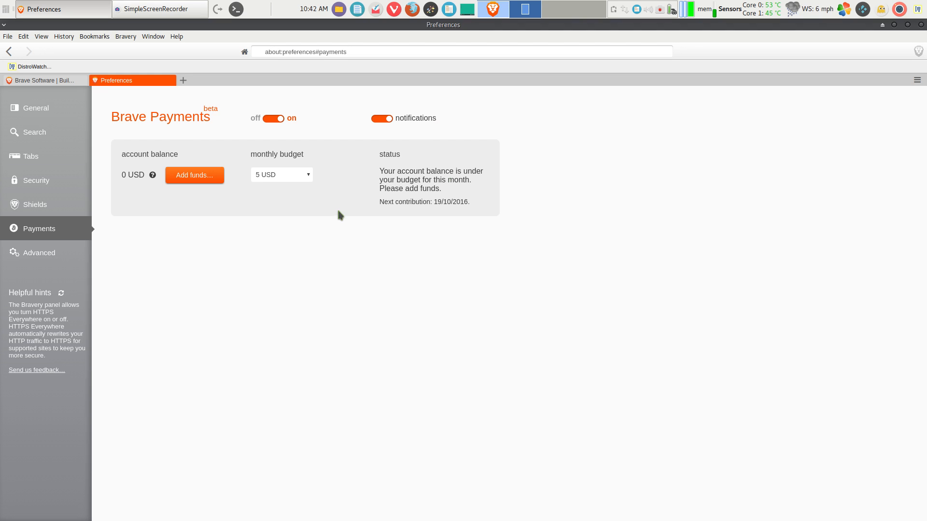
mouse_move(330, 222)
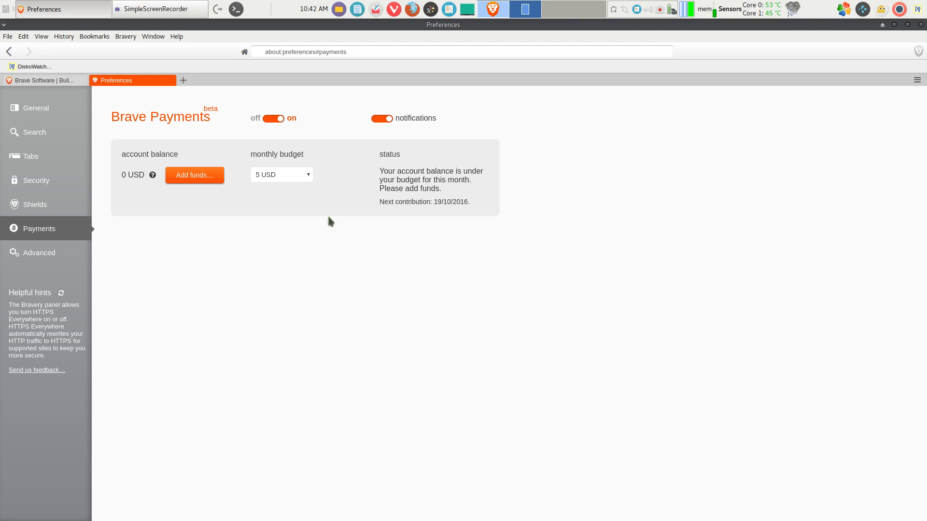
mouse_move(316, 220)
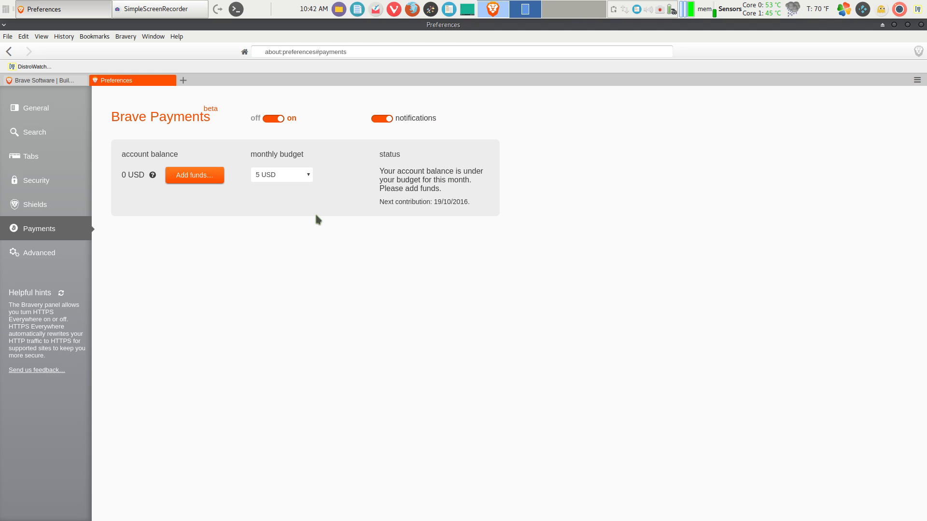
mouse_move(345, 248)
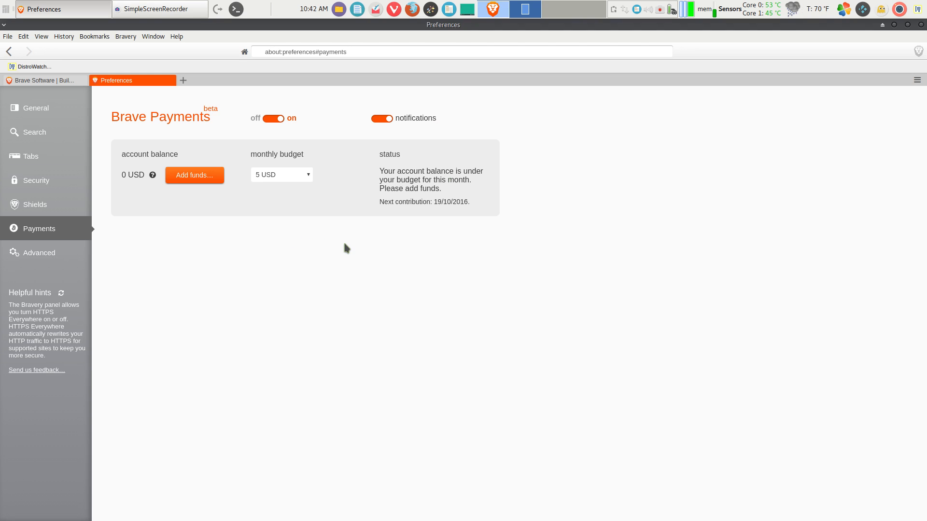
mouse_move(185, 207)
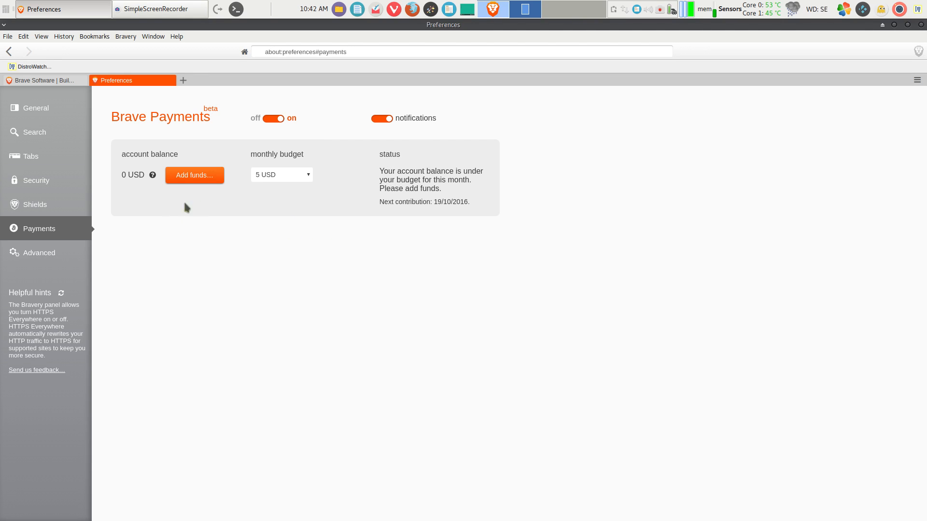
mouse_move(398, 255)
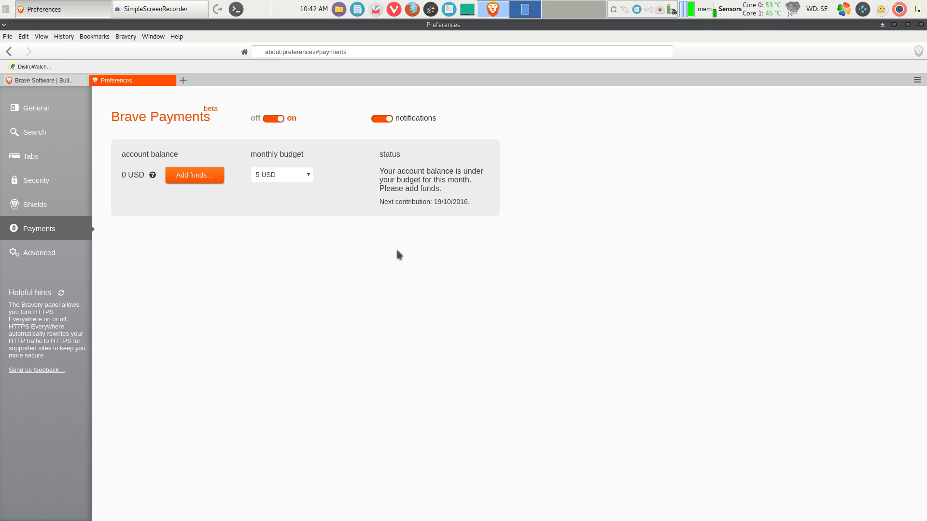
mouse_move(131, 106)
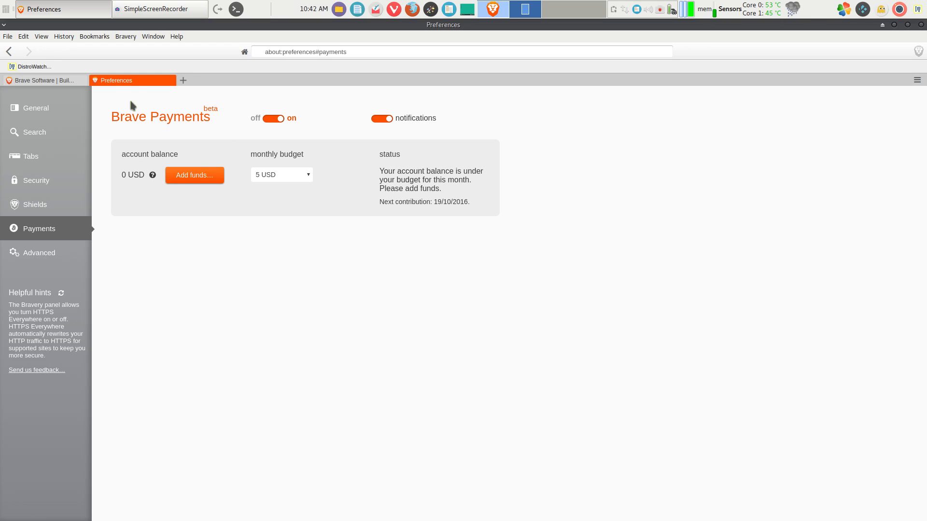
mouse_move(103, 238)
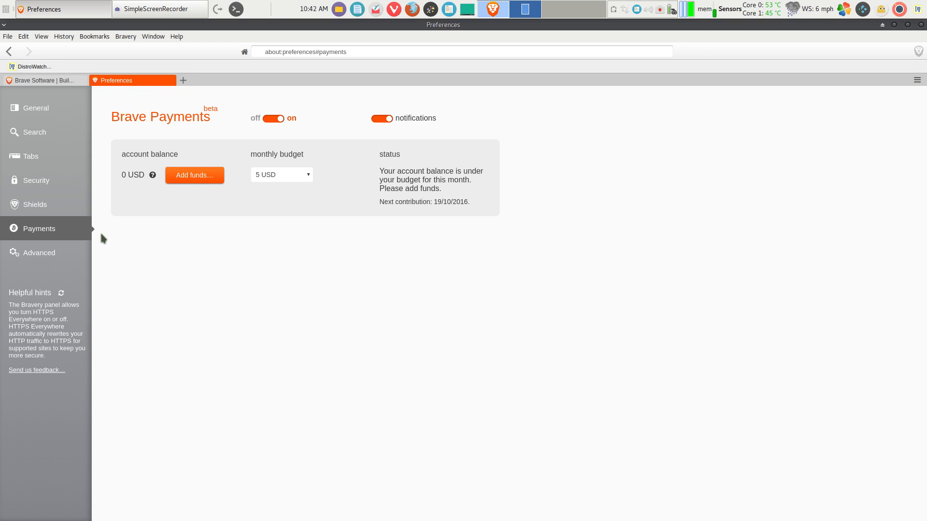
Switch Brave Payments off so the welcome overview and partner list appear.
left_click(273, 118)
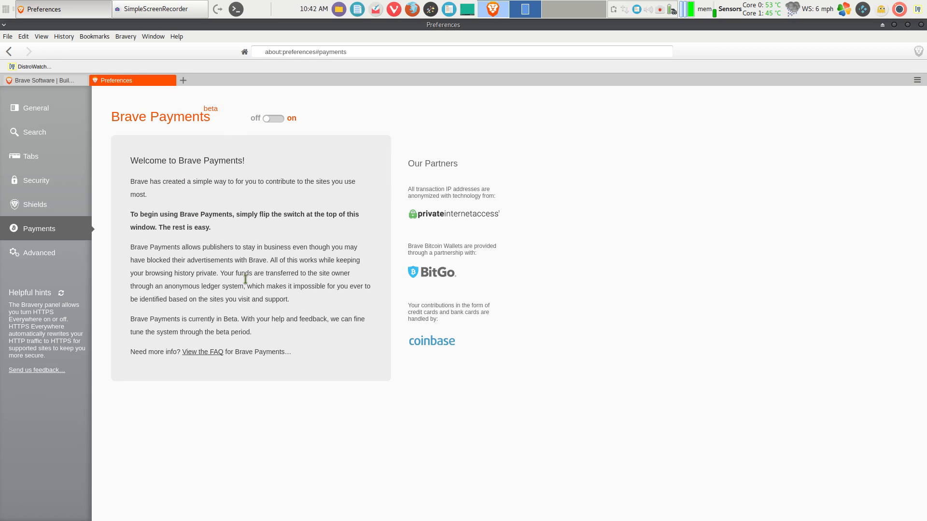
mouse_move(496, 233)
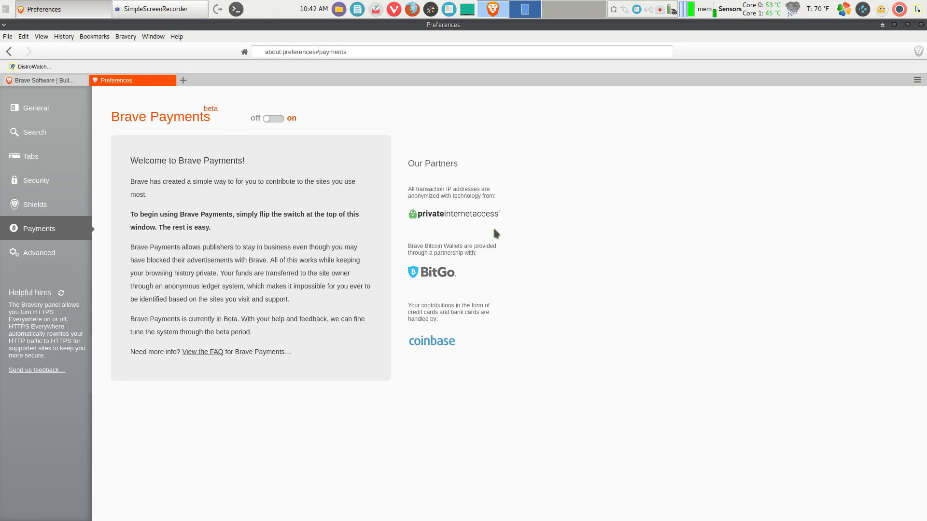
mouse_move(428, 355)
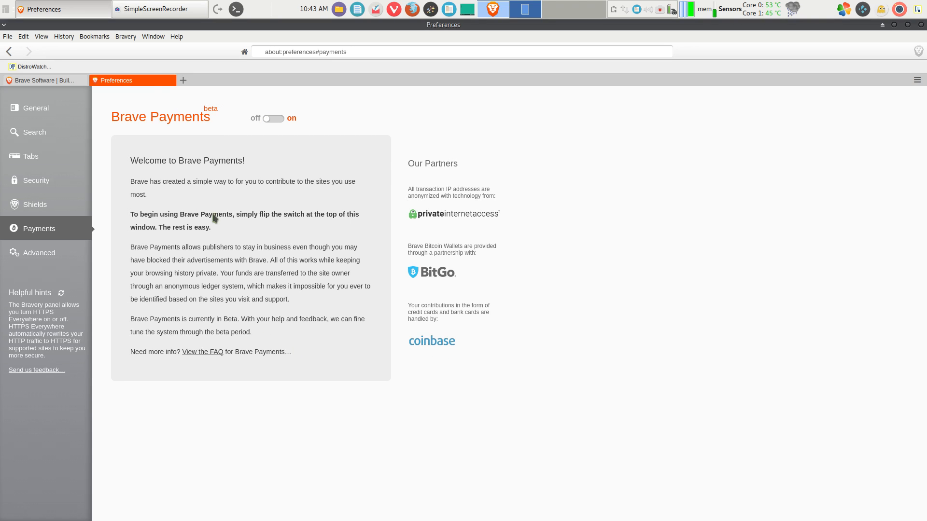
mouse_move(171, 81)
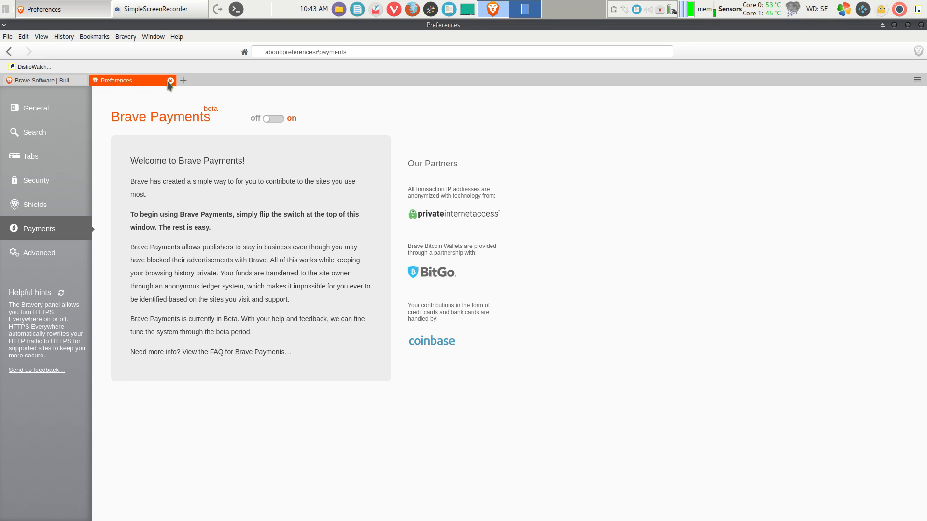
mouse_move(130, 328)
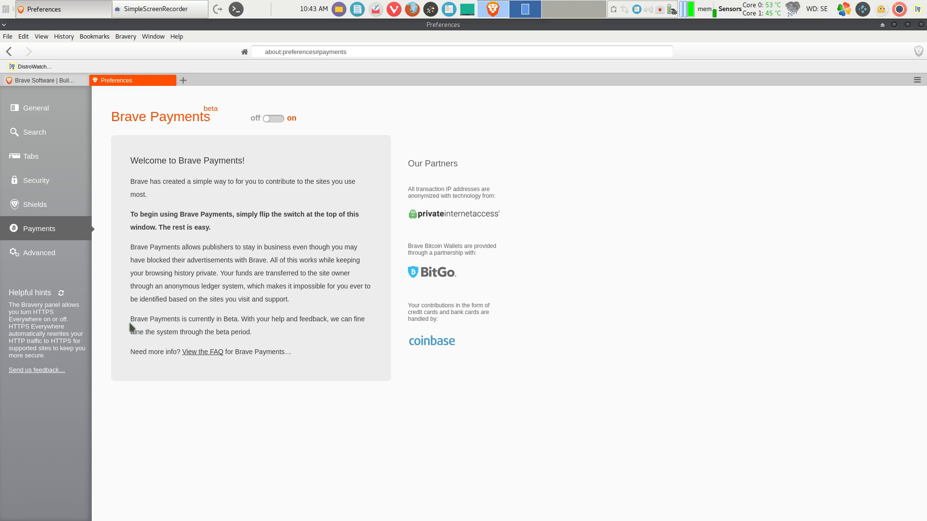
mouse_move(305, 357)
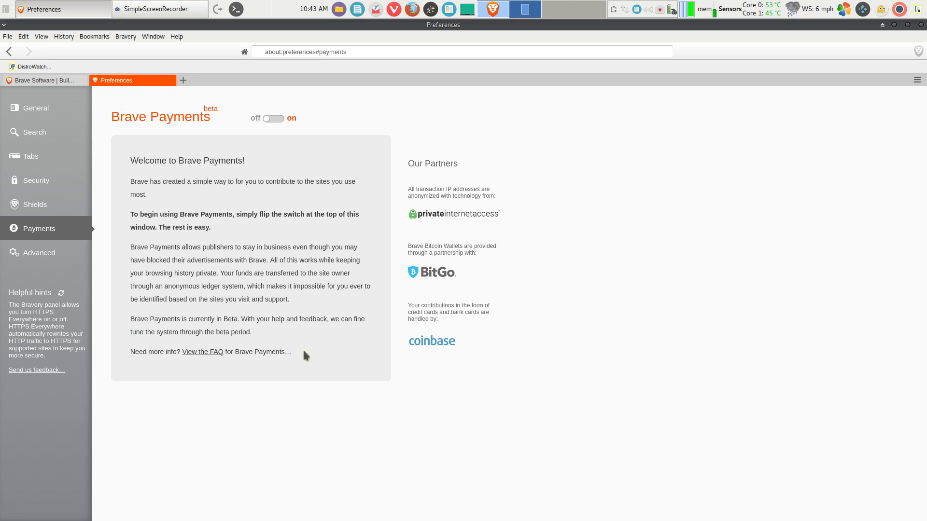
mouse_move(246, 147)
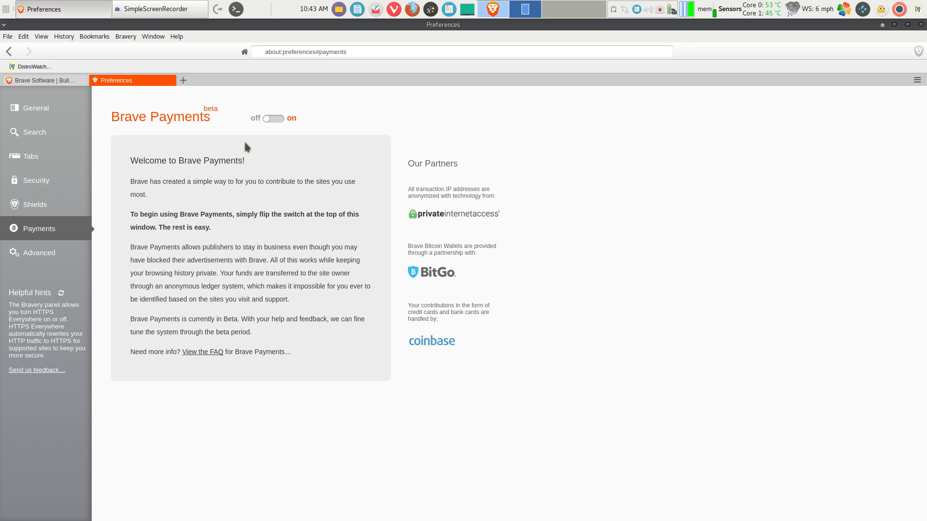
mouse_move(205, 142)
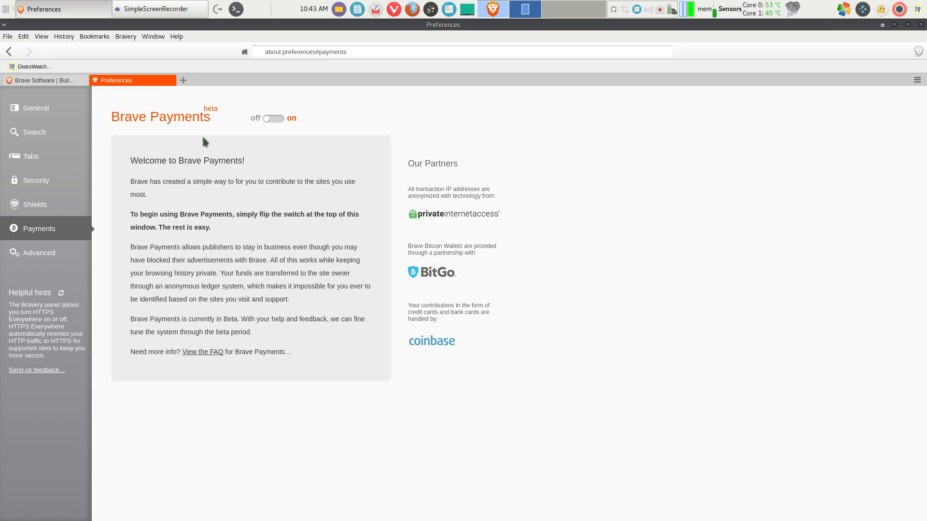
mouse_move(330, 340)
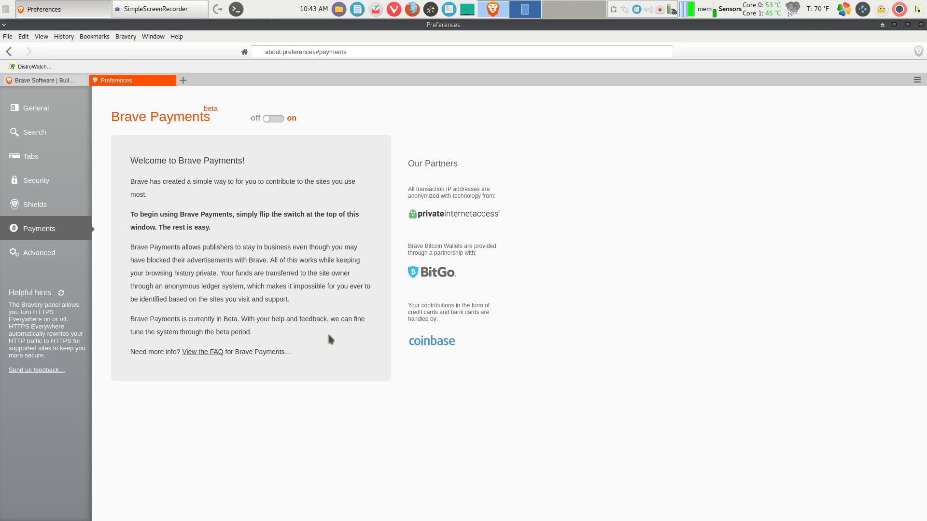
mouse_move(331, 231)
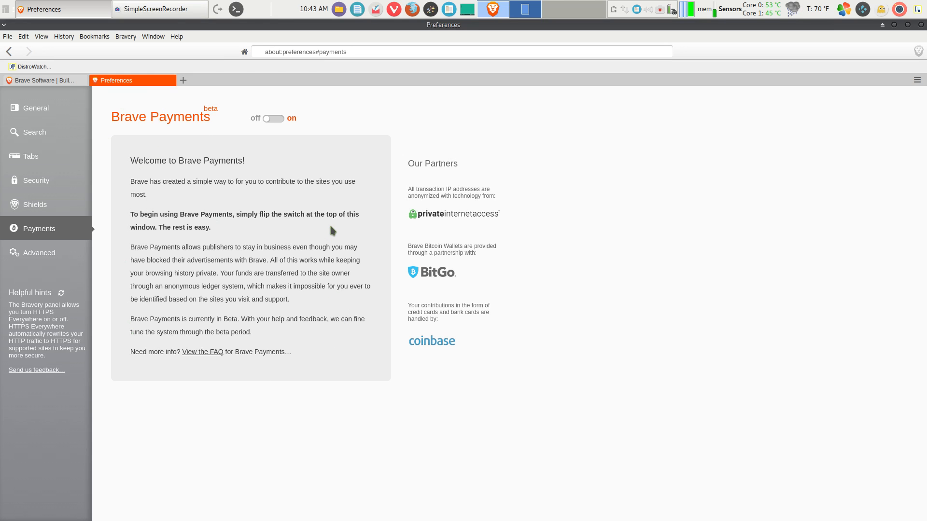
mouse_move(322, 229)
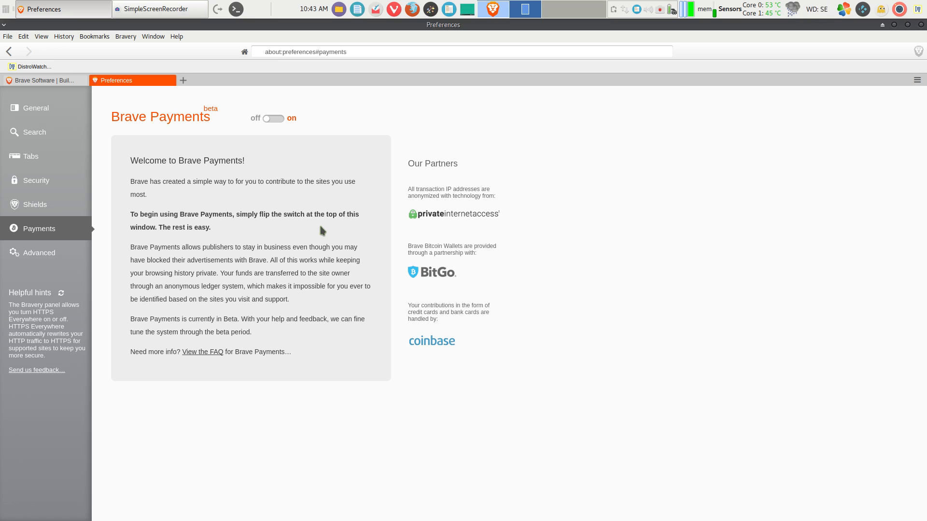
mouse_move(156, 160)
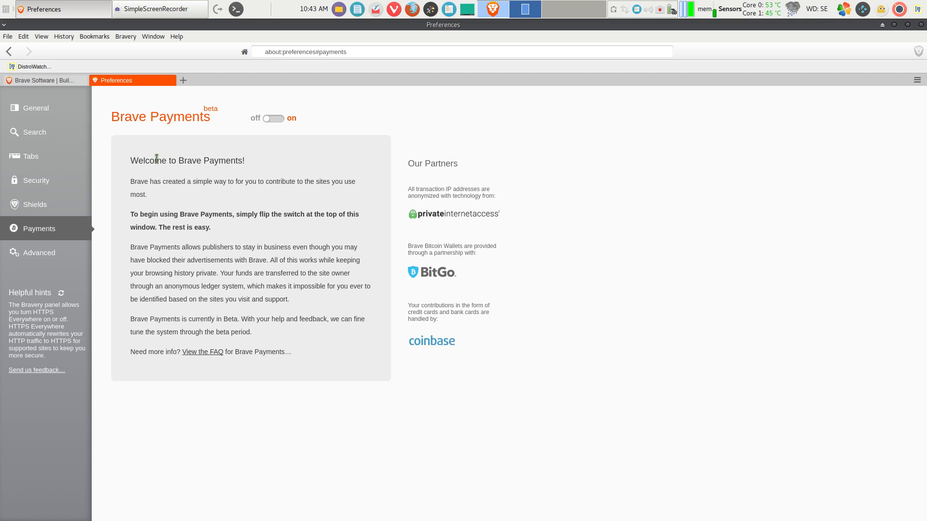
mouse_move(142, 290)
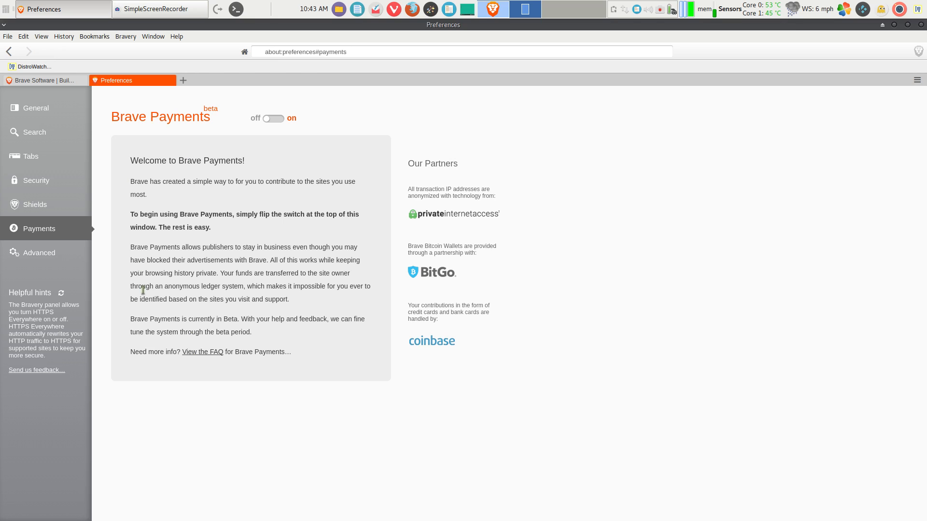
mouse_move(171, 308)
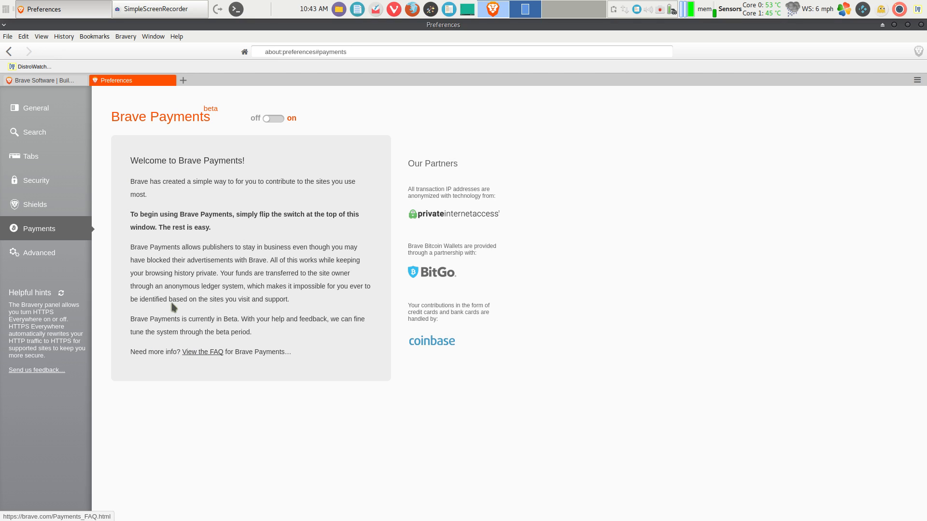
mouse_move(255, 180)
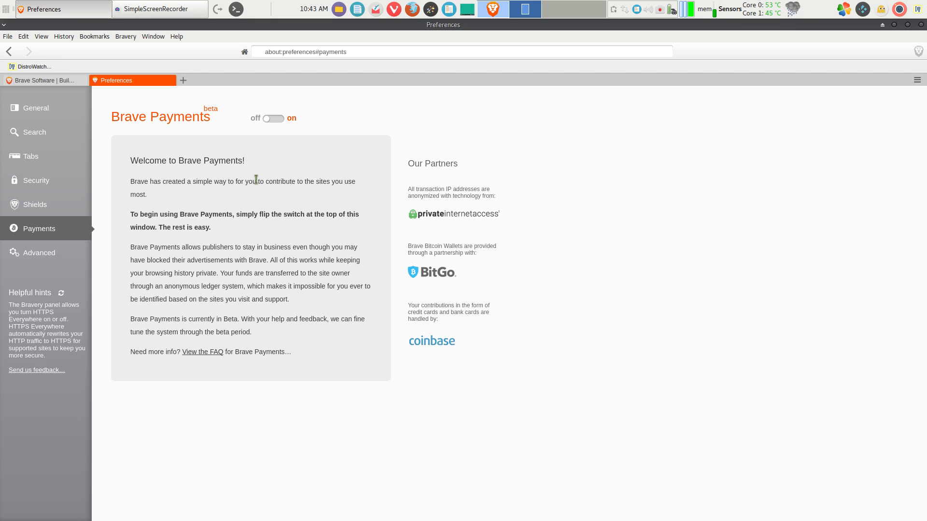
mouse_move(270, 193)
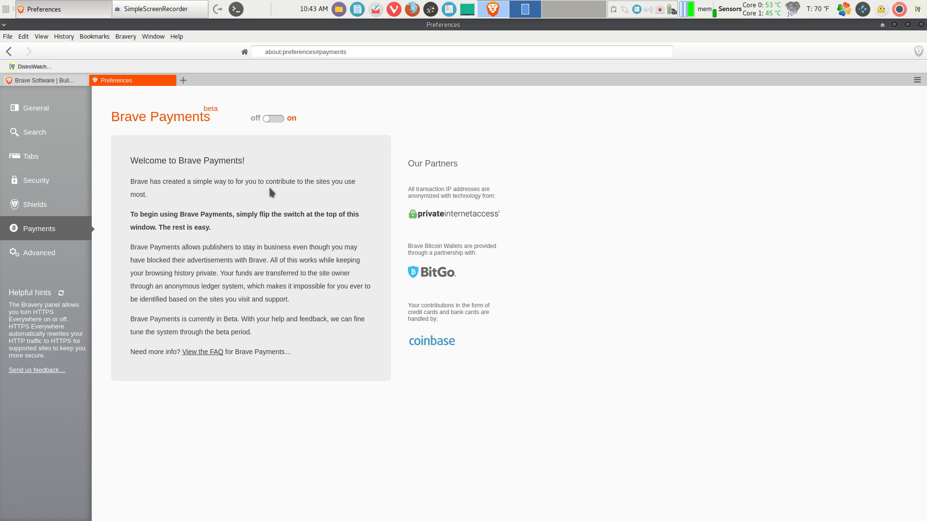
mouse_move(206, 132)
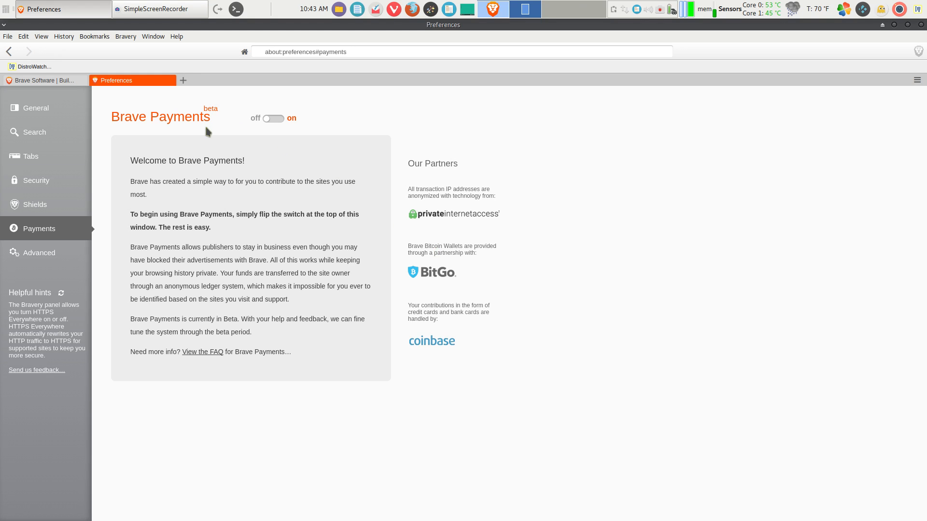
mouse_move(170, 80)
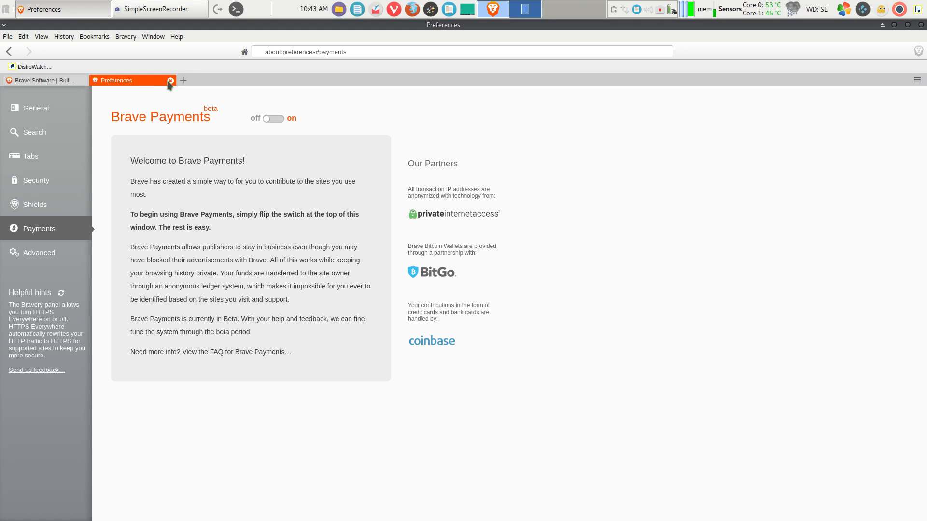
mouse_move(174, 114)
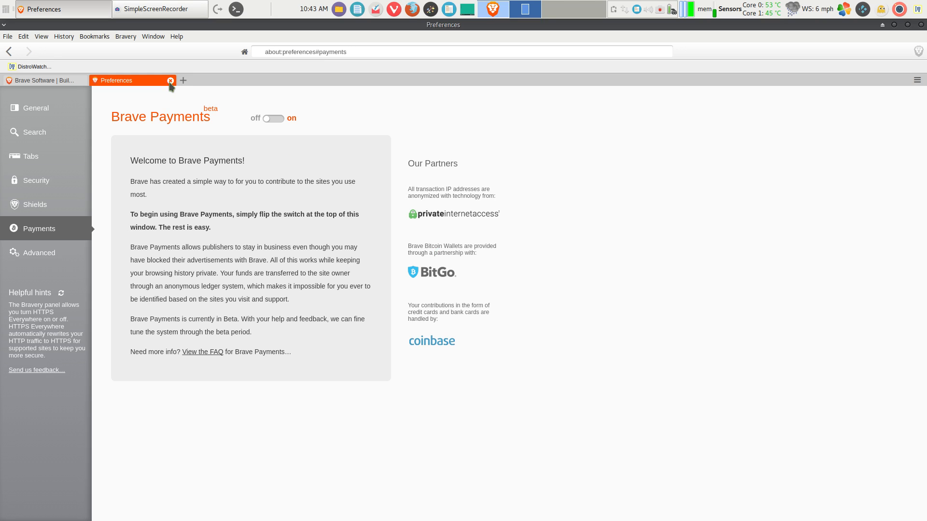
Close Preferences and search DuckDuckGo for 'brave browser wiki' from the URL bar.
left_click(170, 80)
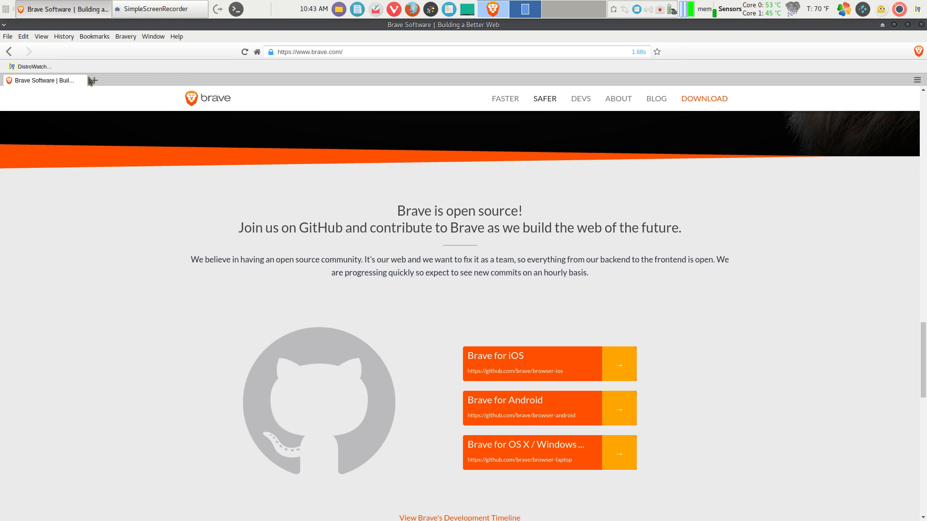
mouse_move(309, 61)
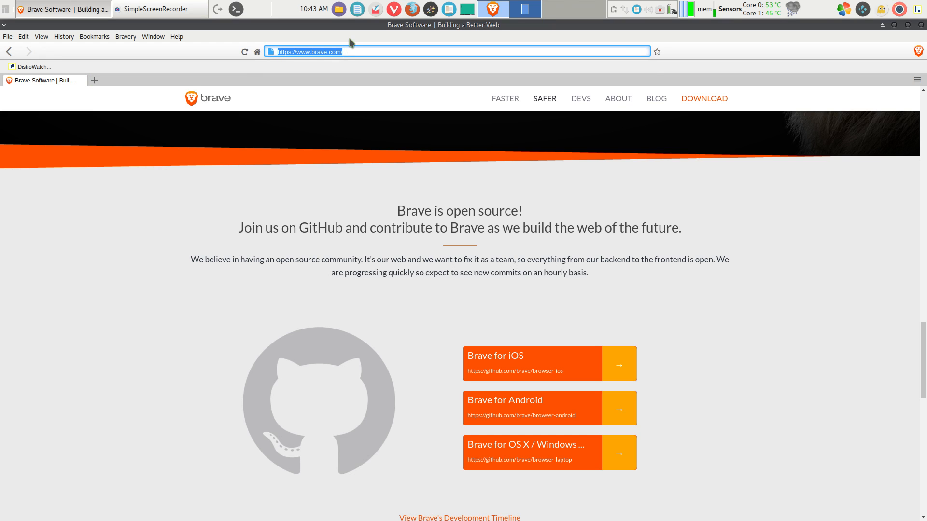
type("brave")
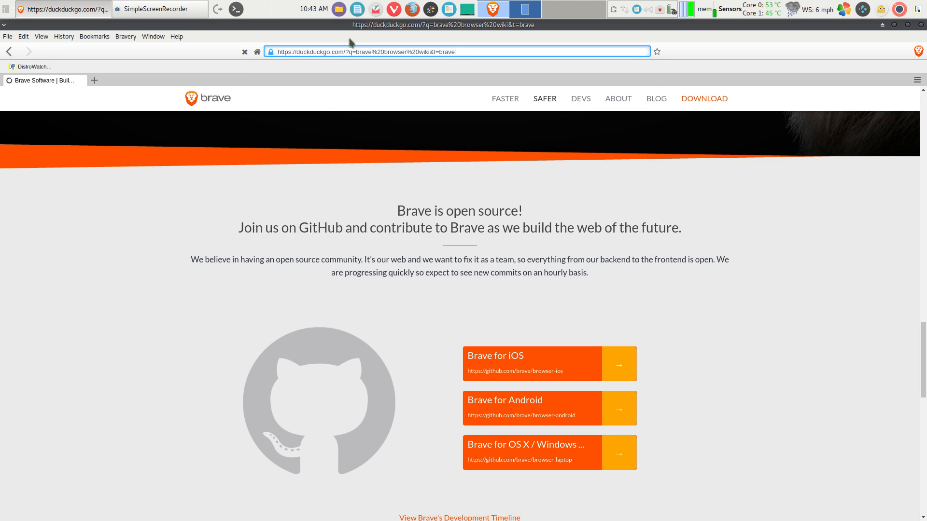
key("Return")
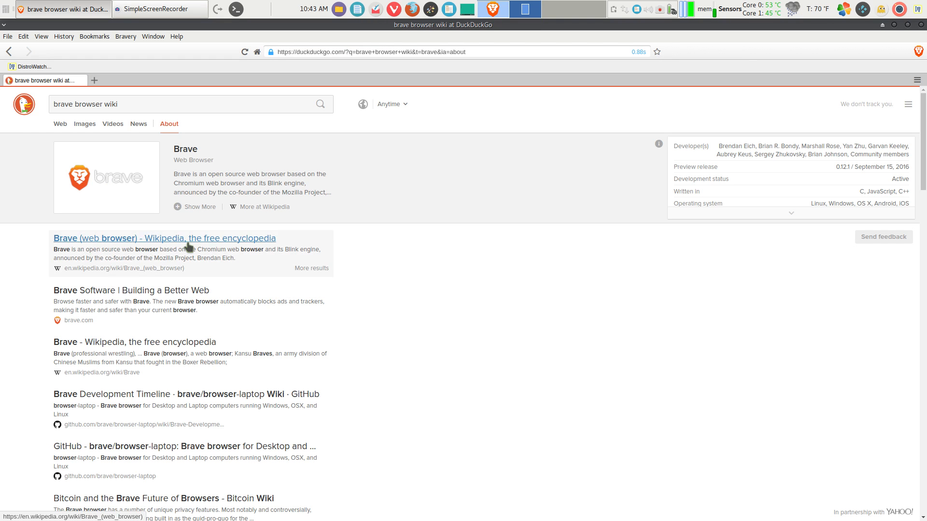
left_click(164, 239)
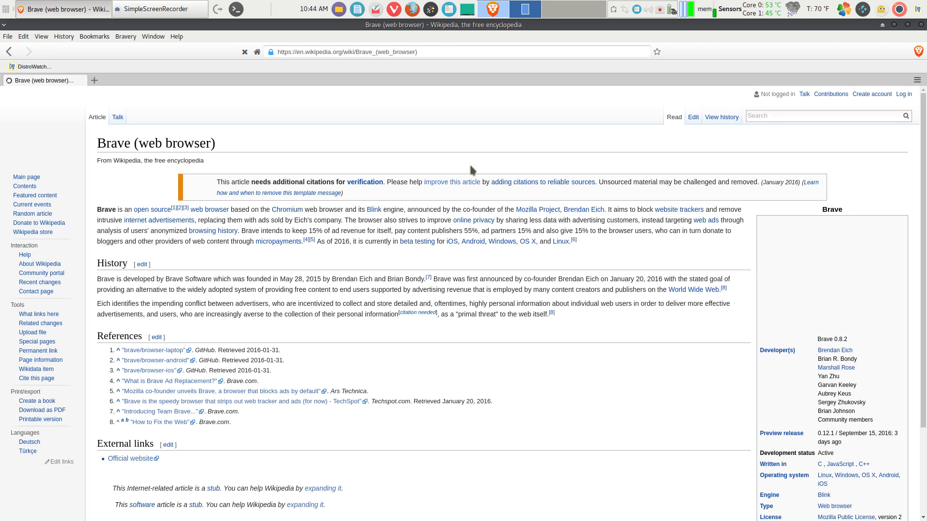
left_click(244, 51)
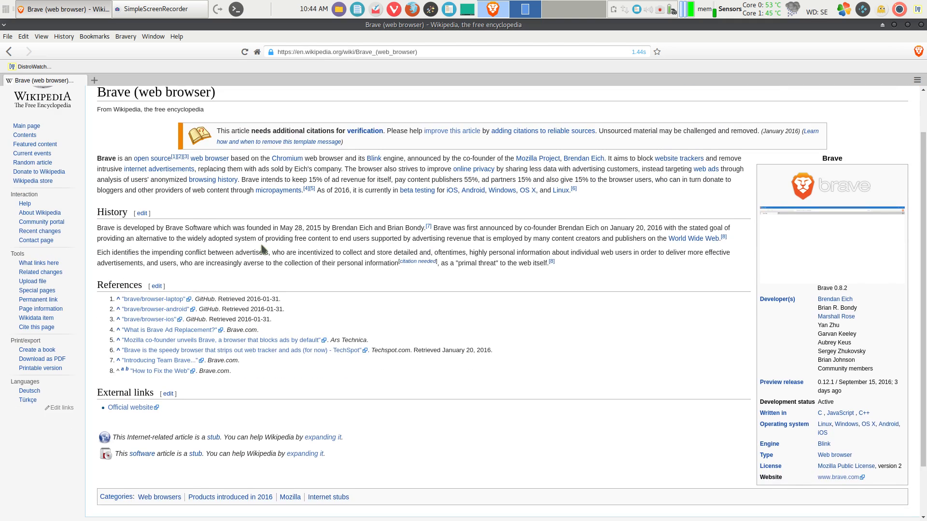
scroll("down", 3)
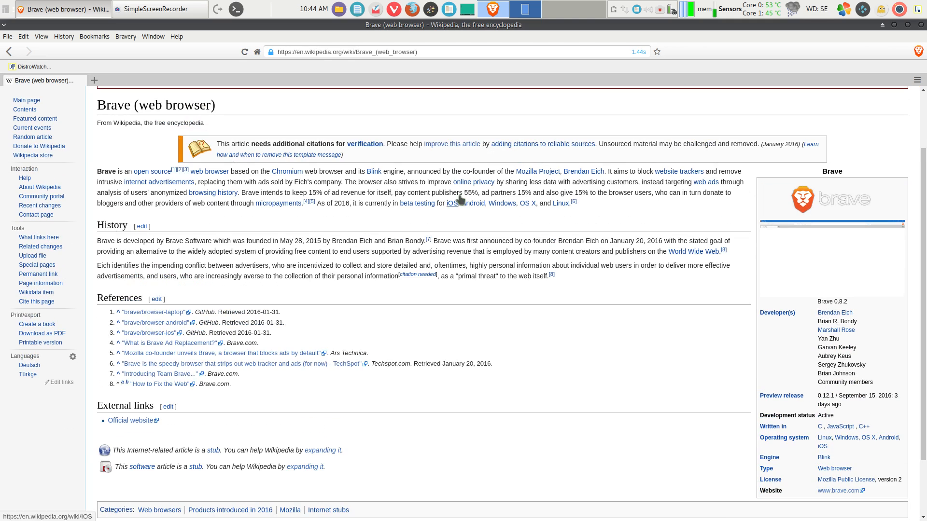
mouse_move(449, 189)
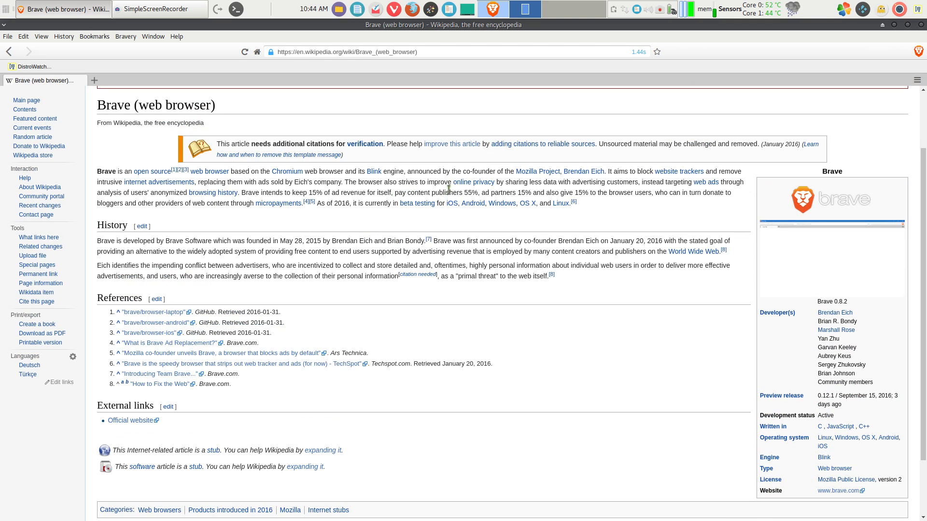
mouse_move(587, 191)
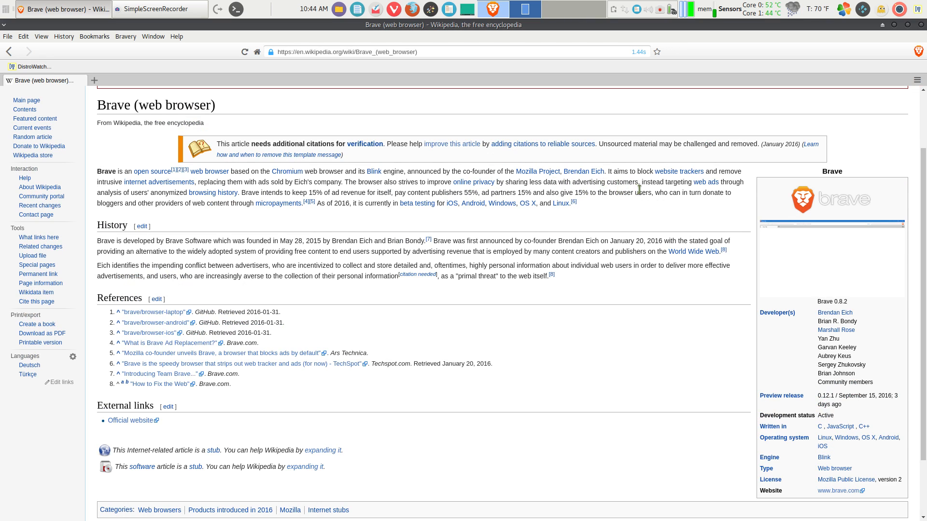
mouse_move(173, 202)
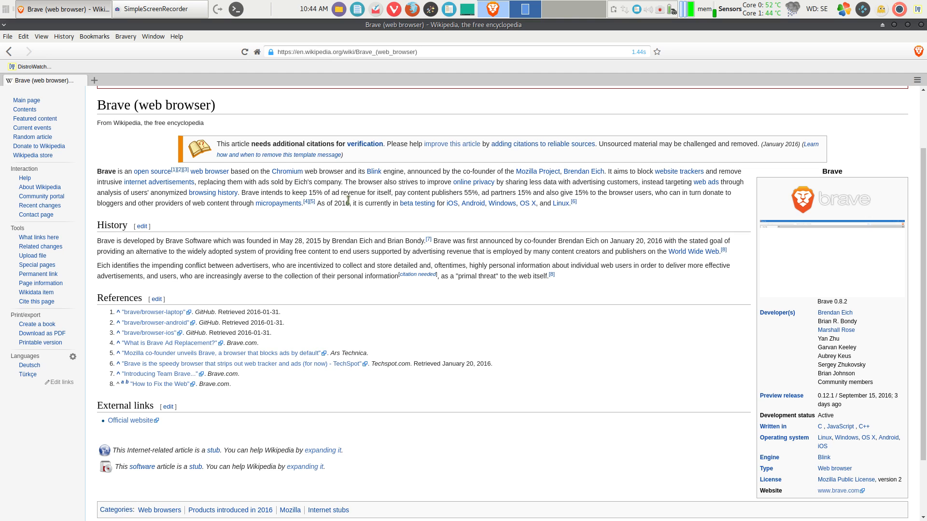
mouse_move(414, 204)
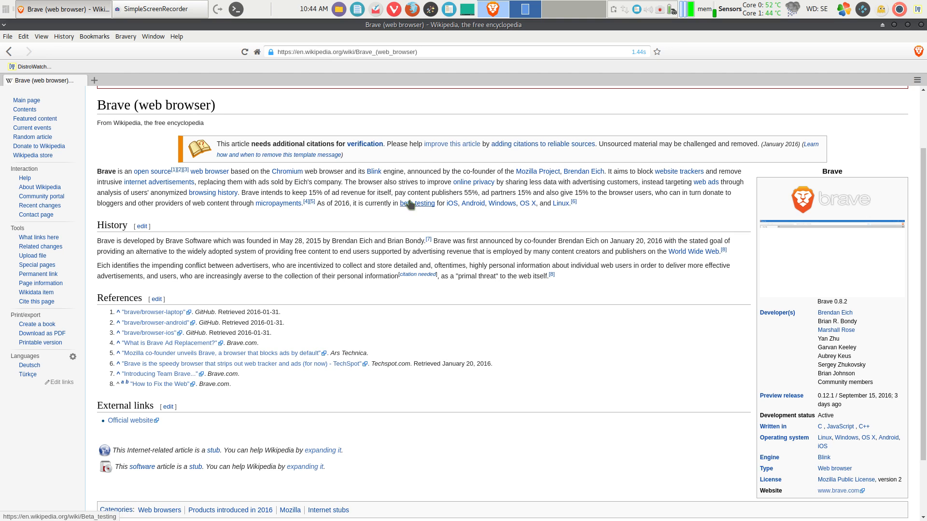
mouse_move(446, 219)
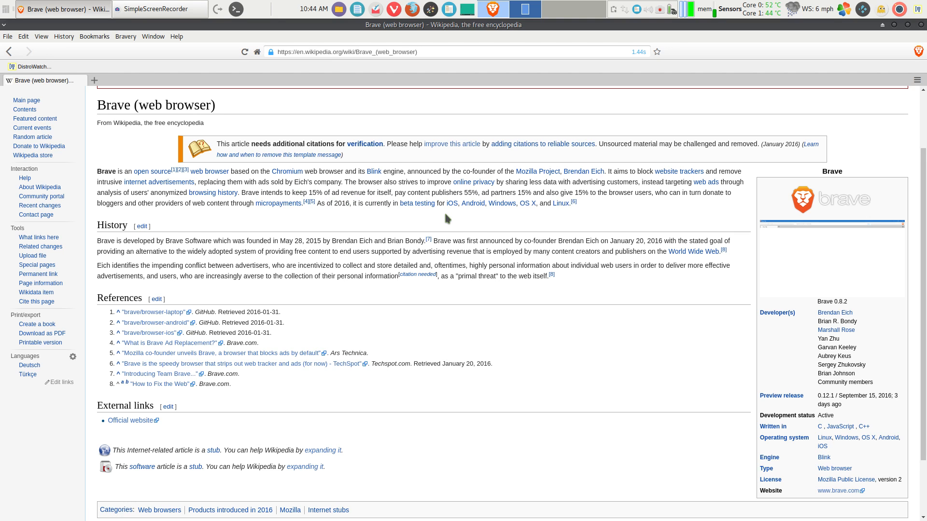
mouse_move(595, 205)
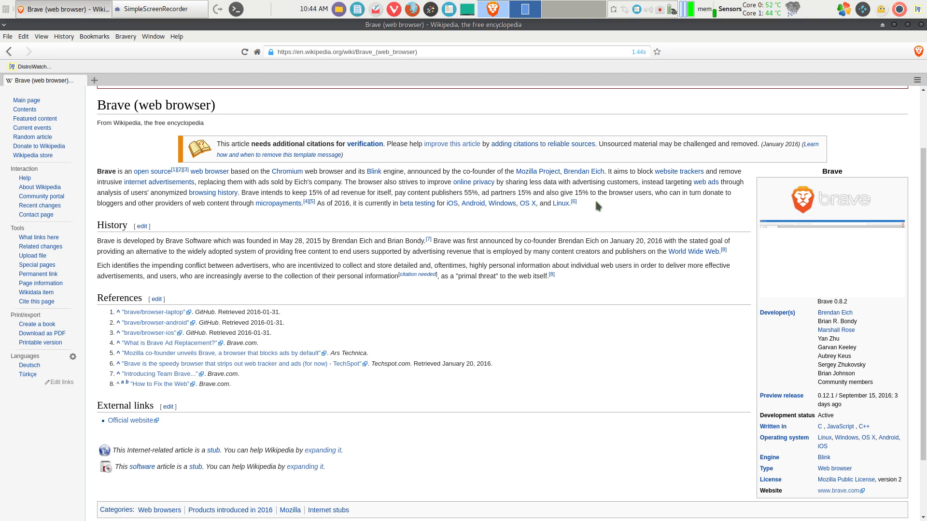
mouse_move(612, 203)
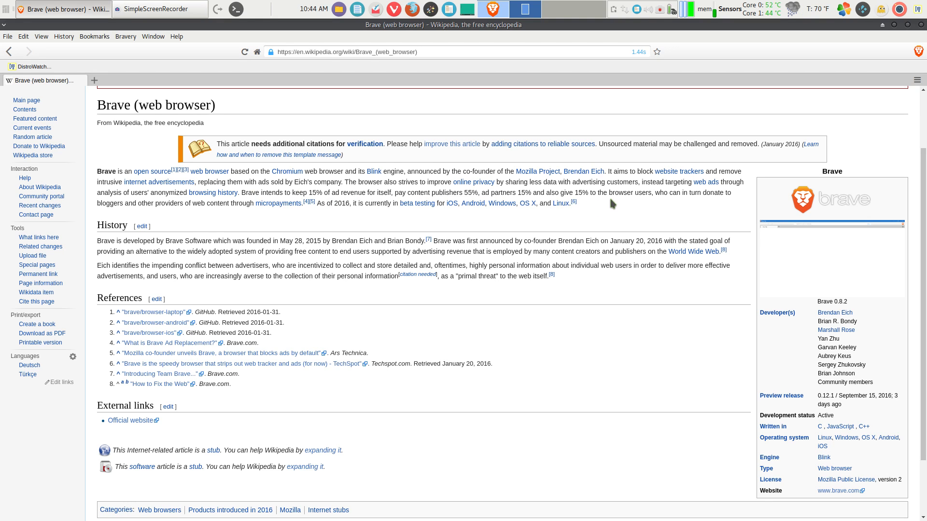
mouse_move(216, 230)
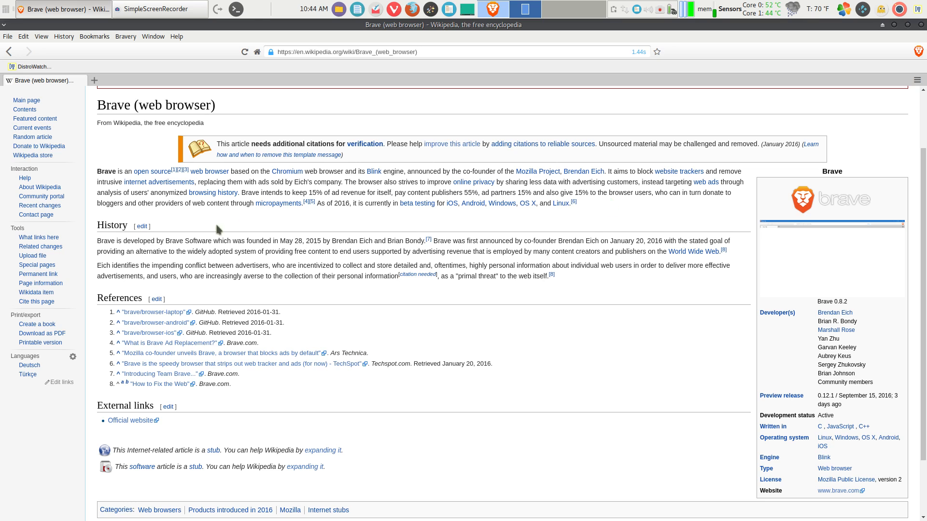
mouse_move(218, 215)
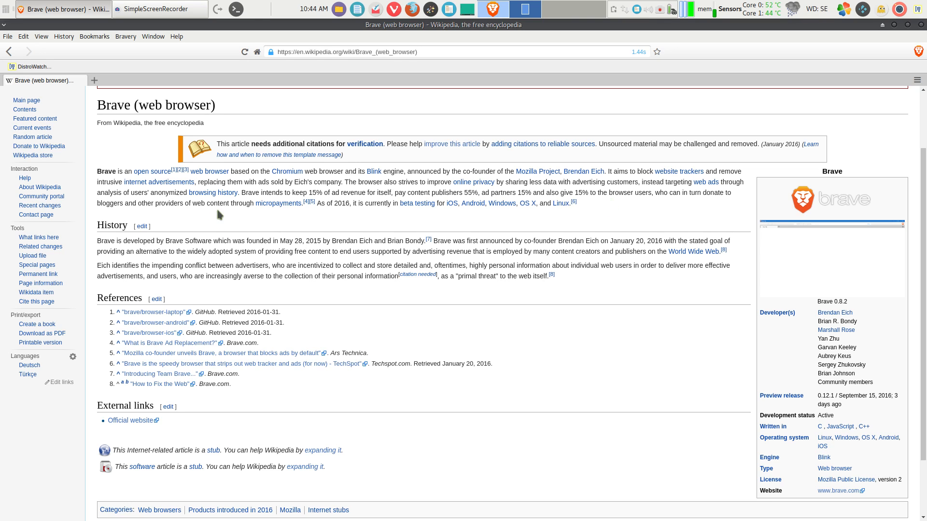
mouse_move(410, 222)
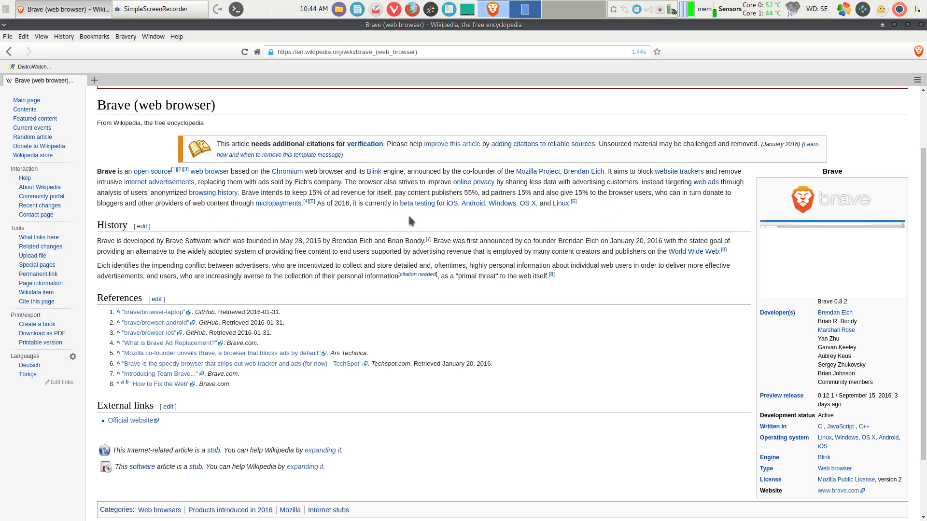
mouse_move(378, 266)
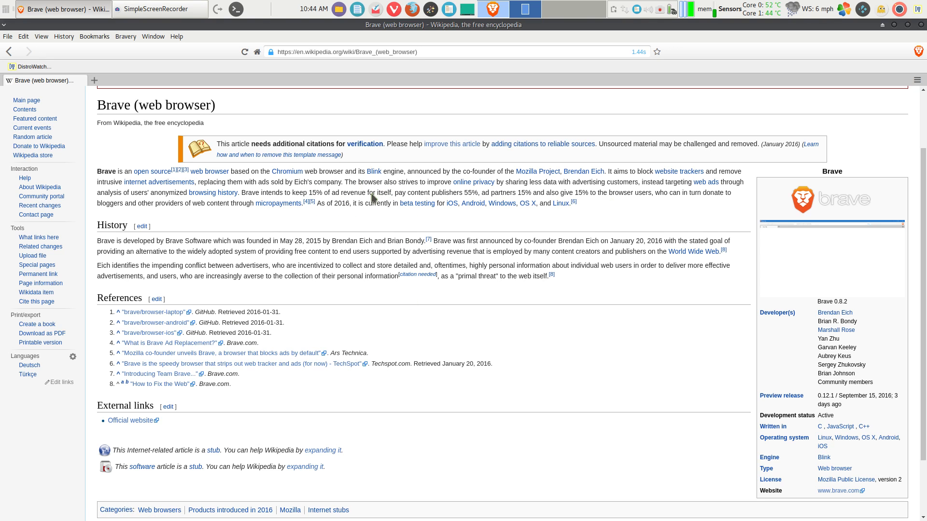
mouse_move(349, 180)
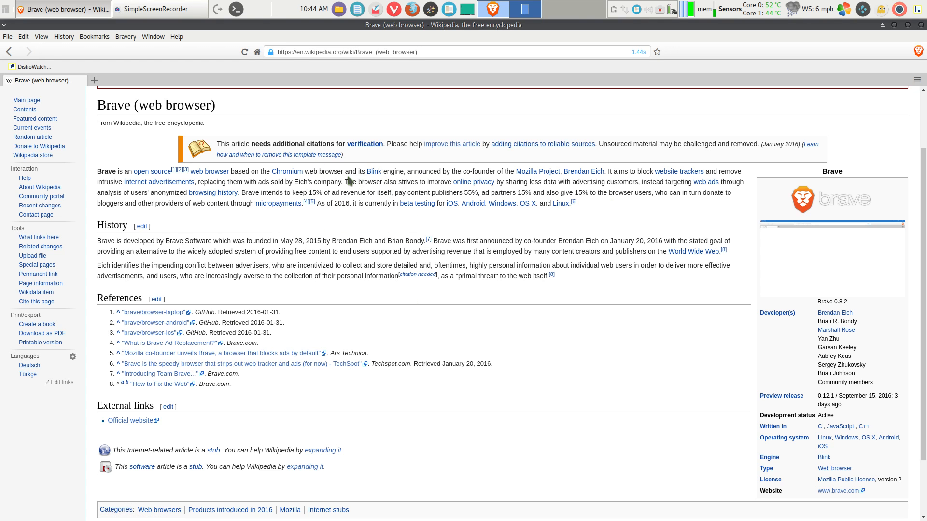
mouse_move(374, 172)
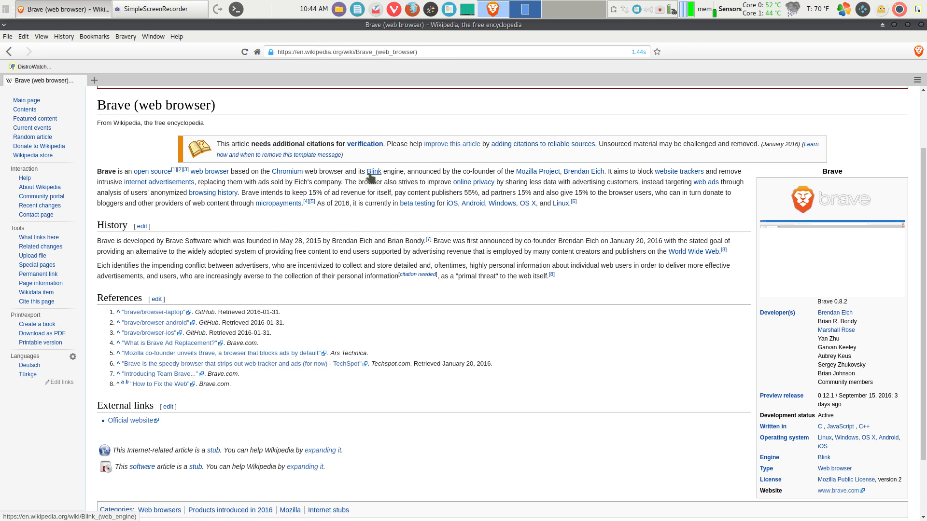
mouse_move(213, 171)
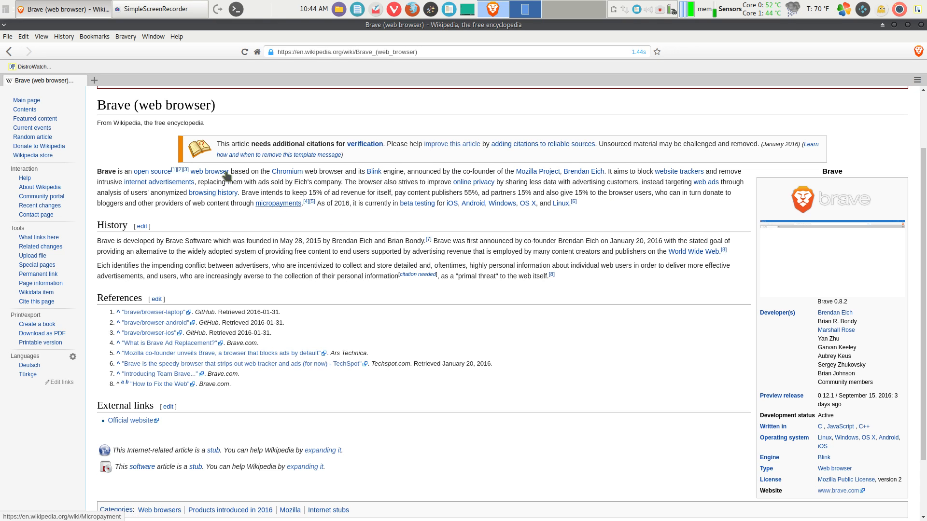
mouse_move(153, 144)
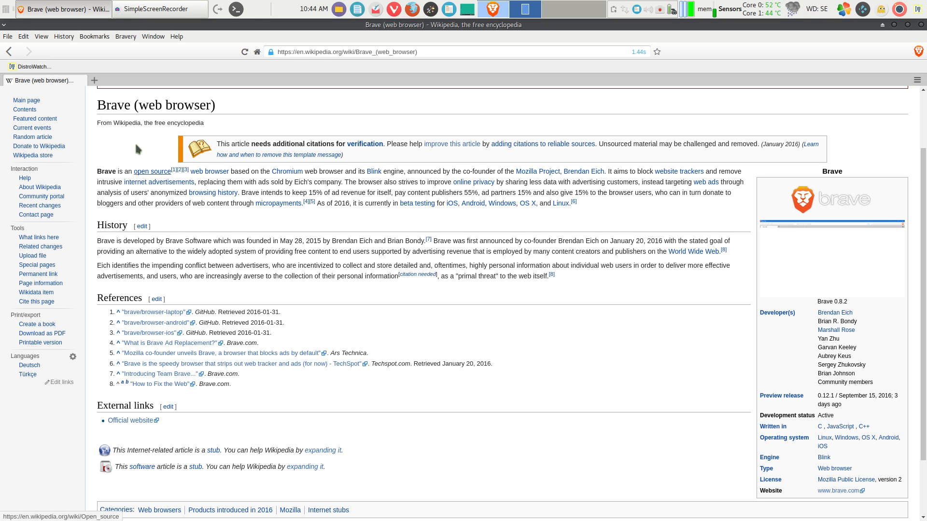
left_click(7, 36)
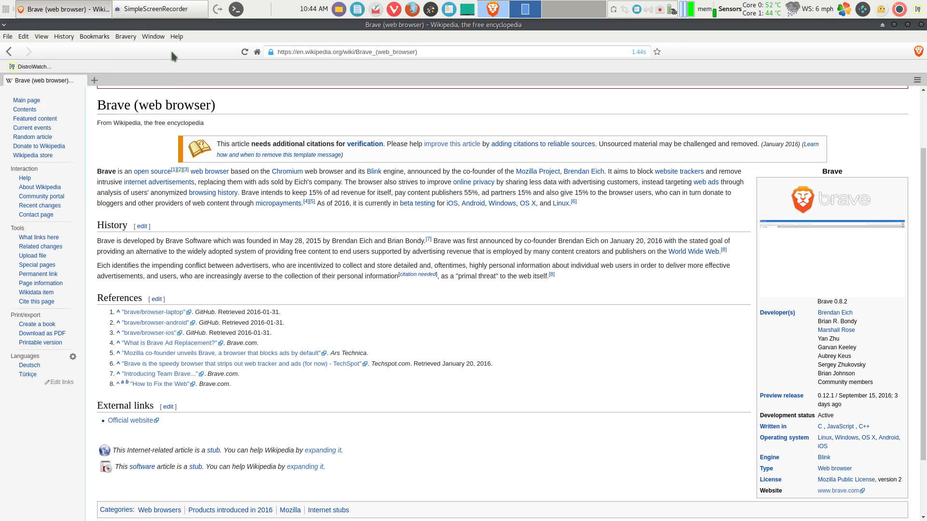
mouse_move(80, 66)
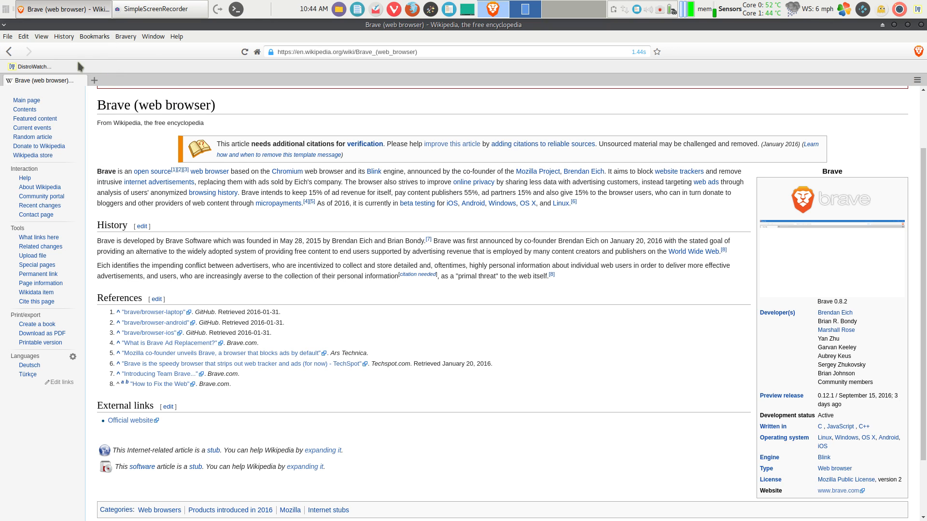
mouse_move(59, 86)
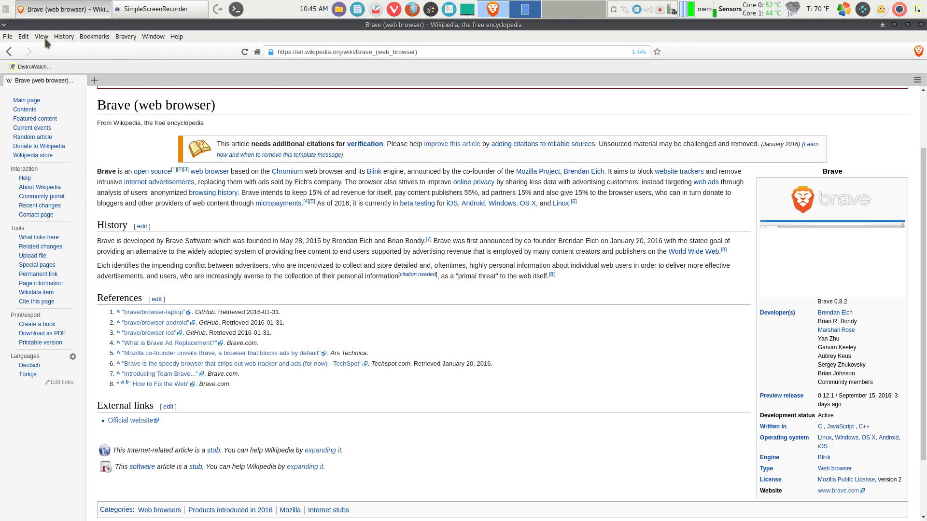
Browse the File and Edit menus, then open Preferences on General settings from Edit > Settings….
left_click(8, 35)
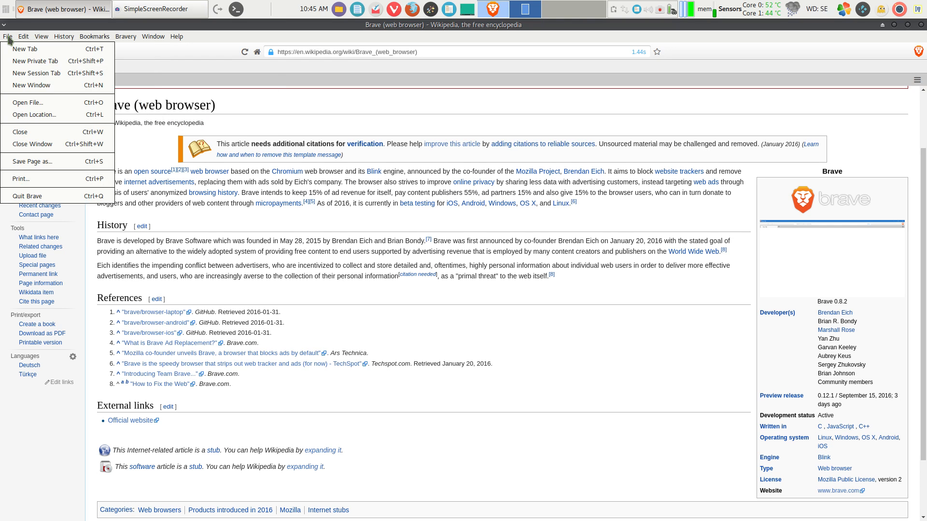
mouse_move(33, 144)
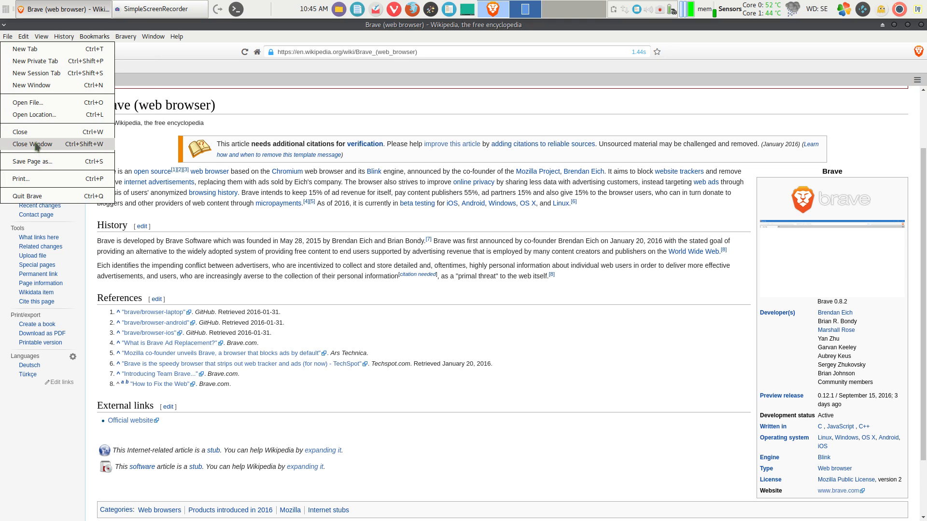
left_click(23, 36)
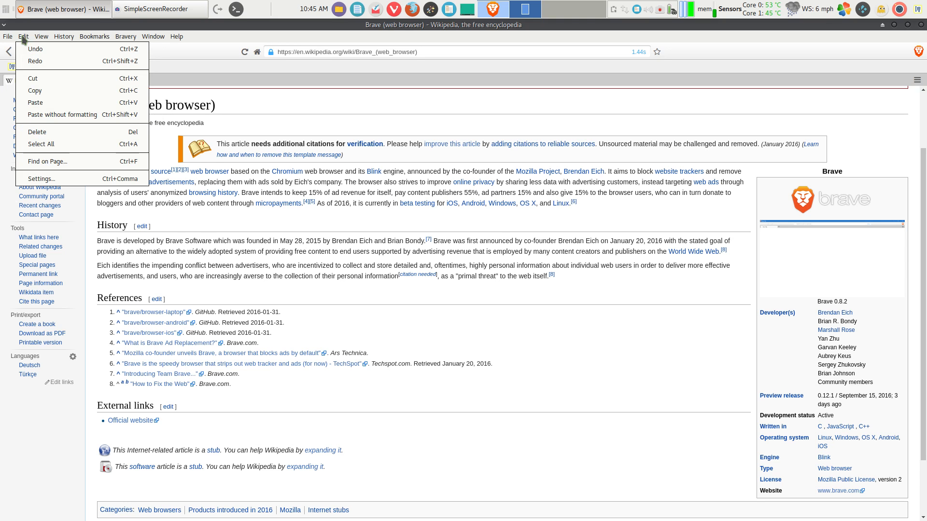
left_click(40, 179)
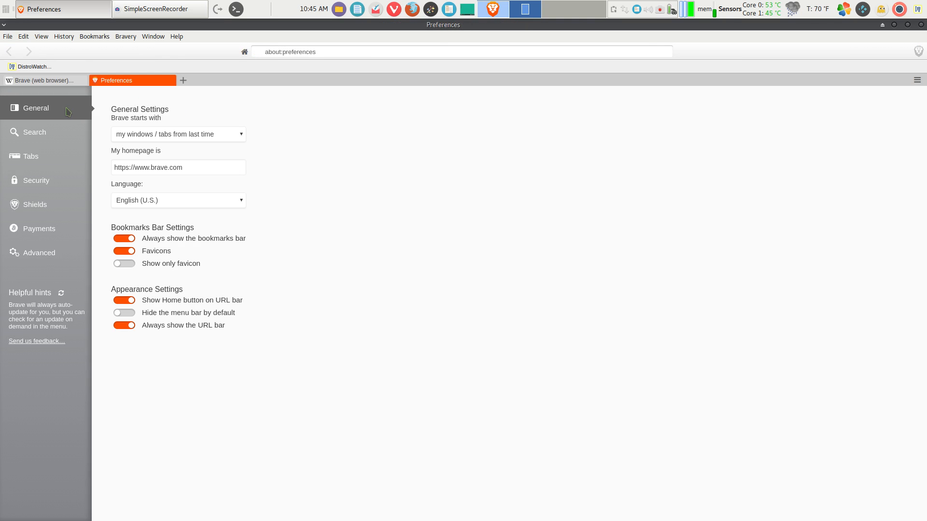
Browse the Search, Security, Payments and Advanced sections of Brave's Preferences in turn.
left_click(34, 132)
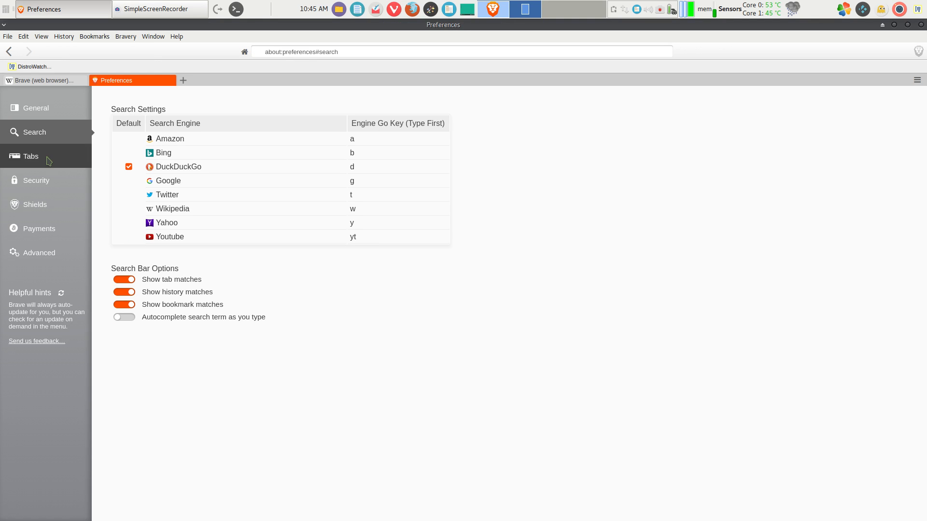
left_click(36, 180)
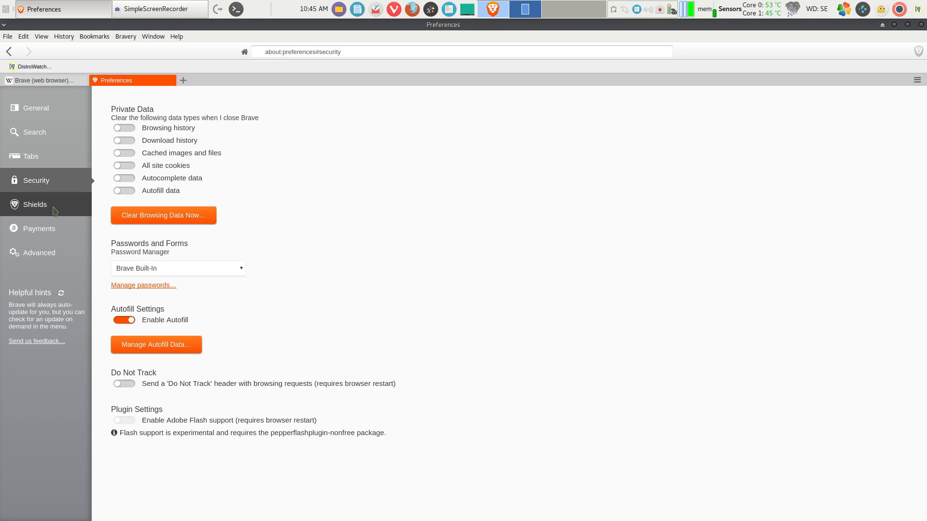
left_click(39, 229)
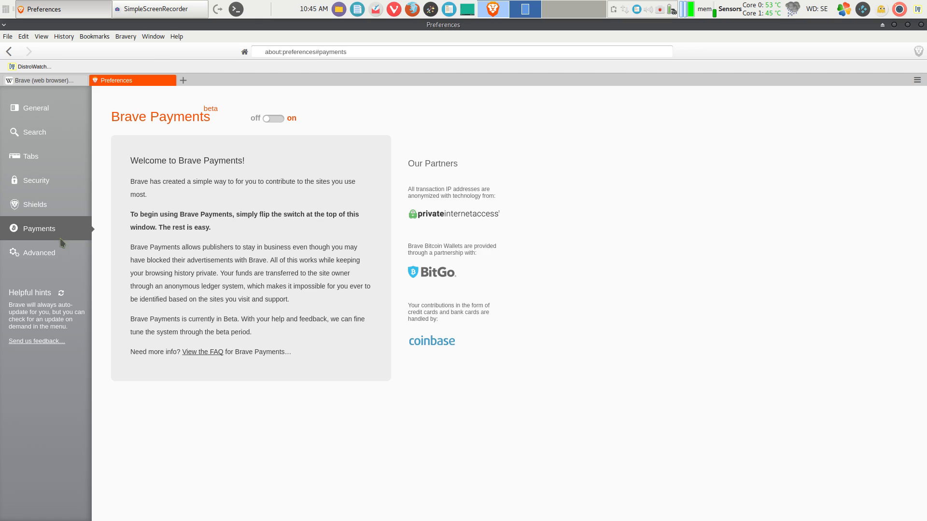
left_click(39, 251)
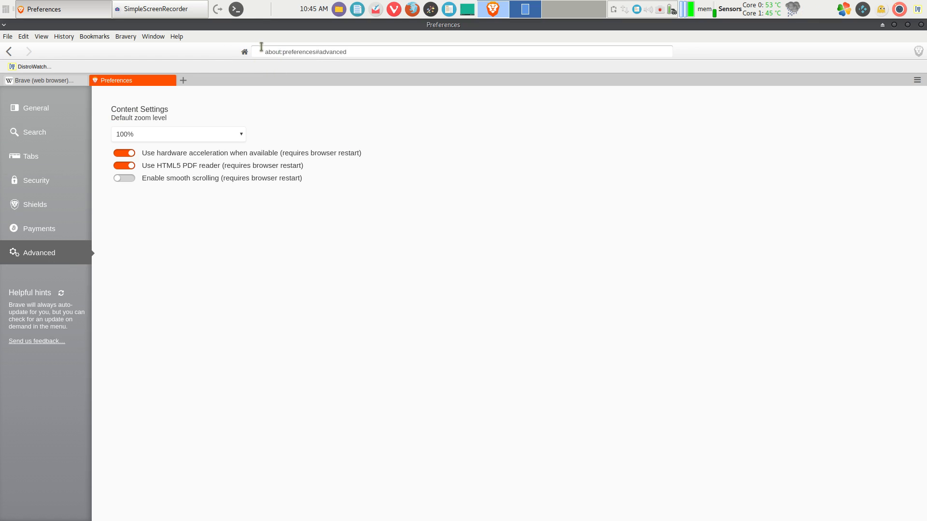
mouse_move(315, 29)
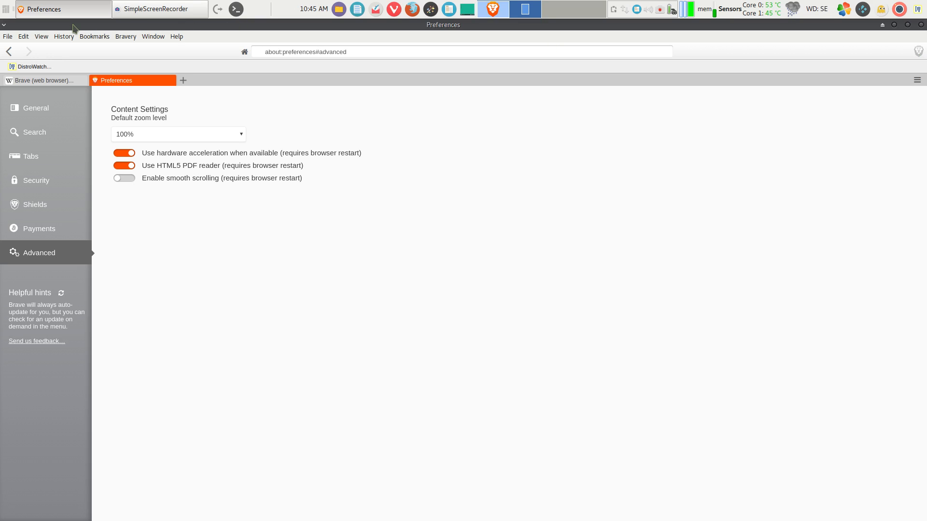
mouse_move(181, 278)
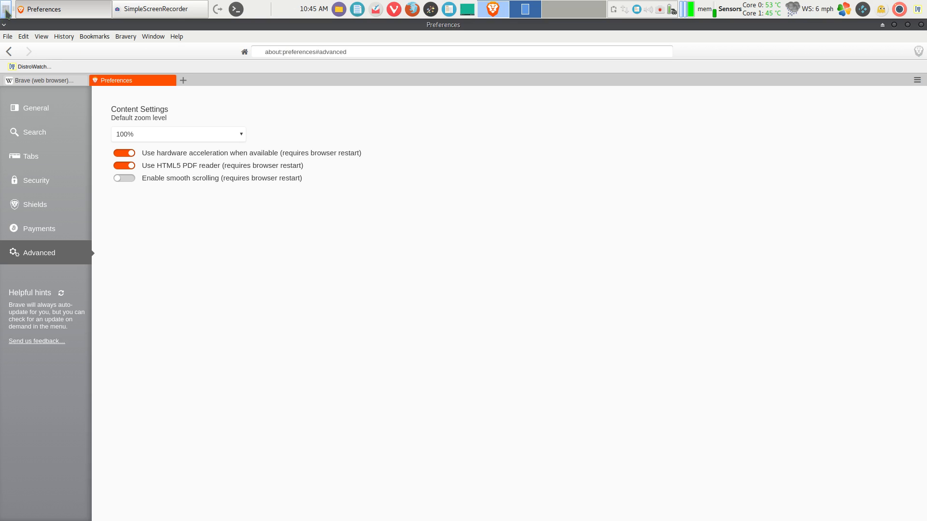
Launch Add/Remove Software, enable Search in AUR, and search for 'brave' to list brave-bin.
left_click(6, 8)
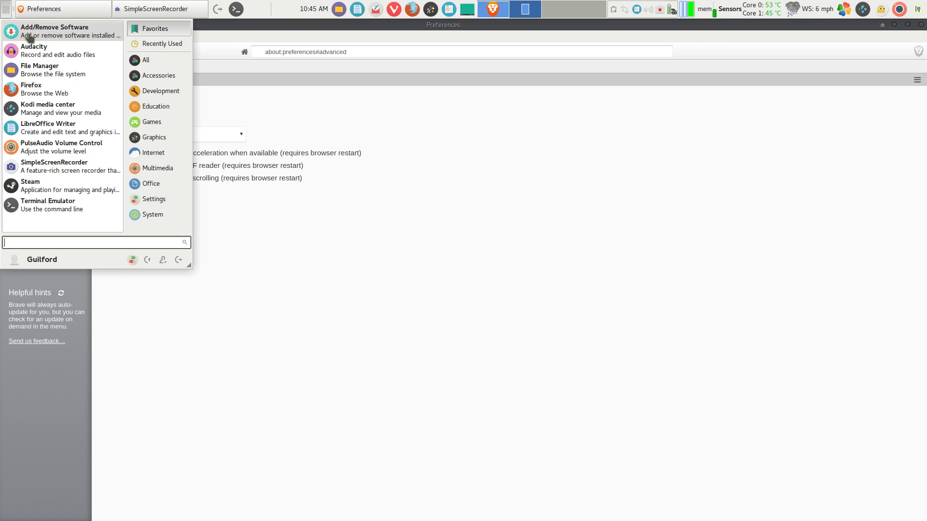
left_click(54, 27)
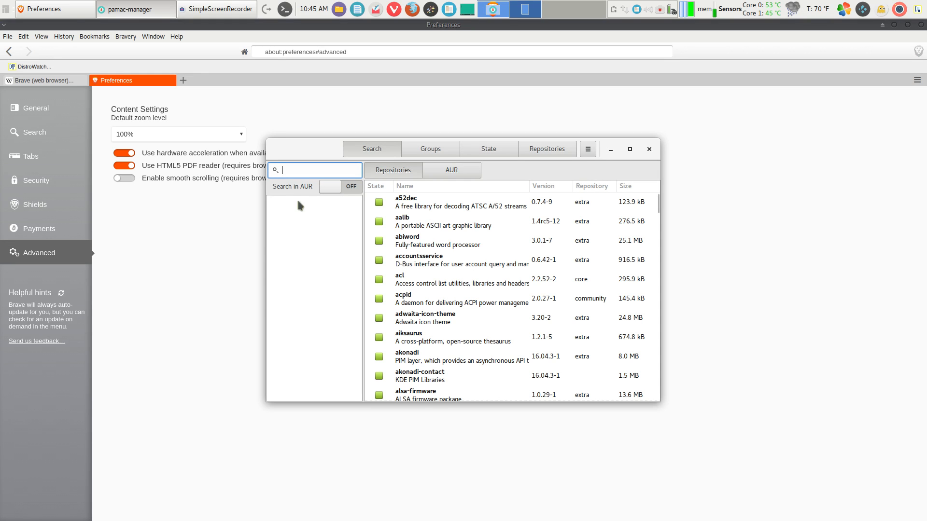
left_click(341, 186)
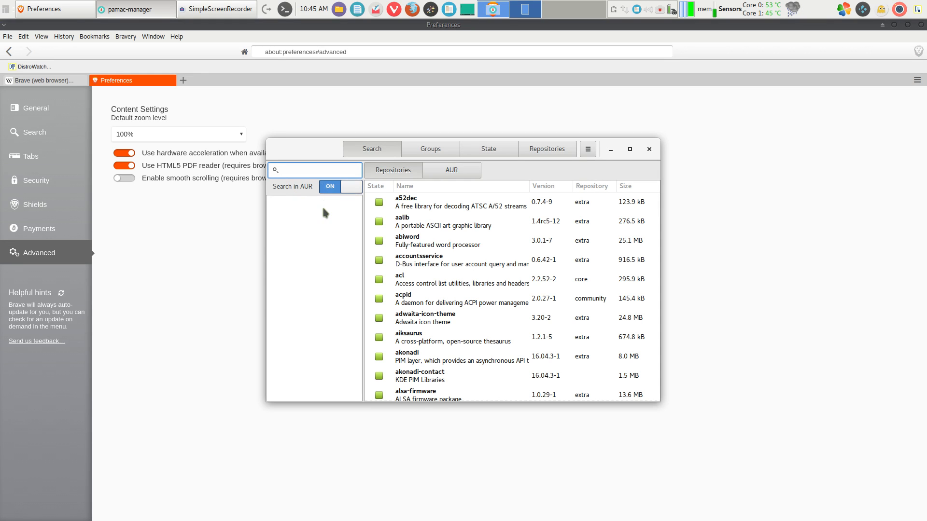
type("br")
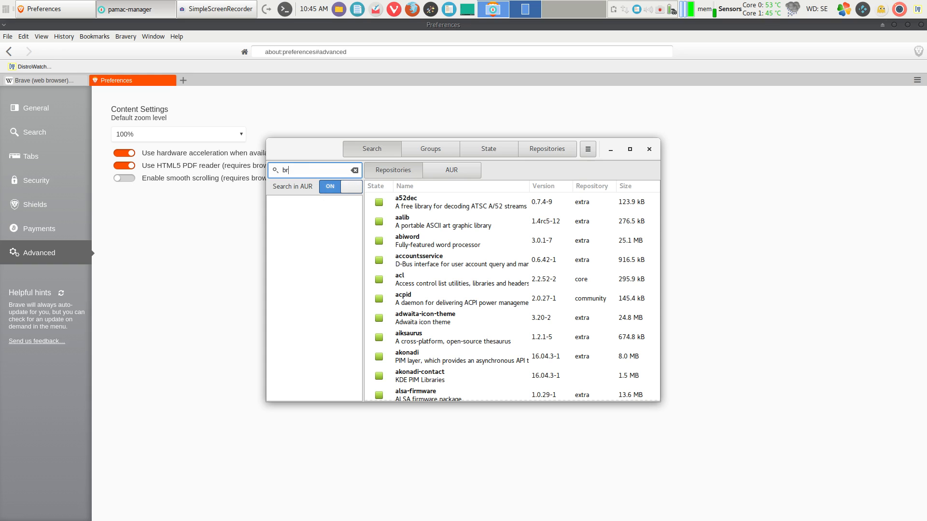
type("ave")
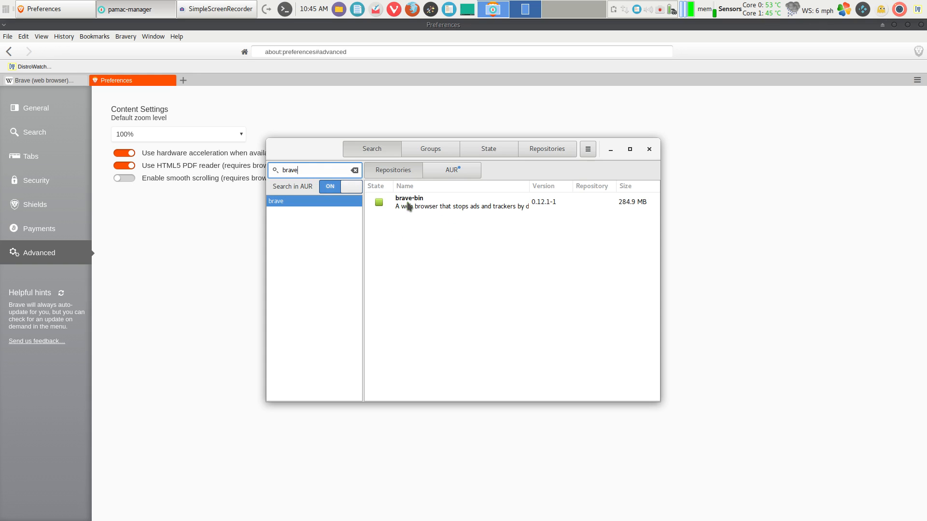
mouse_move(424, 204)
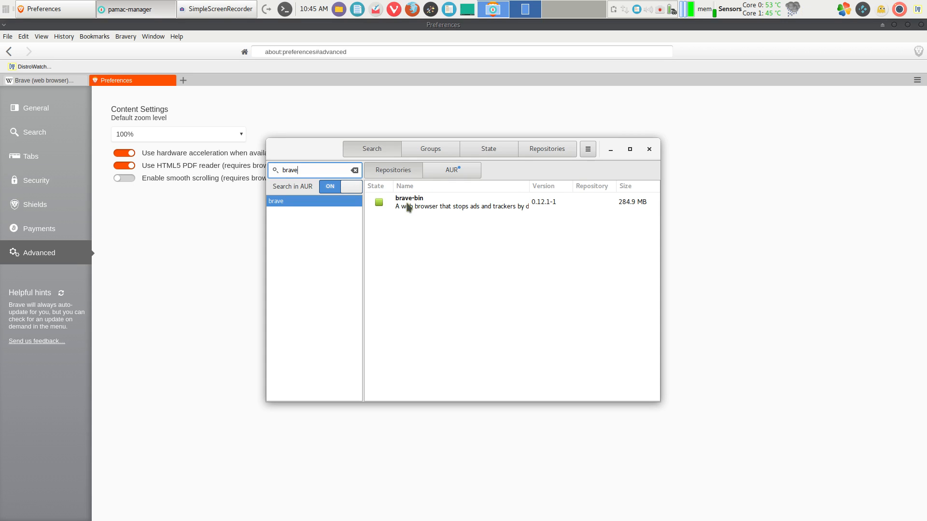
mouse_move(495, 244)
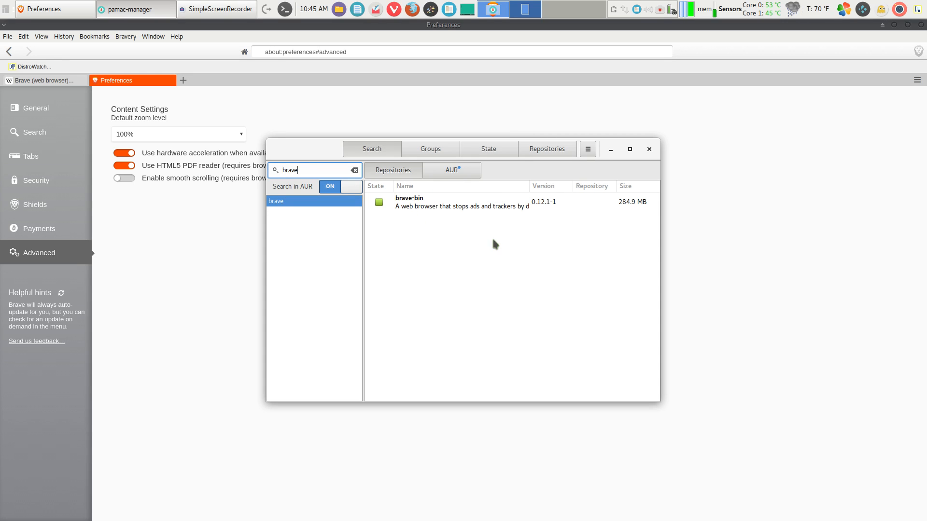
mouse_move(414, 215)
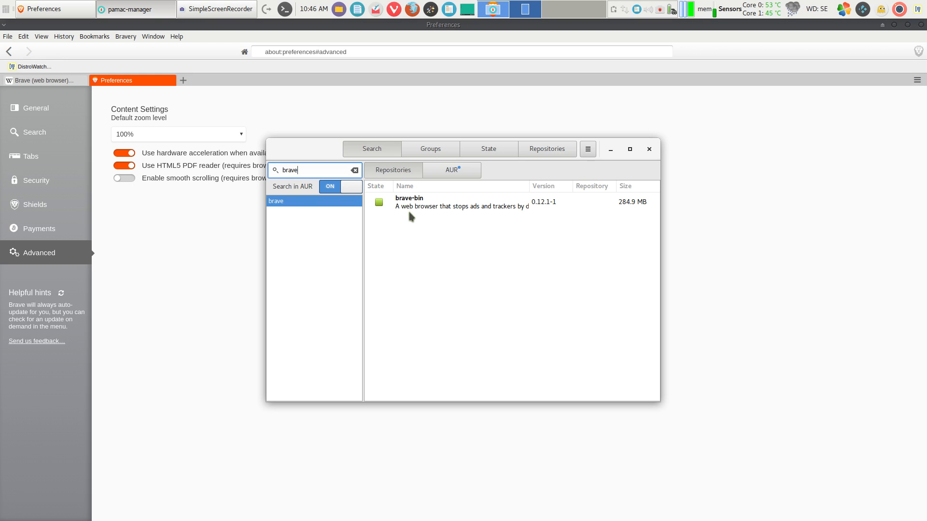
mouse_move(420, 205)
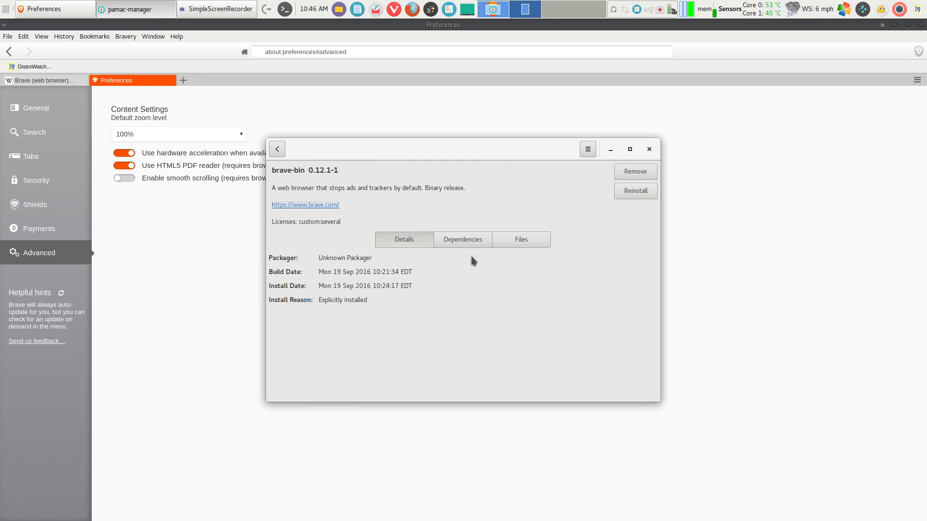
mouse_move(337, 298)
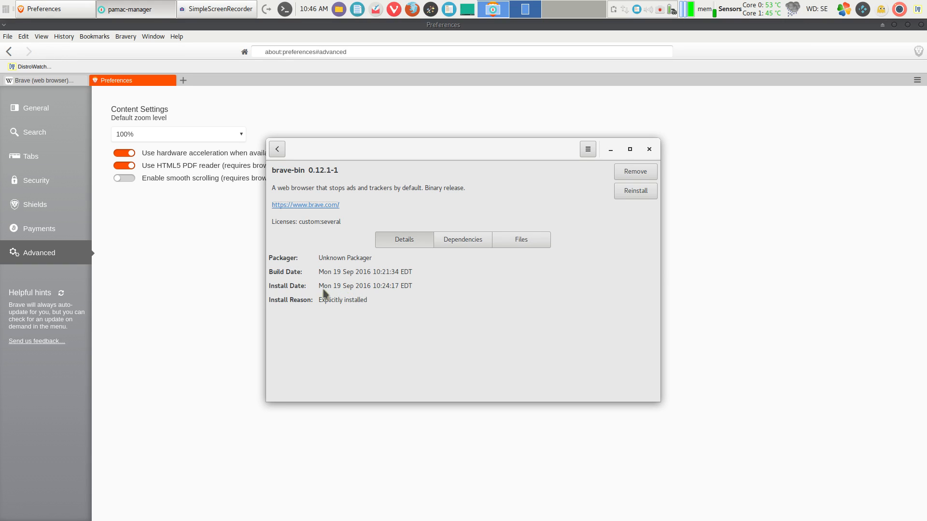
mouse_move(320, 271)
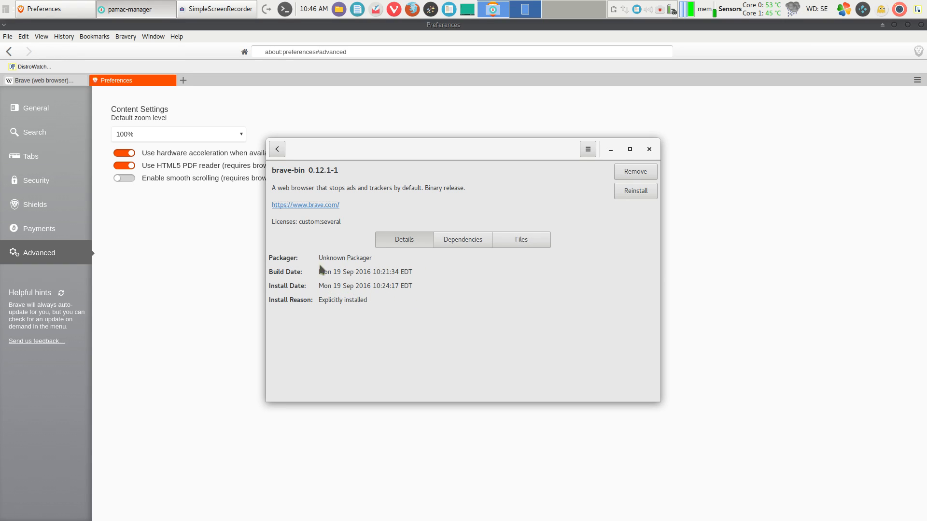
mouse_move(406, 311)
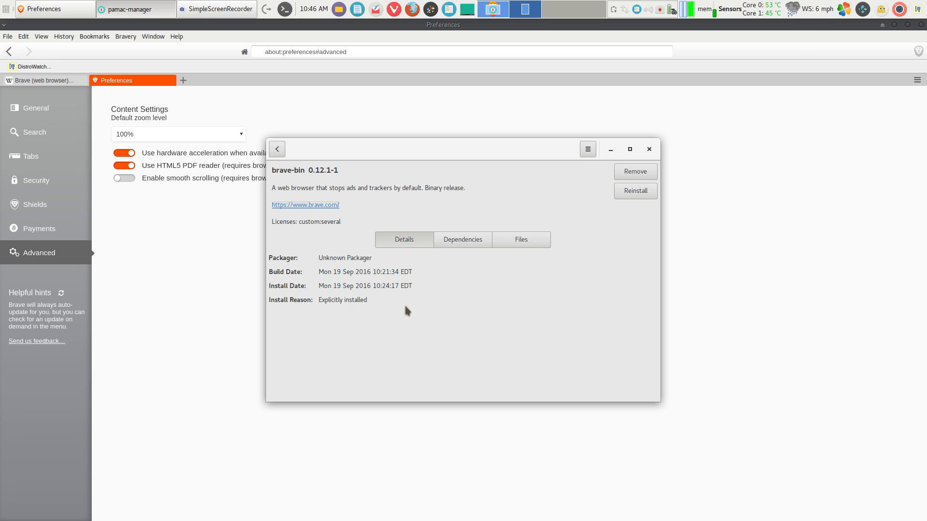
mouse_move(314, 179)
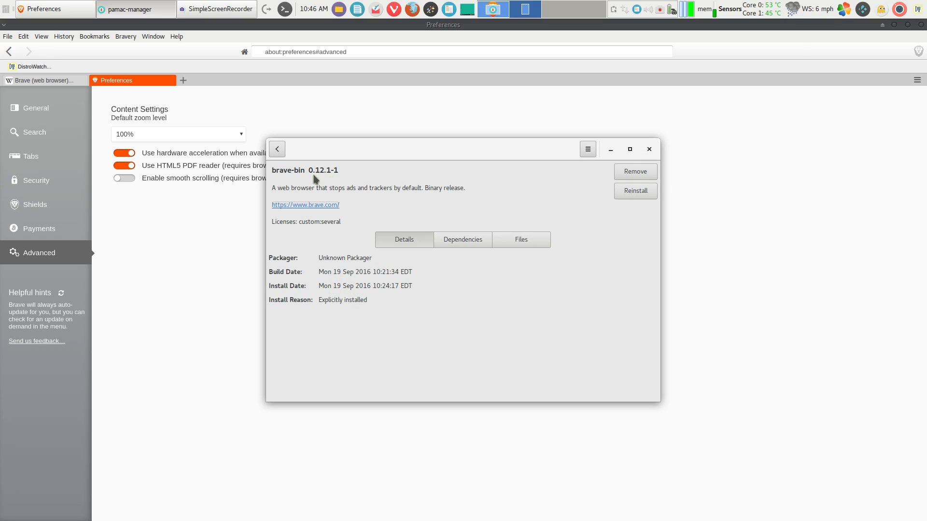
mouse_move(302, 175)
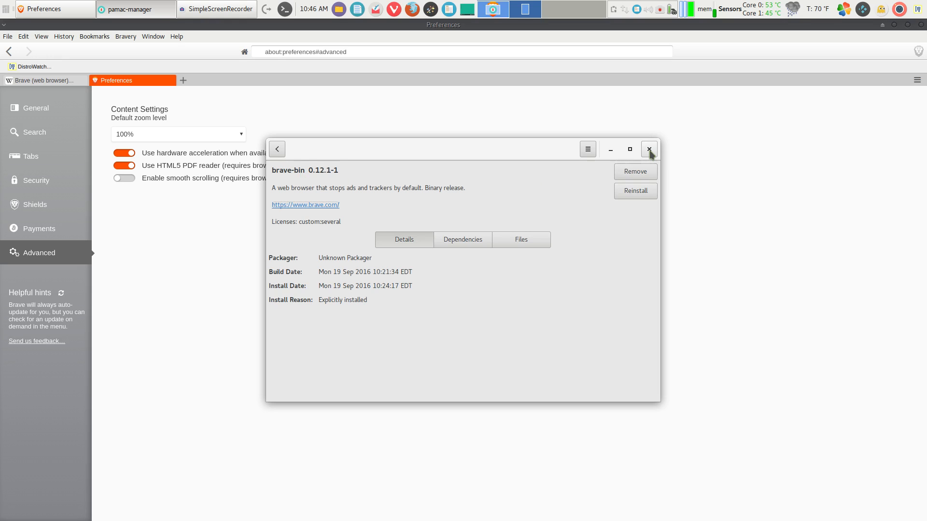
Close the Pamac window after reviewing brave-bin 0.12.1-1, returning to Brave's Advanced settings.
left_click(648, 149)
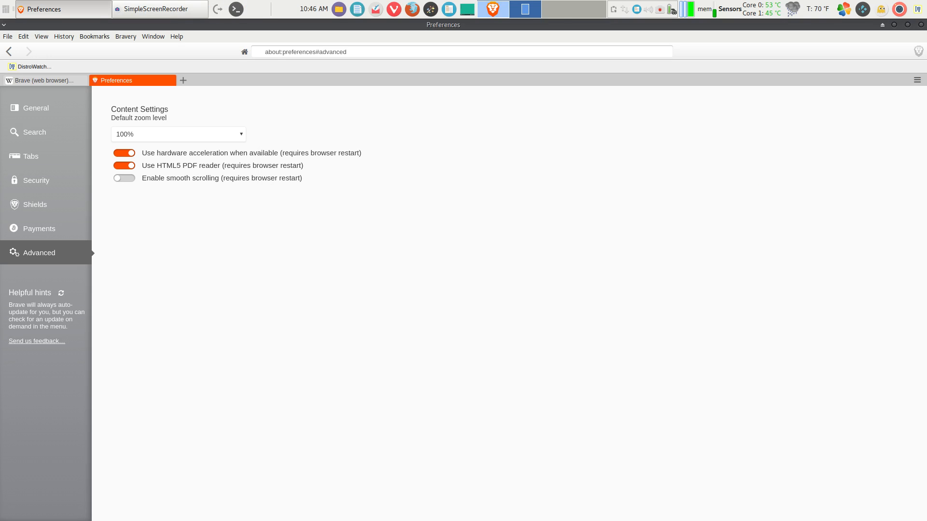